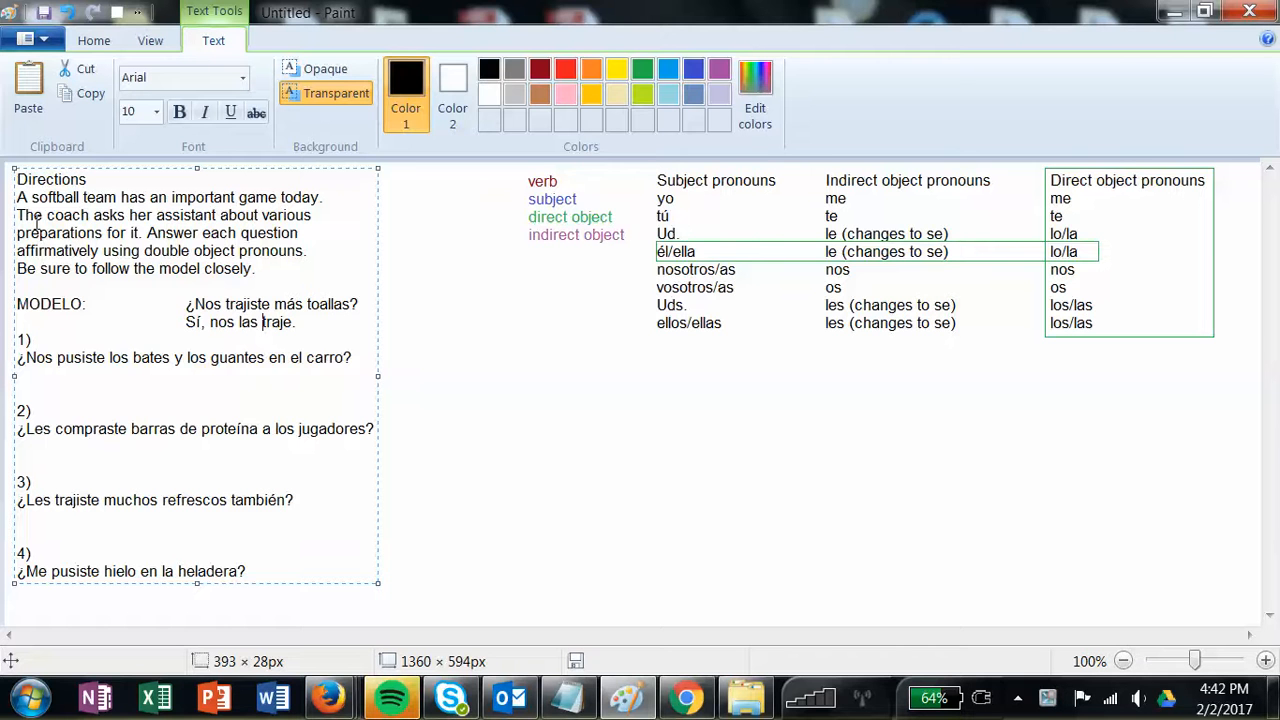
mouse_move(173, 365)
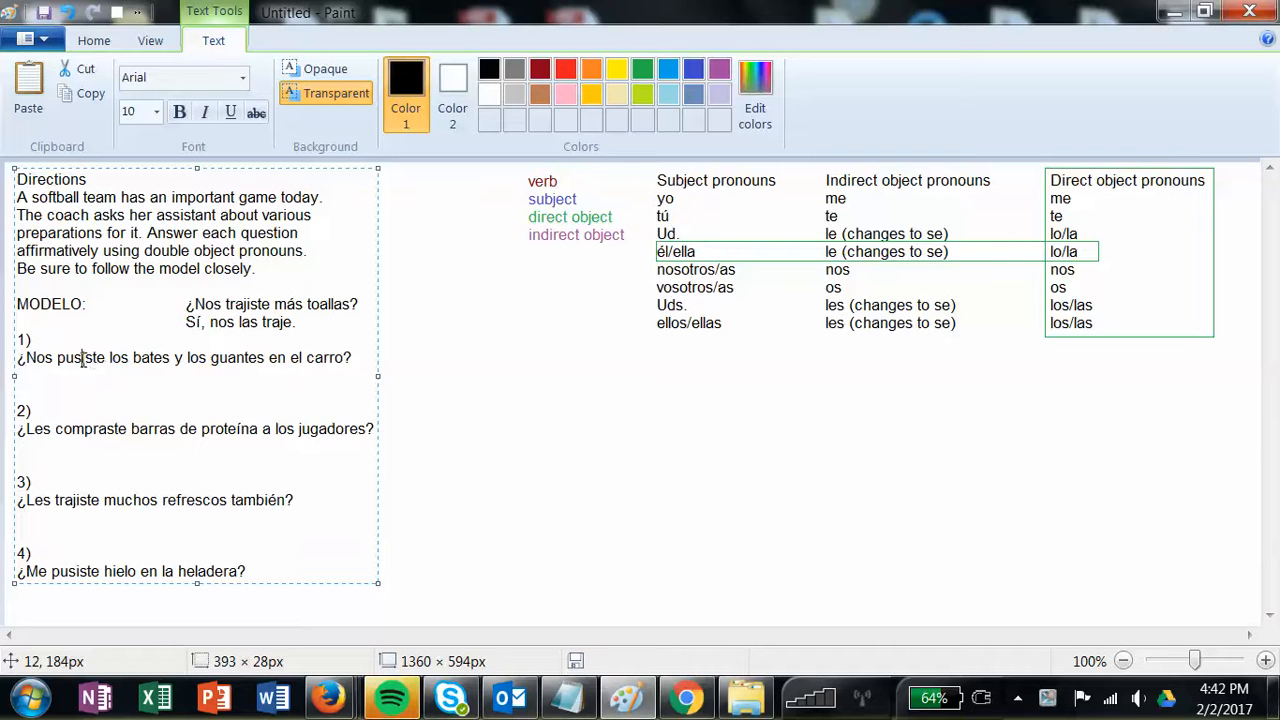
Colour 'pus' in pusiste dark red and 'iste' blue in question 1.
left_click(565, 69)
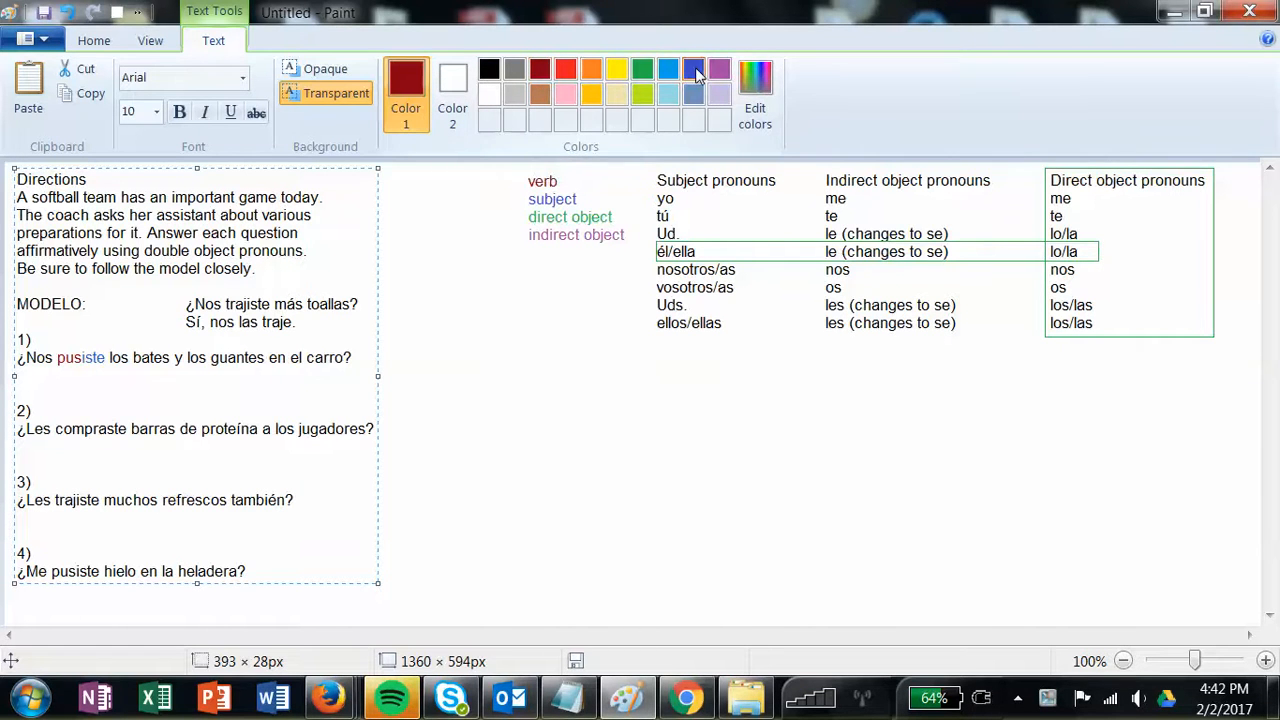
left_click(693, 70)
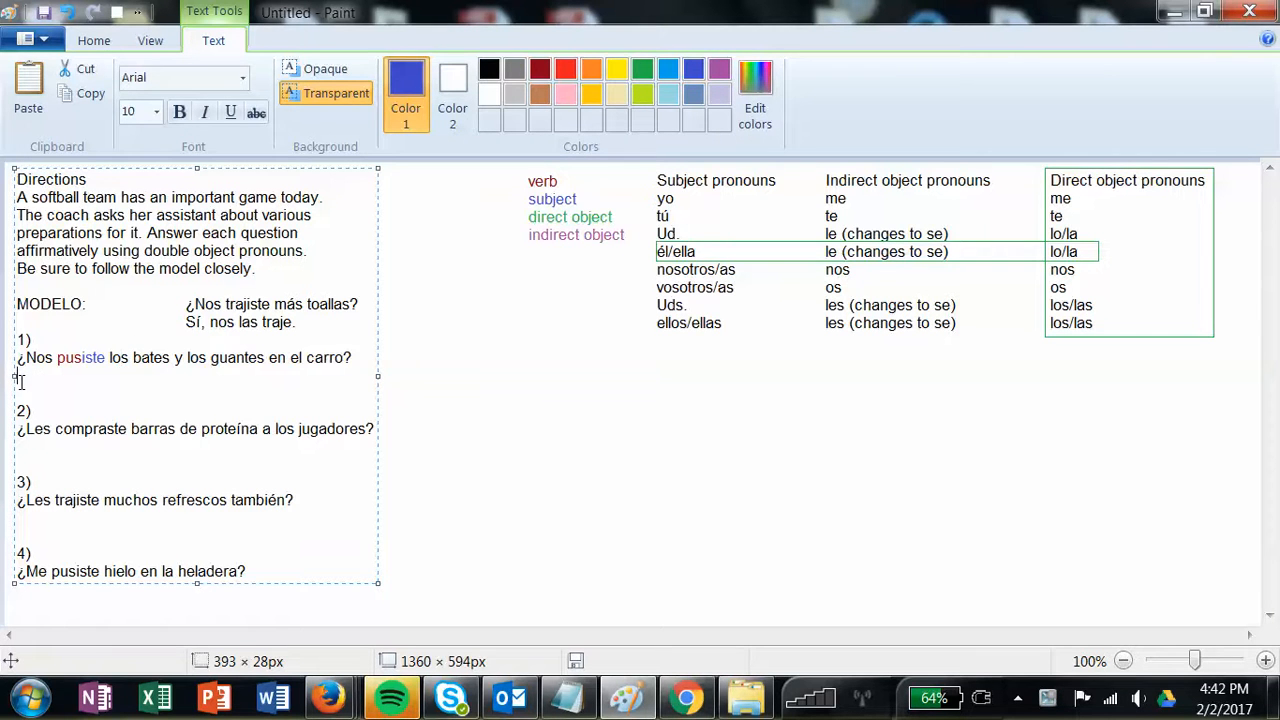
Type 'Puse' beneath question 1 and recolour it dark red.
type("P")
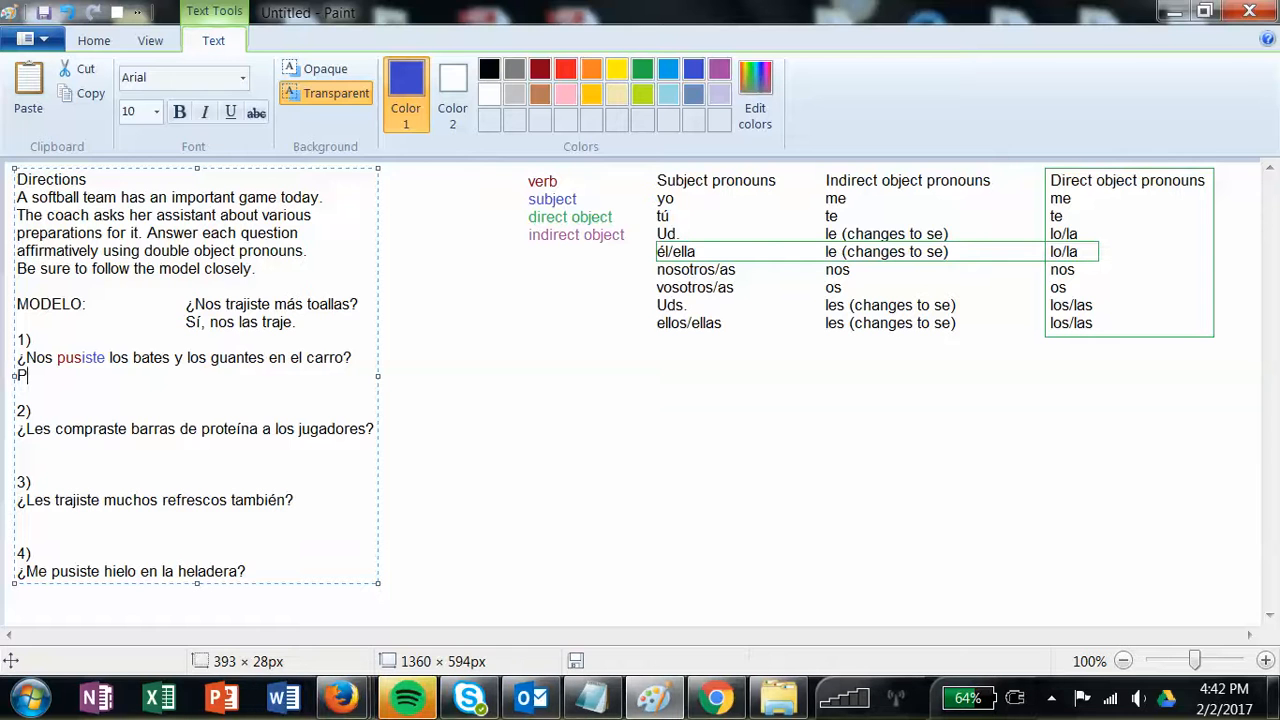
type("use")
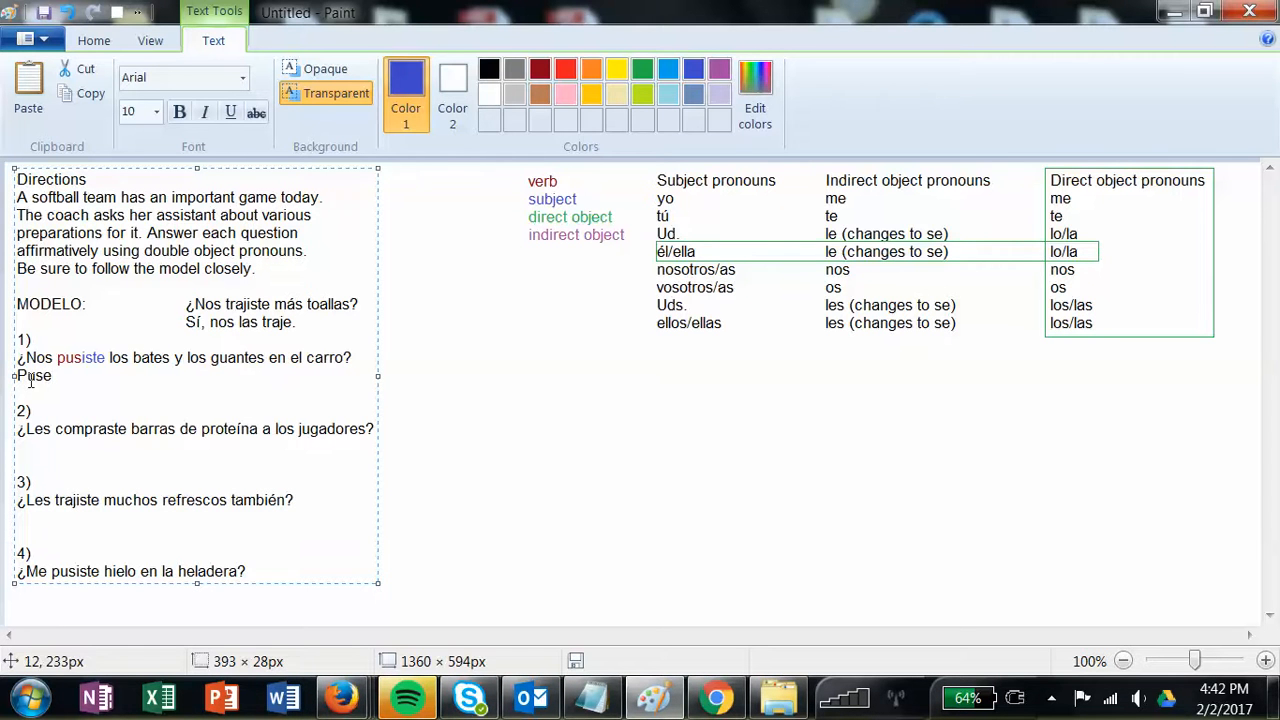
left_click(540, 69)
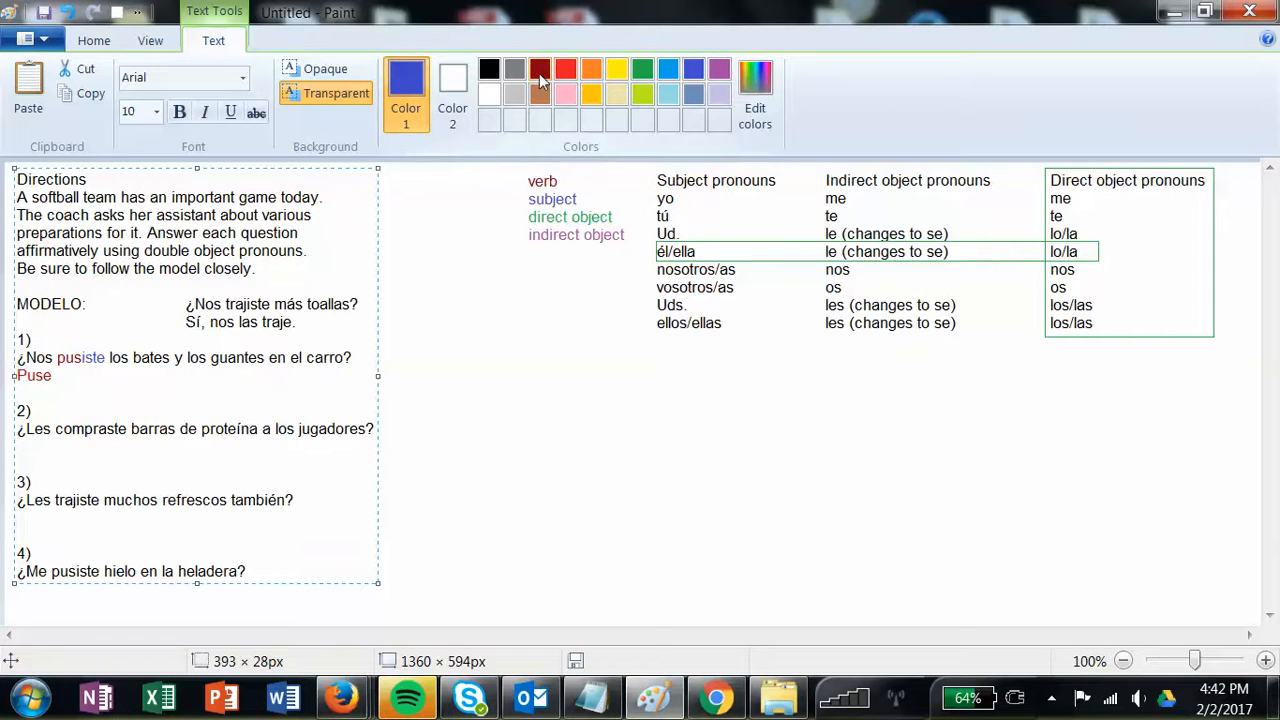
left_click(540, 68)
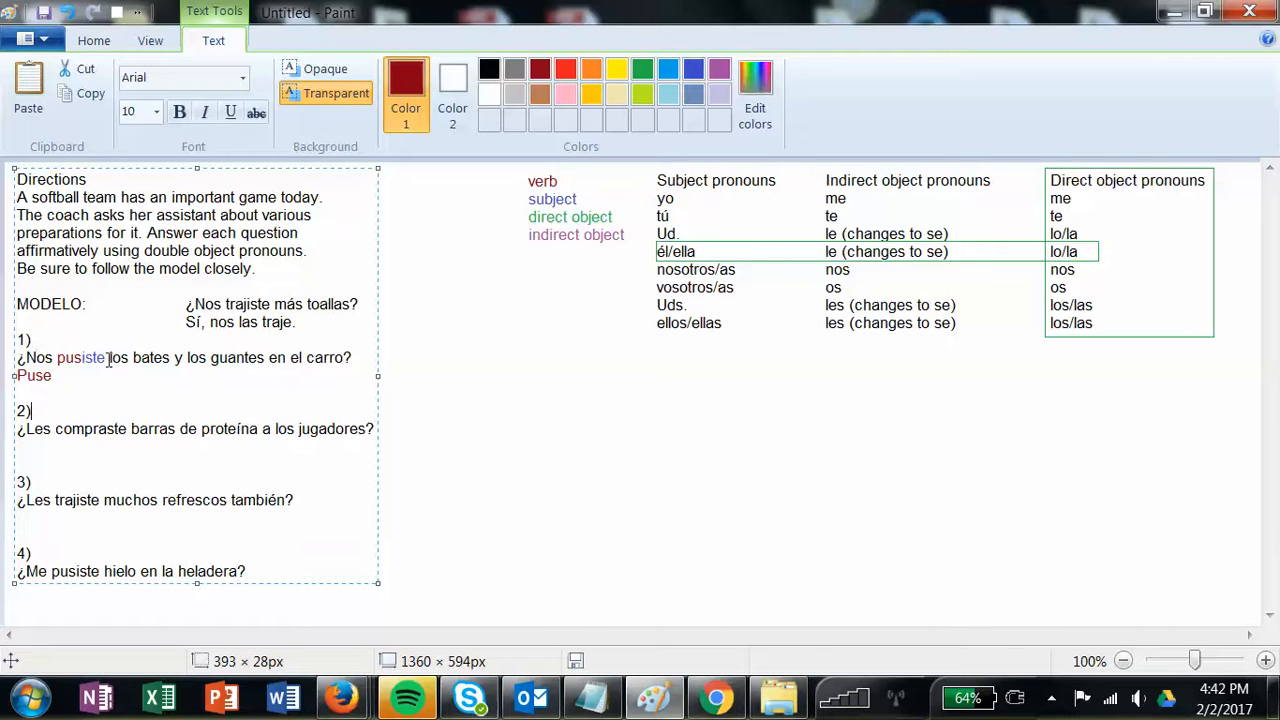
Colour 'los bates y los guantes' green and 'Nos' purple, then return to black.
left_click_drag(108, 357, 248, 357)
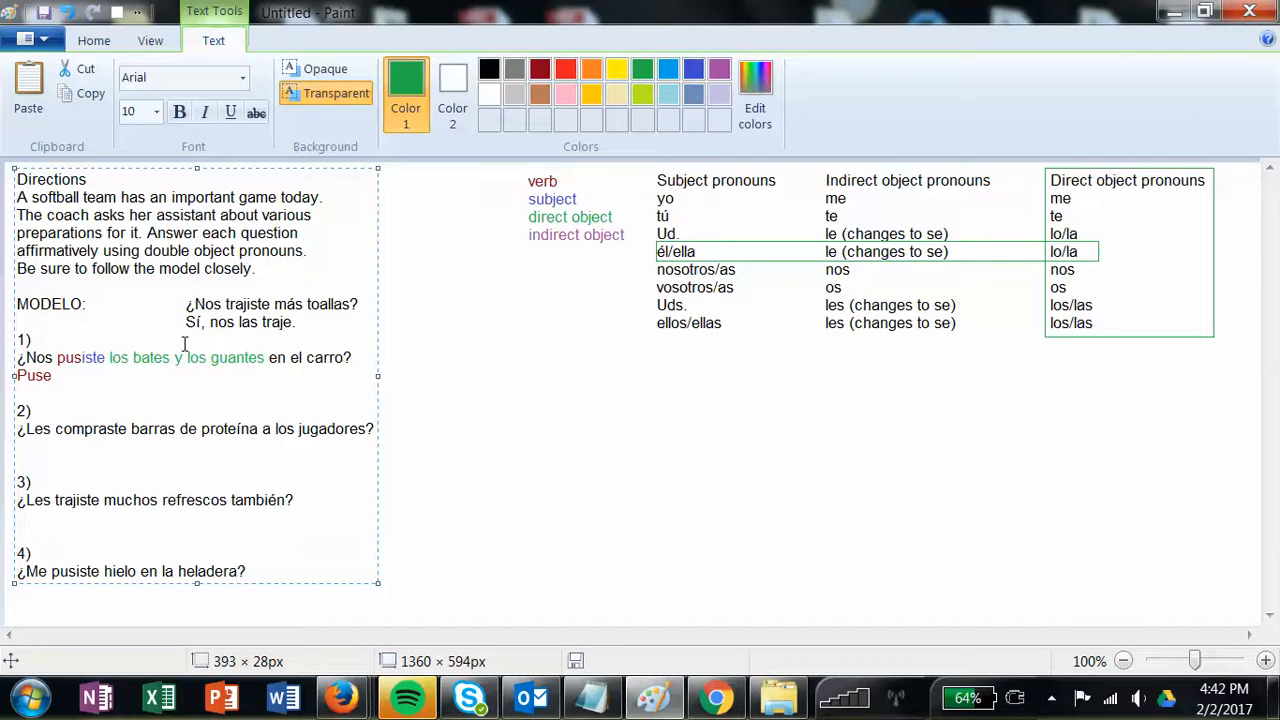
double_click(39, 357)
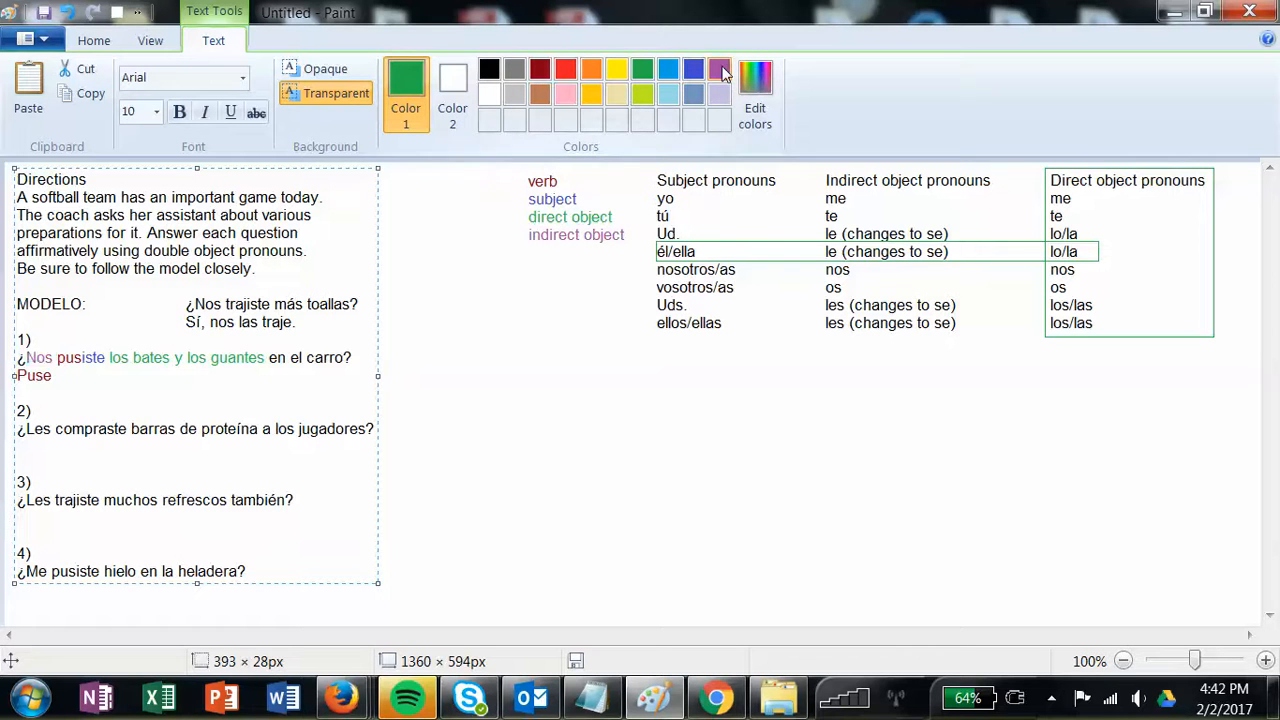
left_click(719, 68)
type("p")
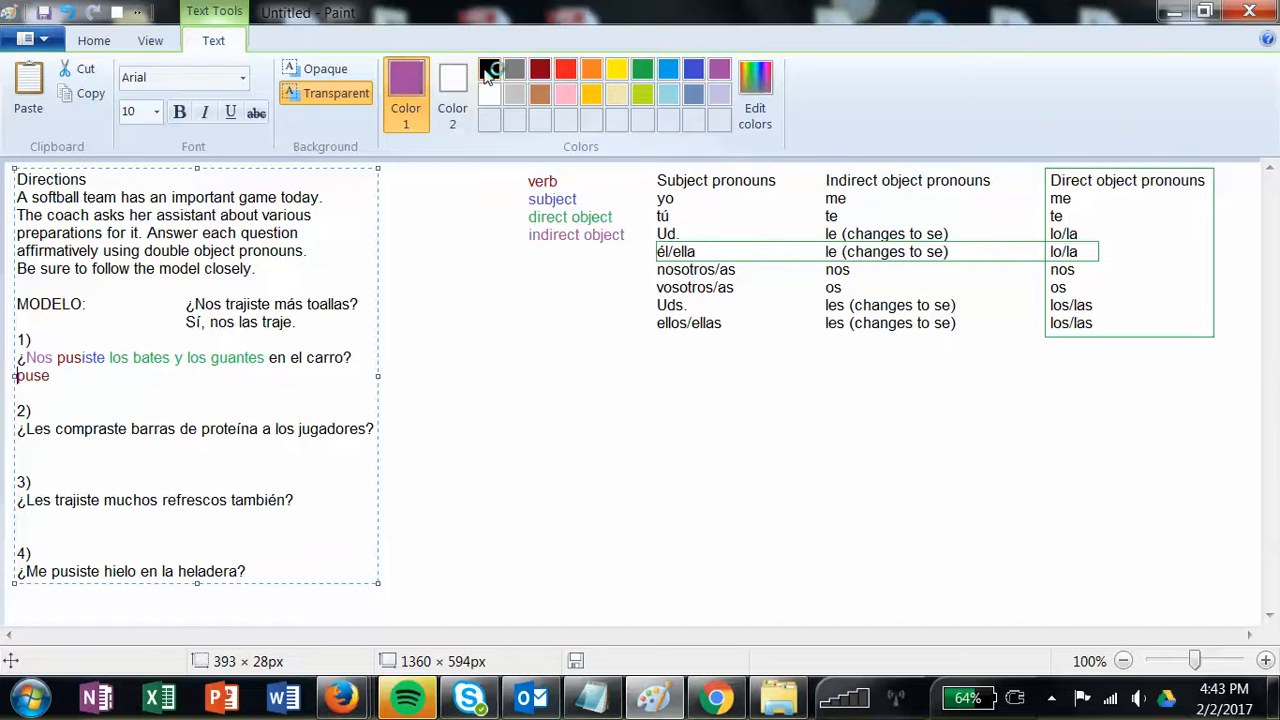
left_click(489, 69)
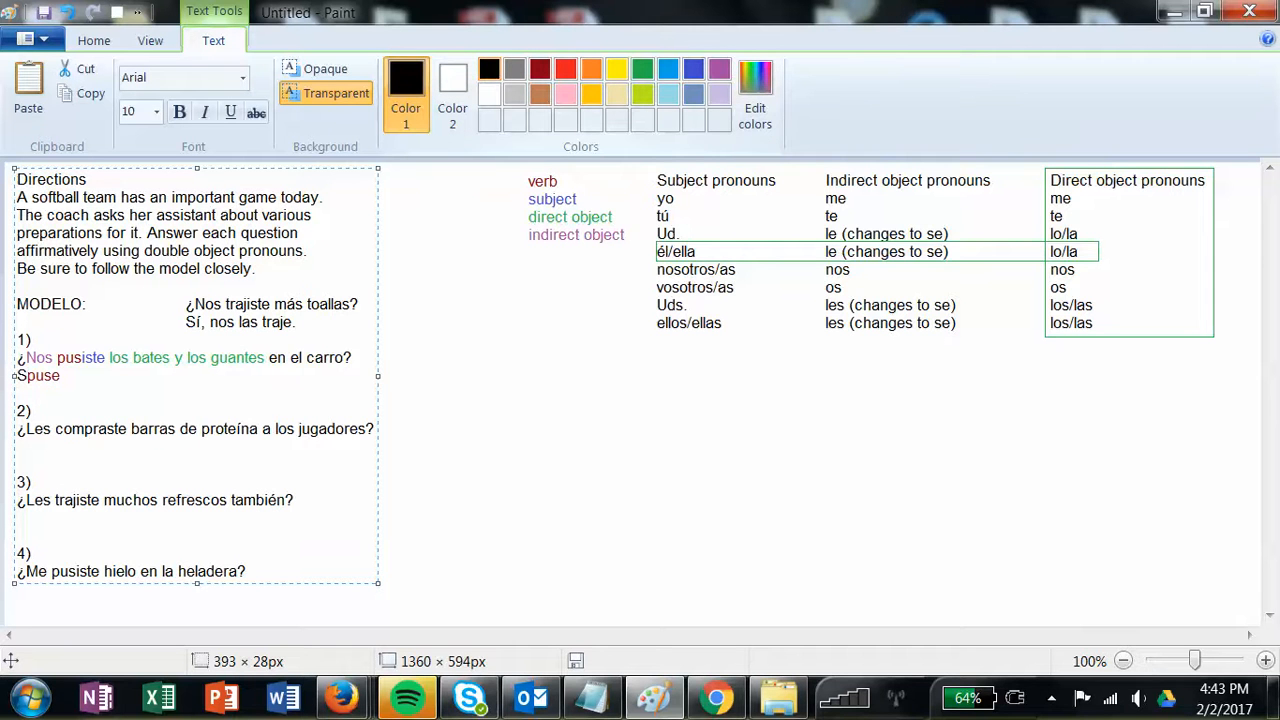
Type the draft answer 'Sí, puse los en el carro les' with colour-coded words.
type("Sí, puse")
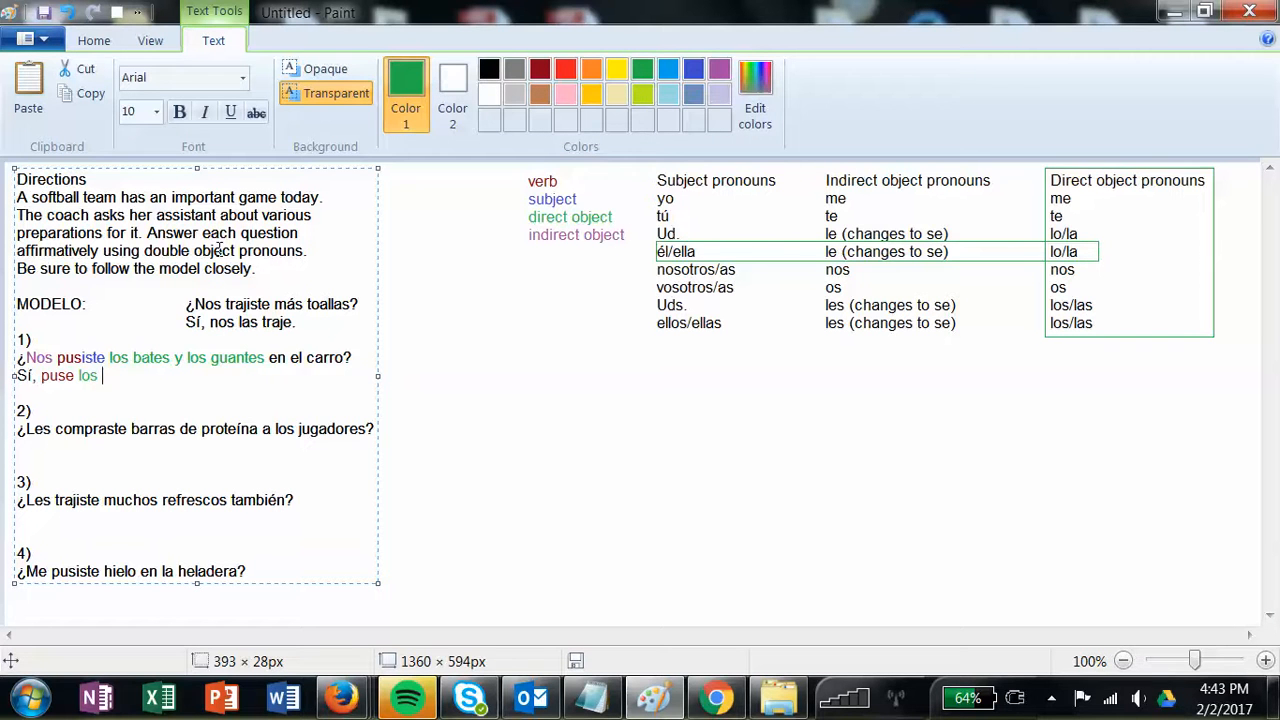
type("en")
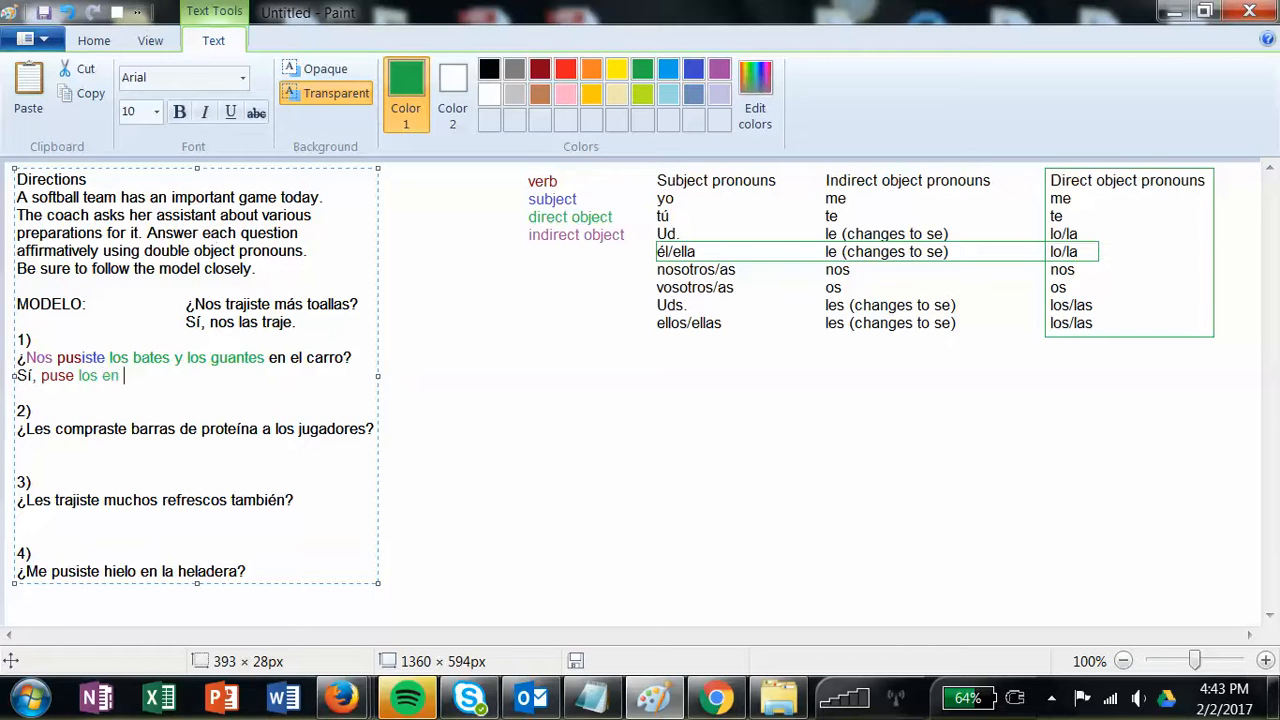
left_click(489, 68)
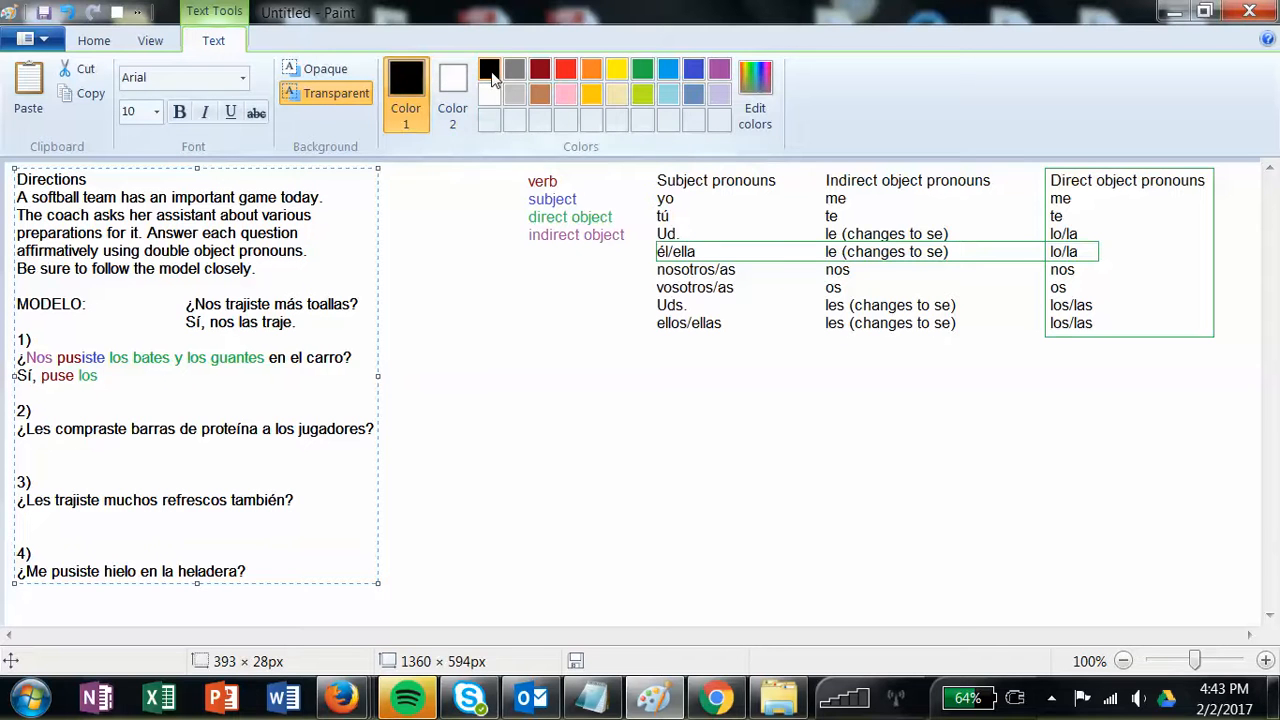
type("en el carr")
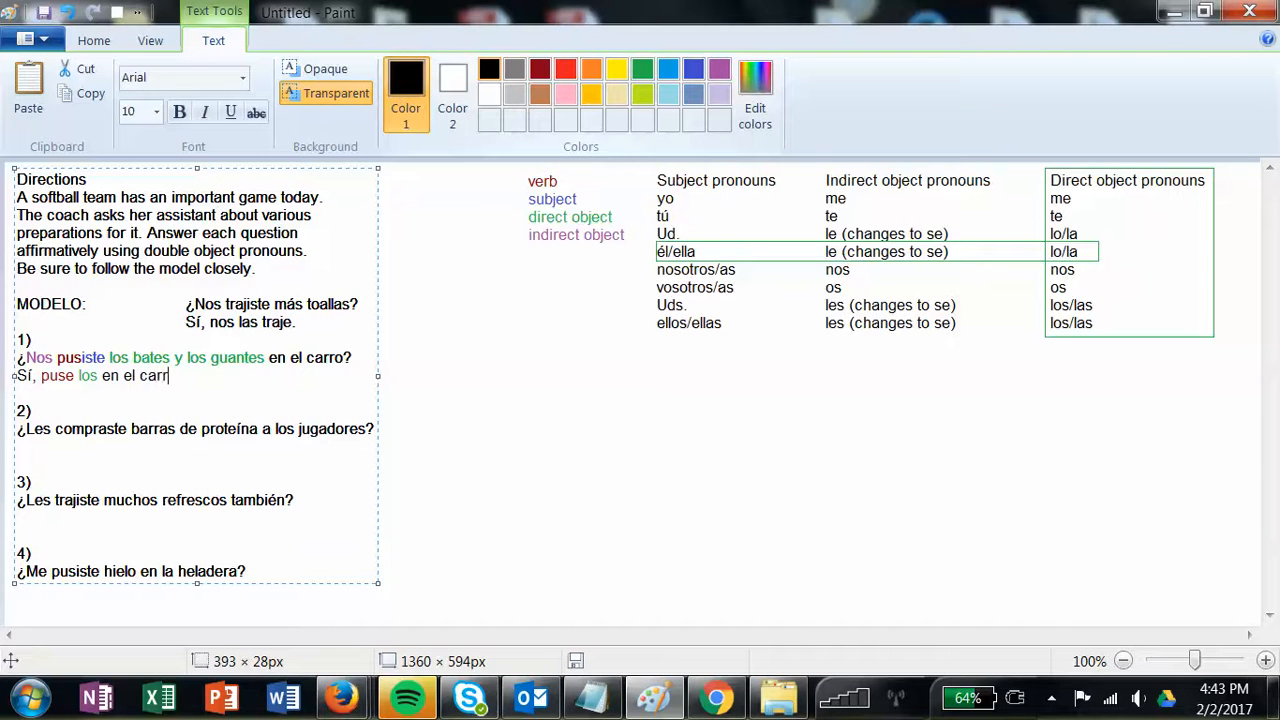
type("o")
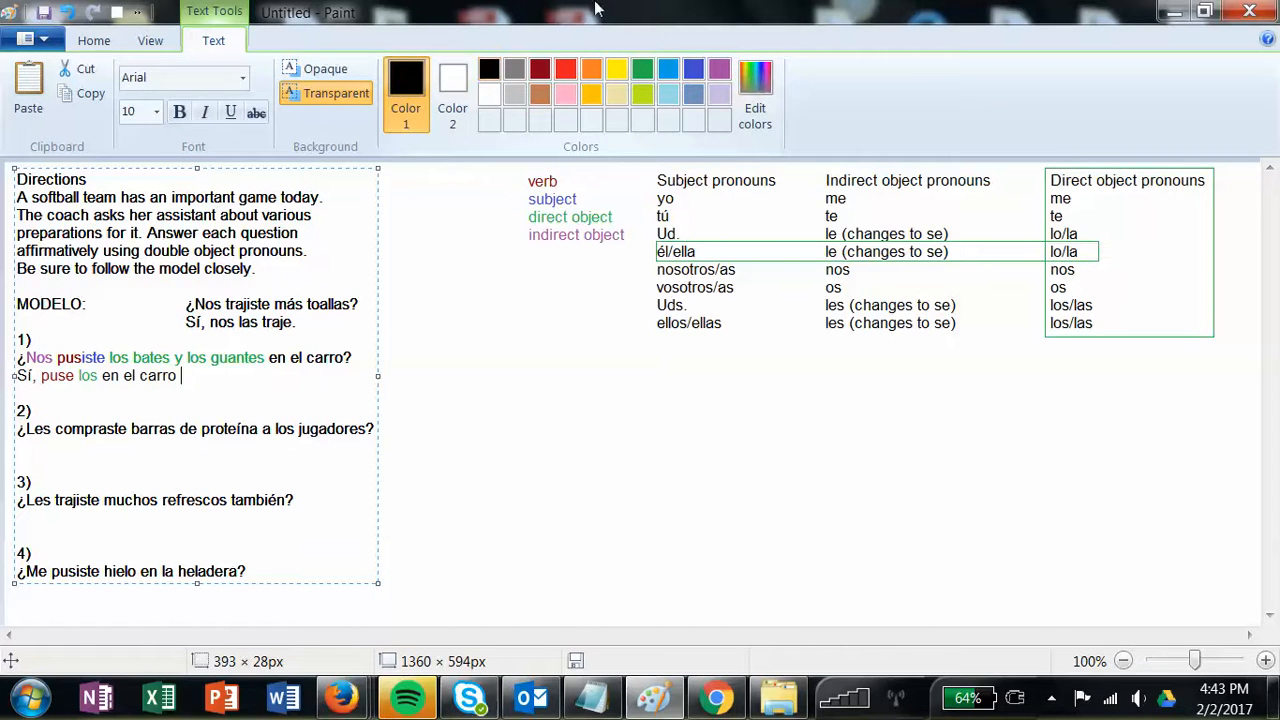
mouse_move(719, 70)
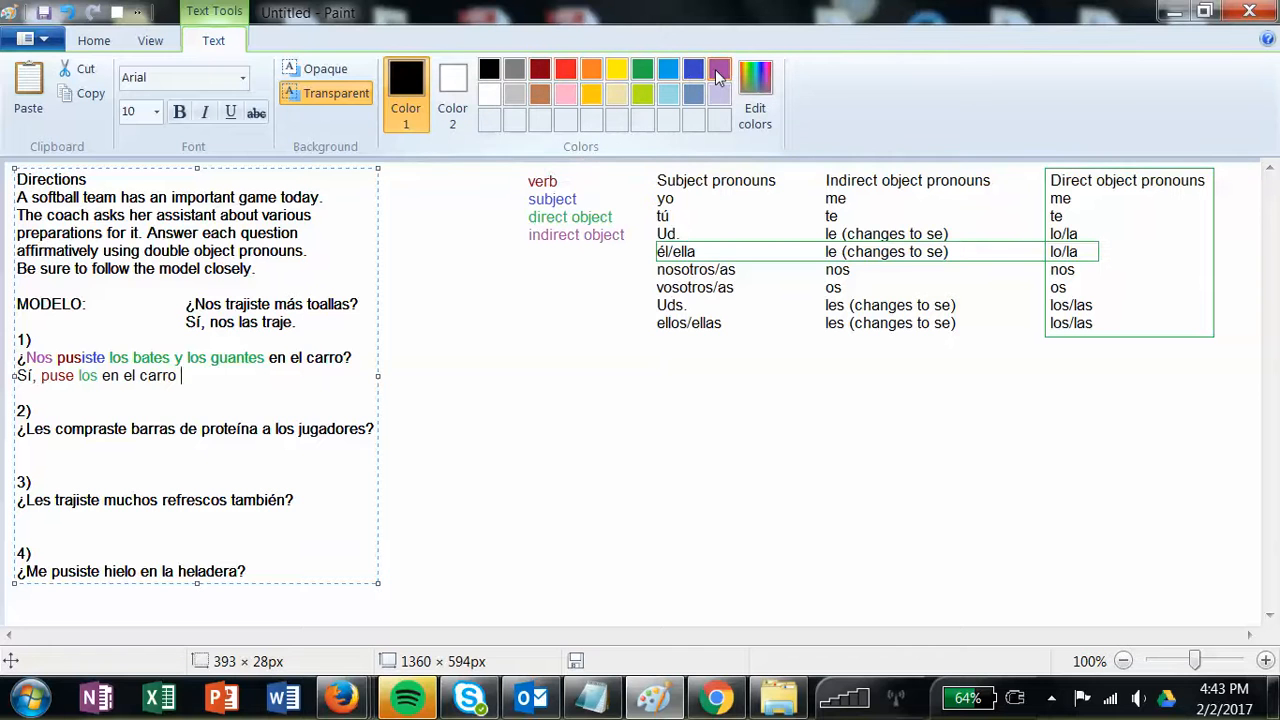
type("les")
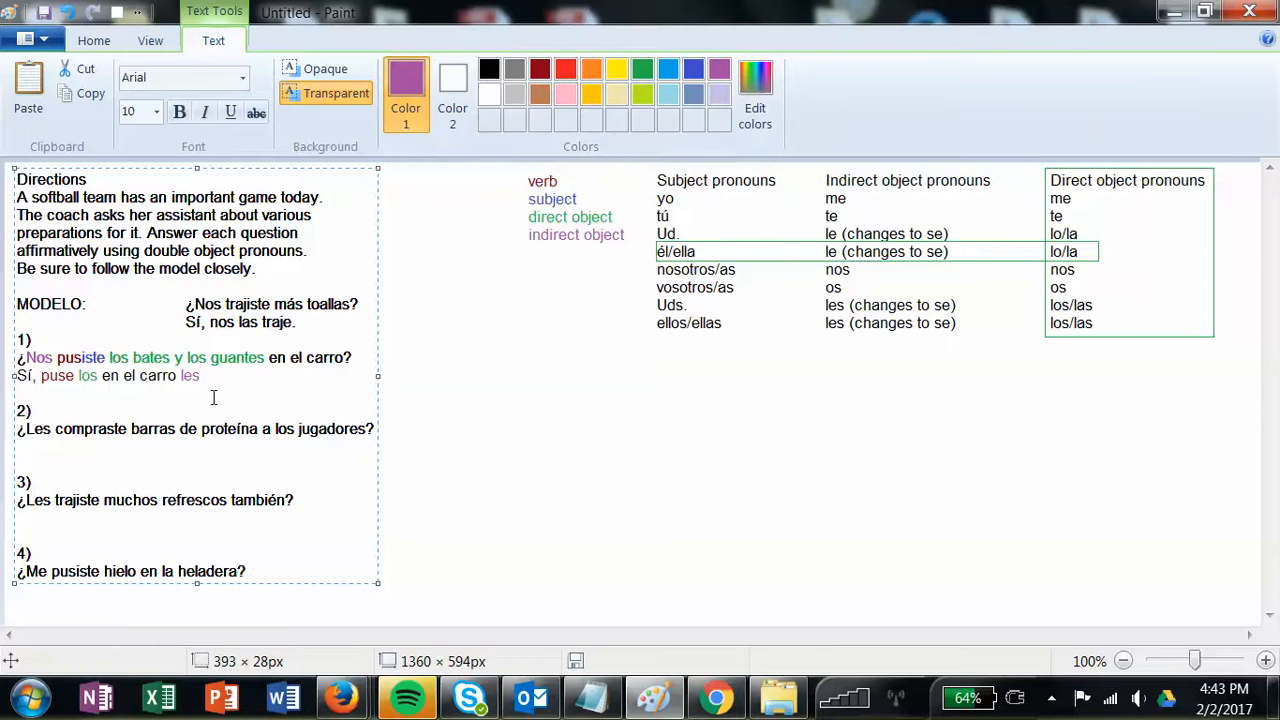
mouse_move(62, 384)
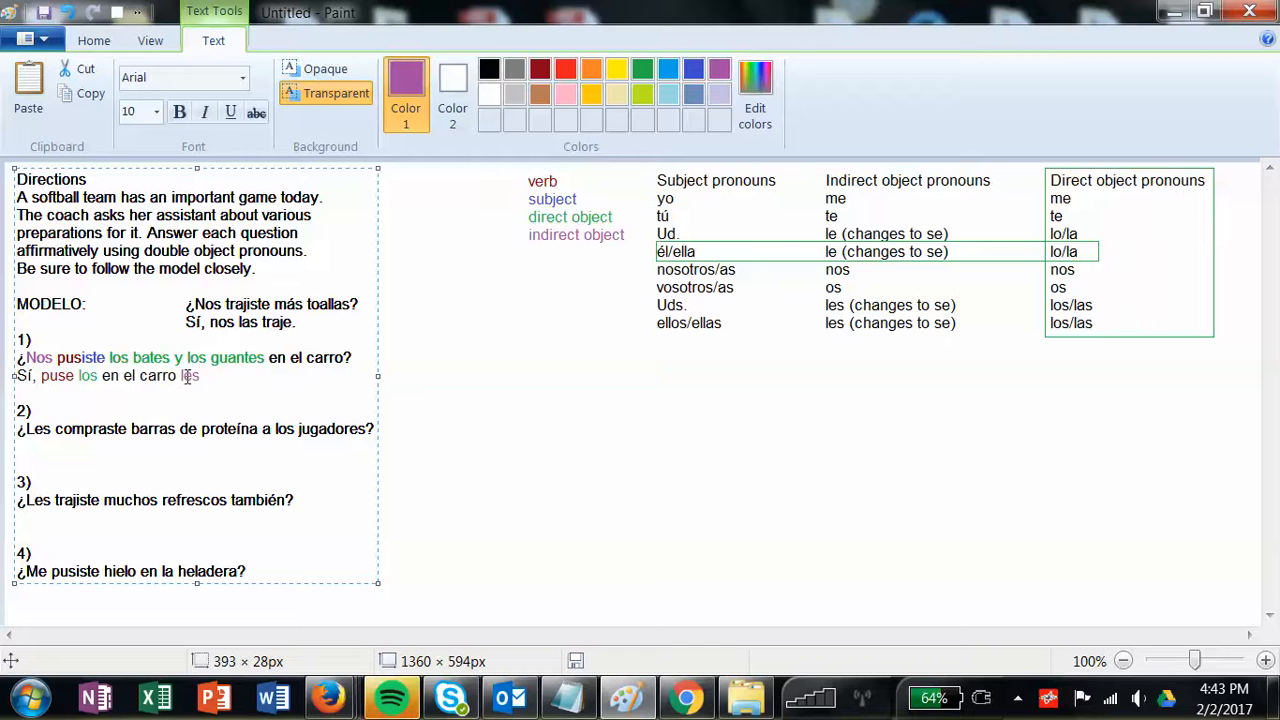
Reorder the answer to 'Sí, se los puse en el carro.', replacing les with se.
double_click(189, 375)
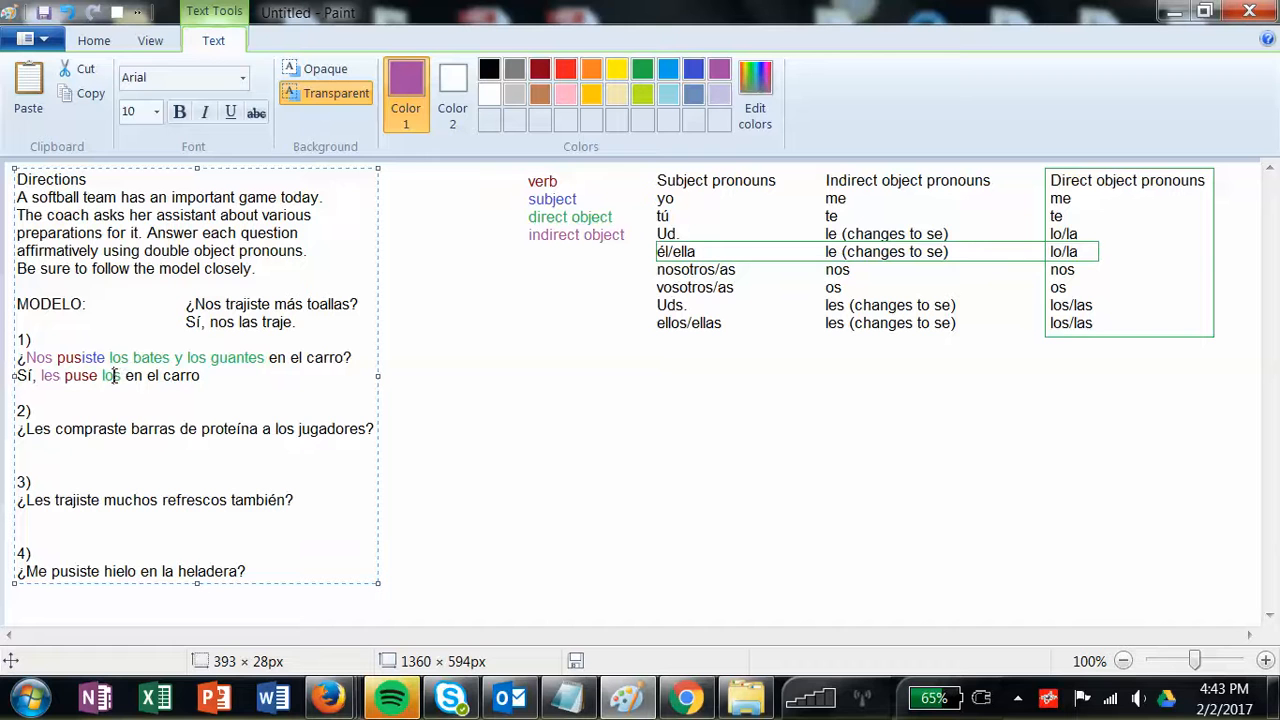
key("backspace")
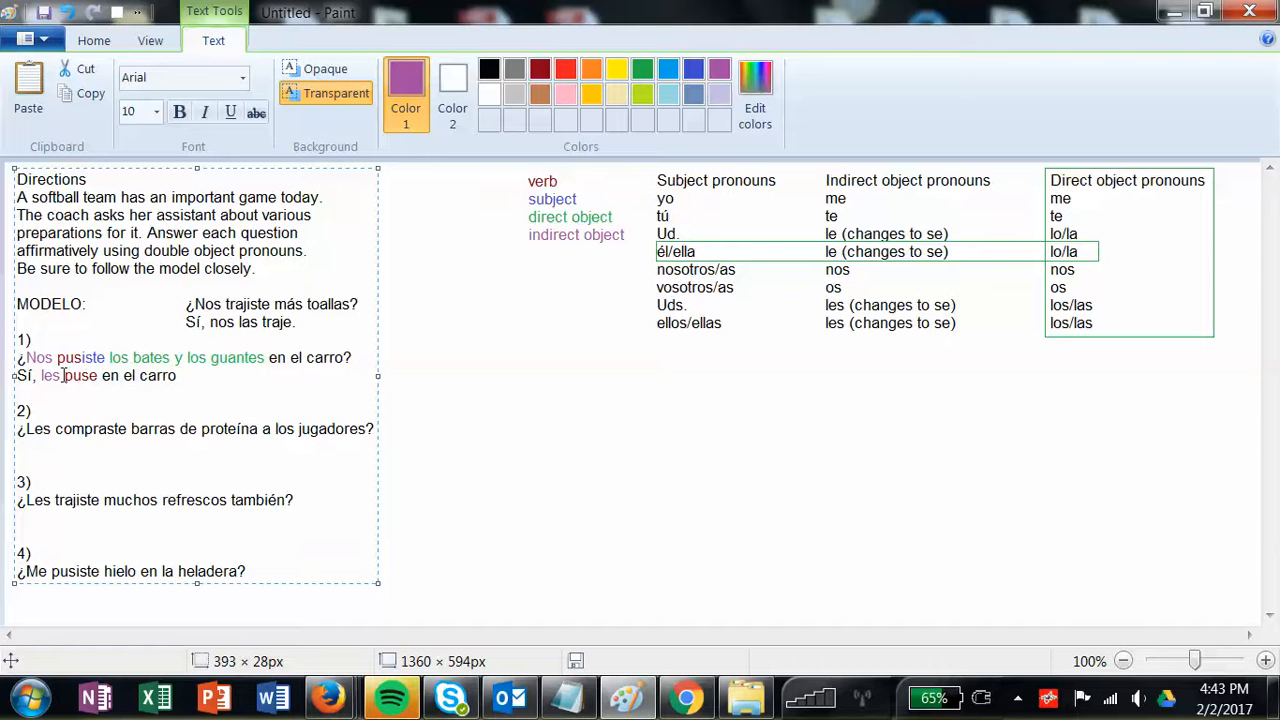
type("los")
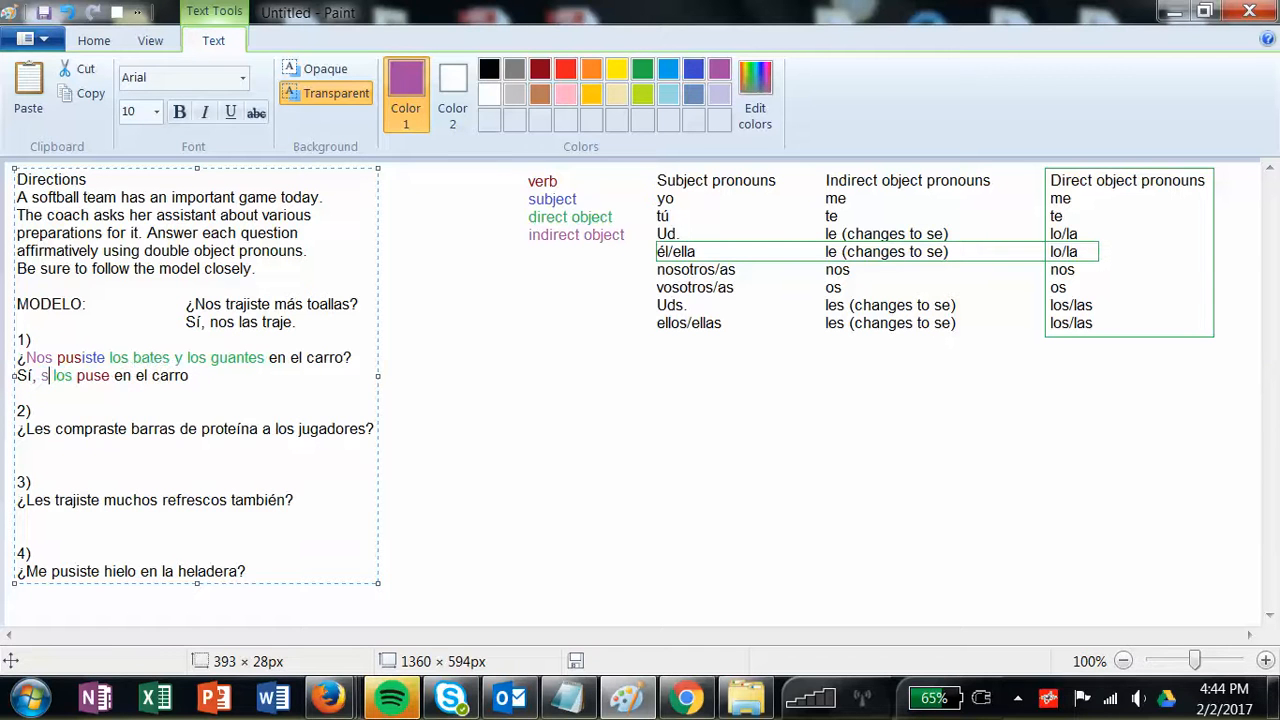
type("e")
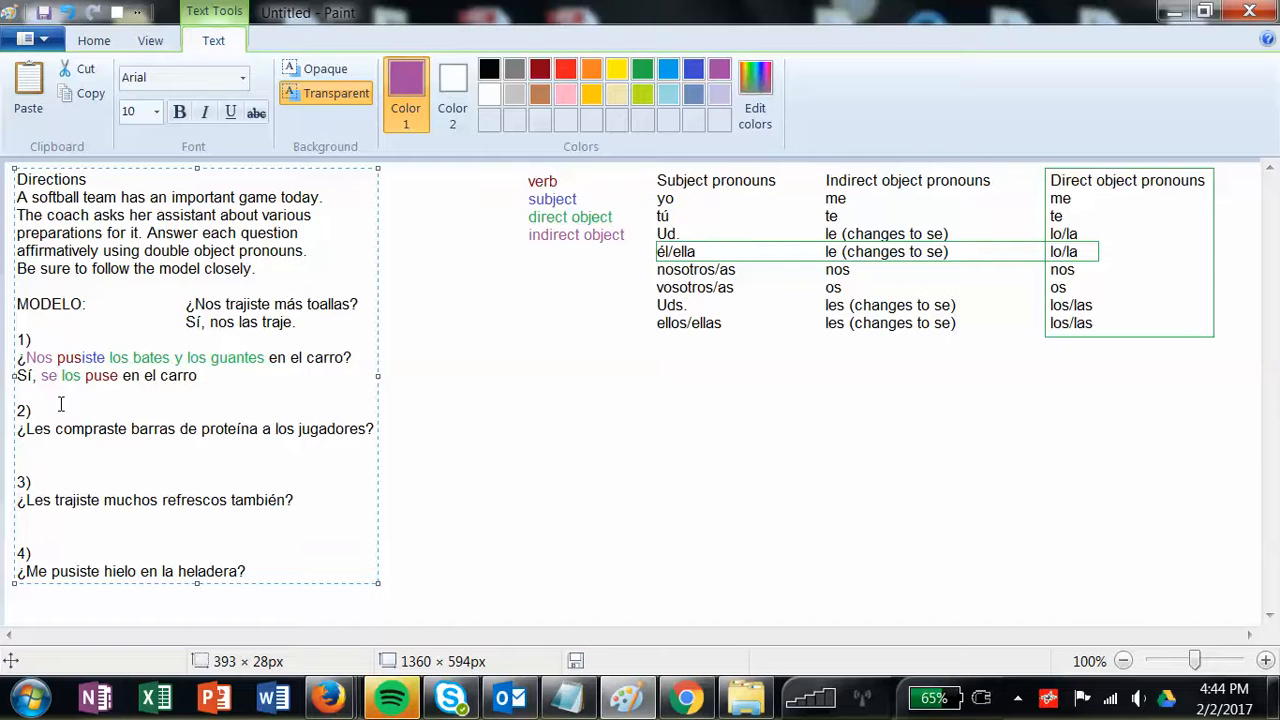
type(".")
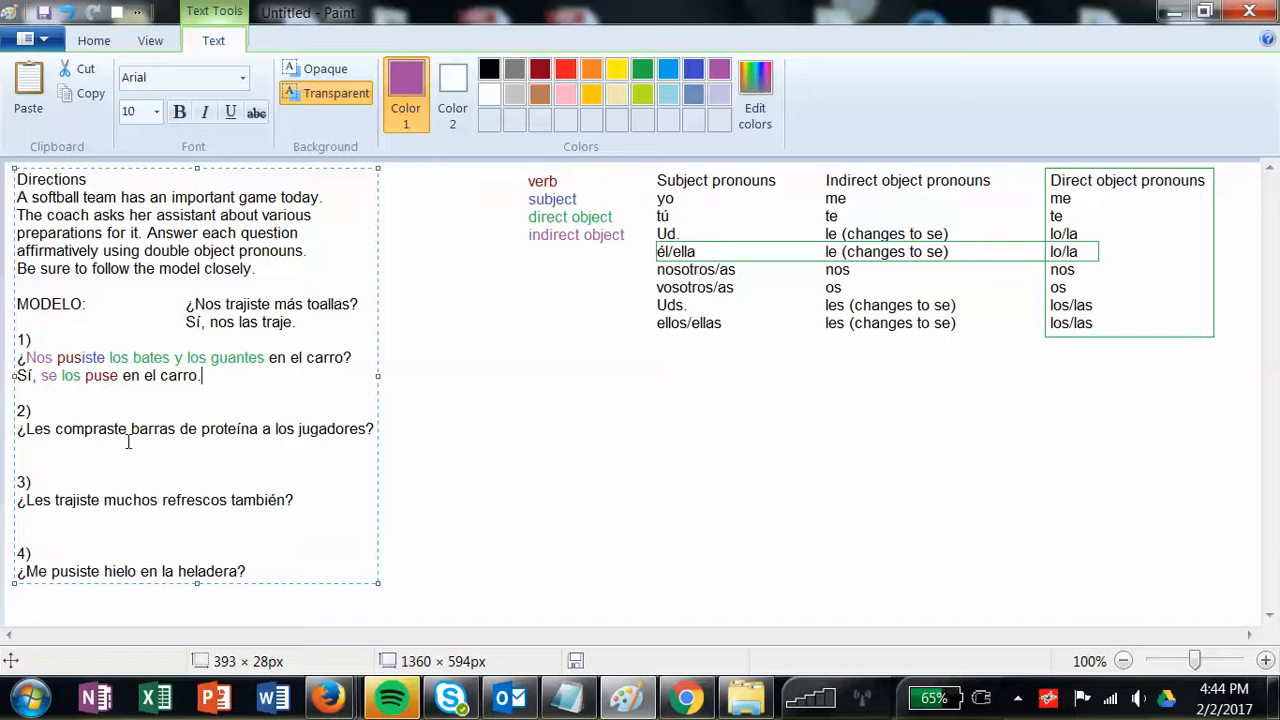
Colour the verb 'compraste' dark red and start the answer line below question 2.
double_click(91, 428)
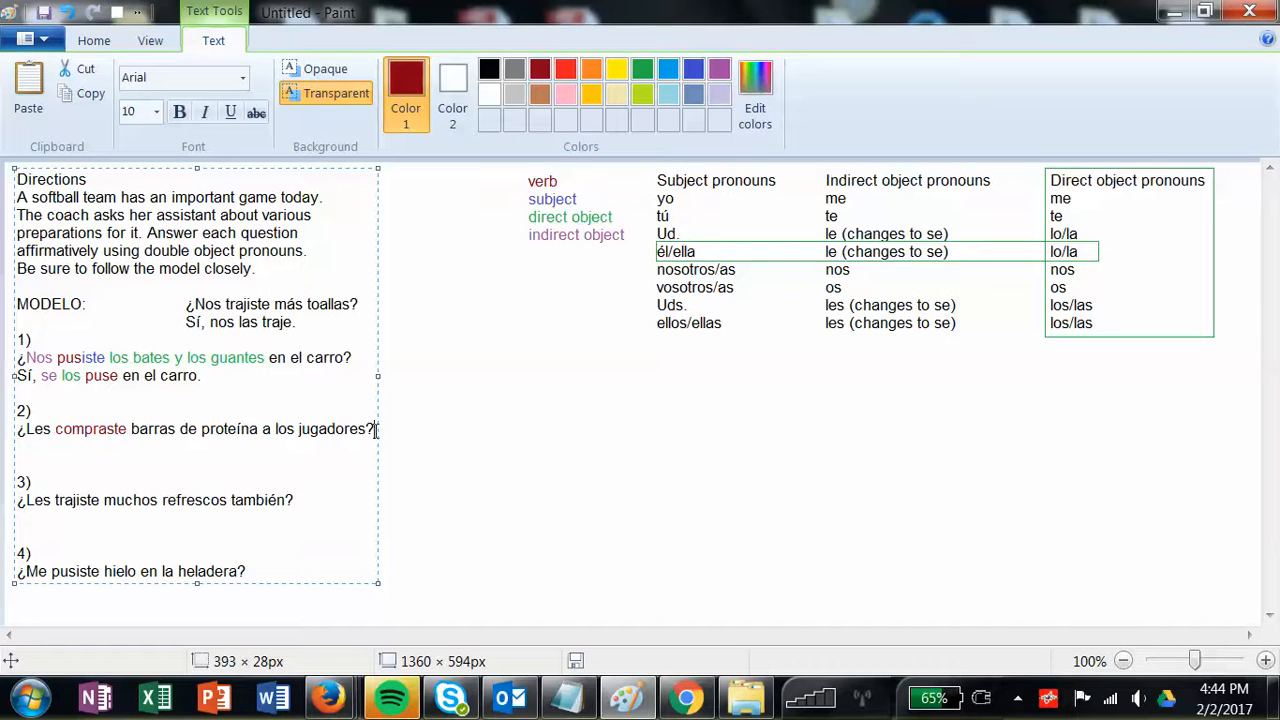
key("enter")
type("S")
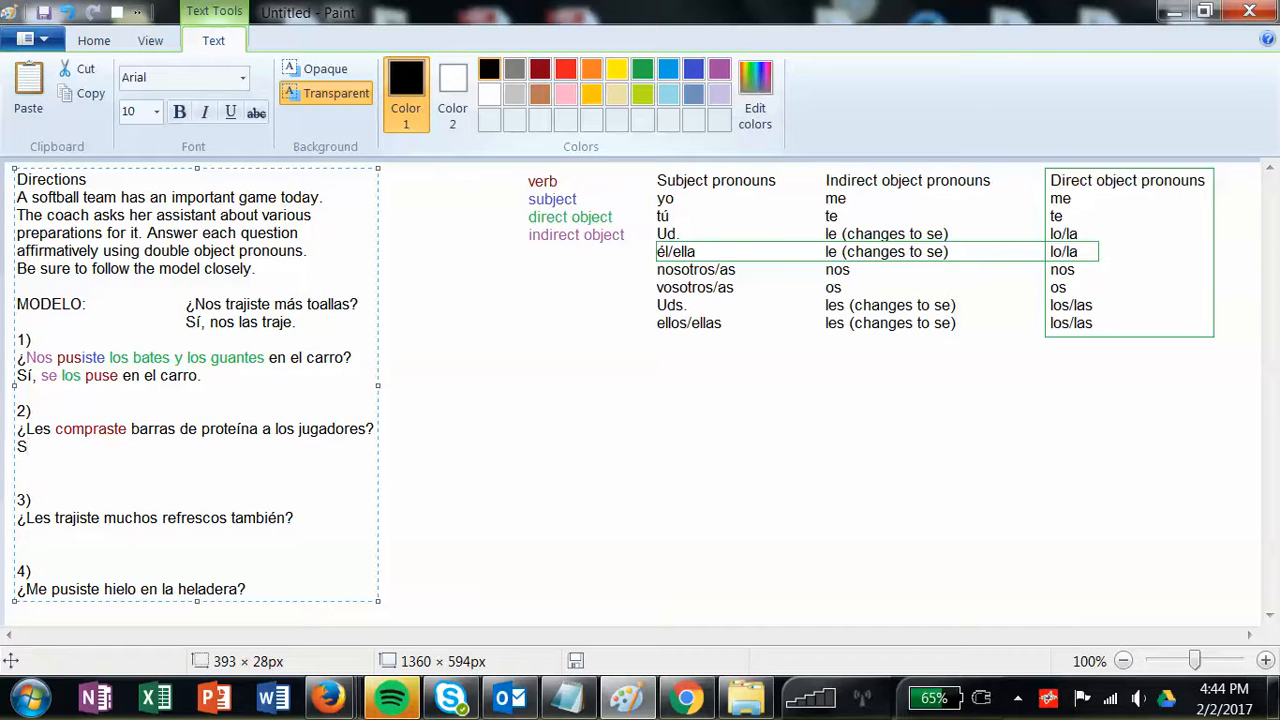
Type 'Sí, compré' under question 2, correcting the mistyped accented é.
type("í,")
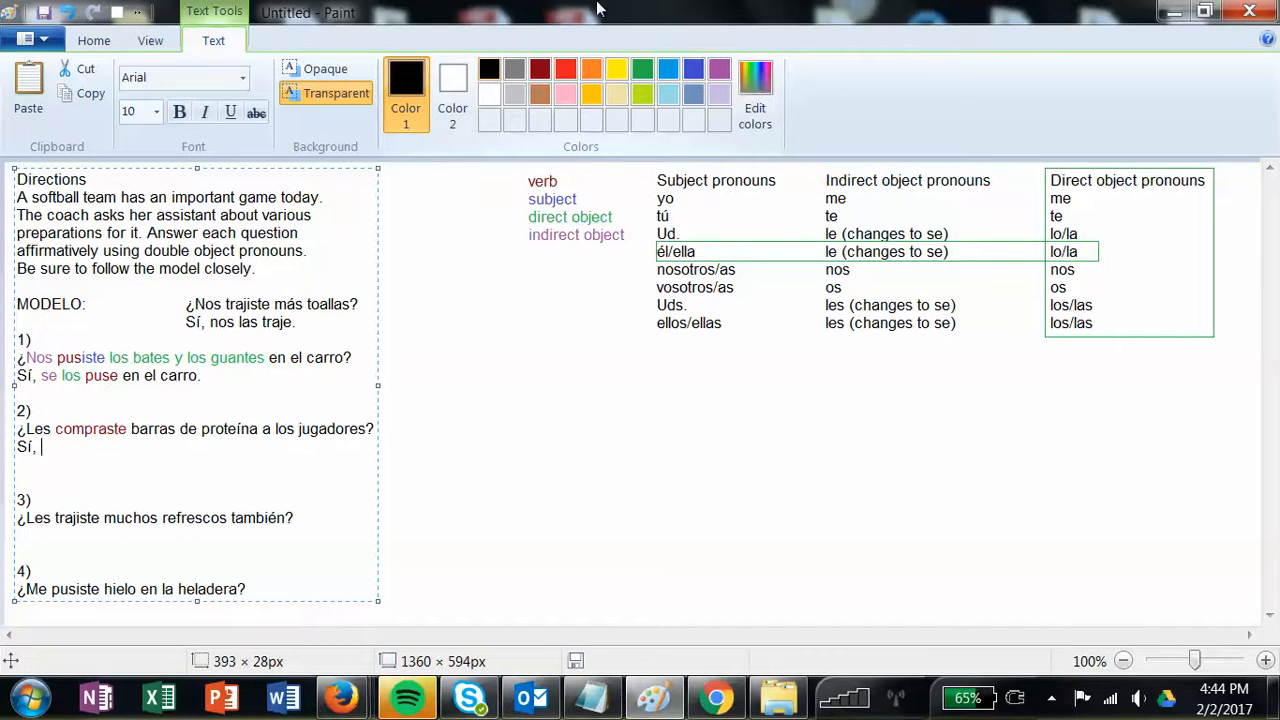
type("compra")
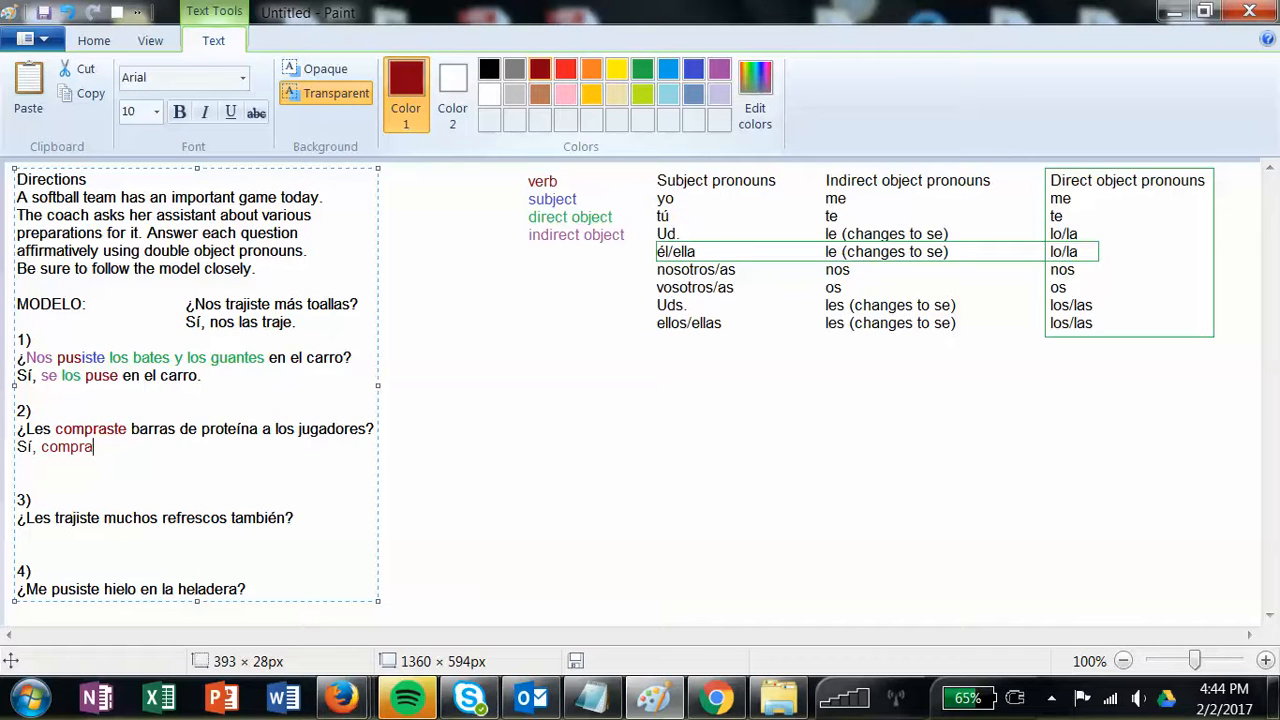
type("1")
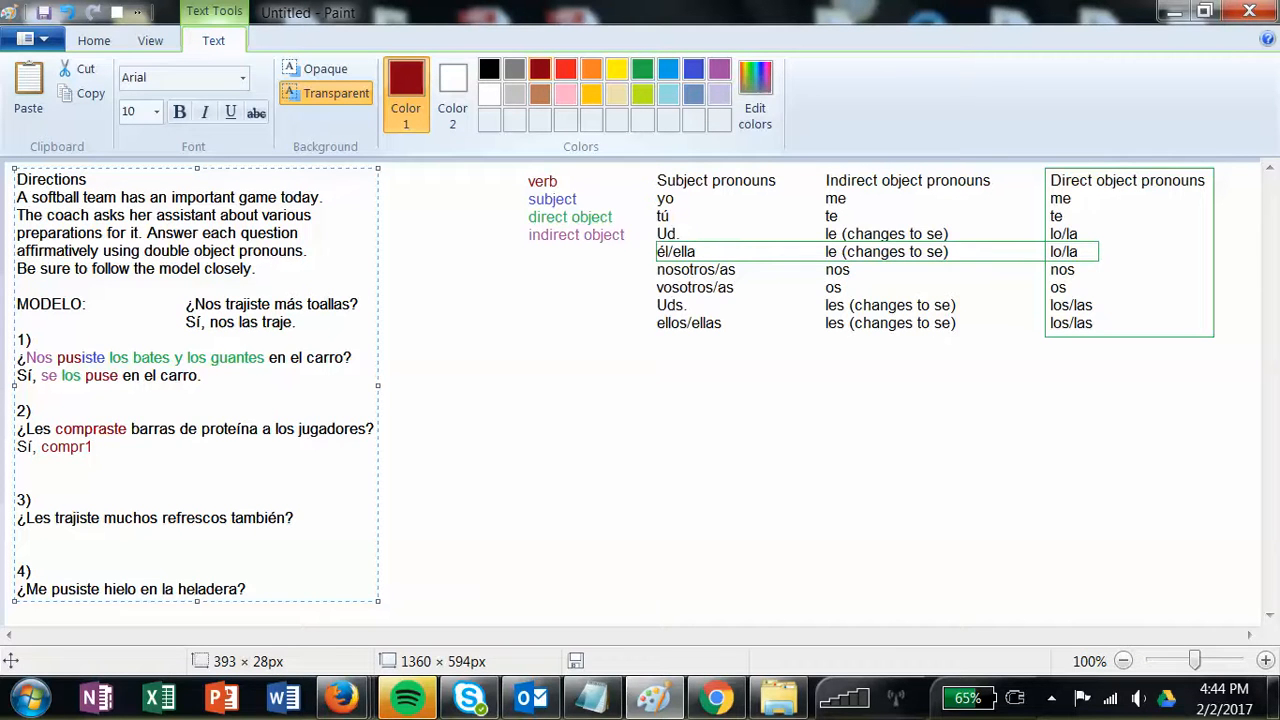
key("Backspace")
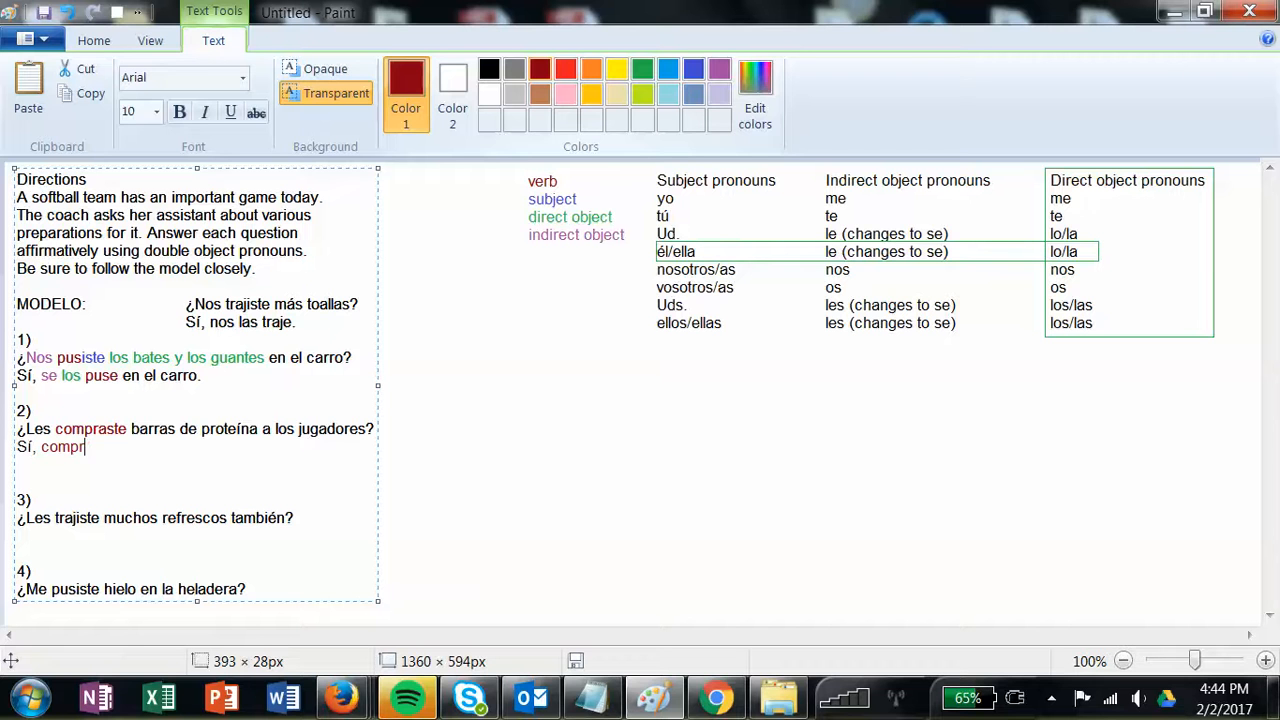
type("é")
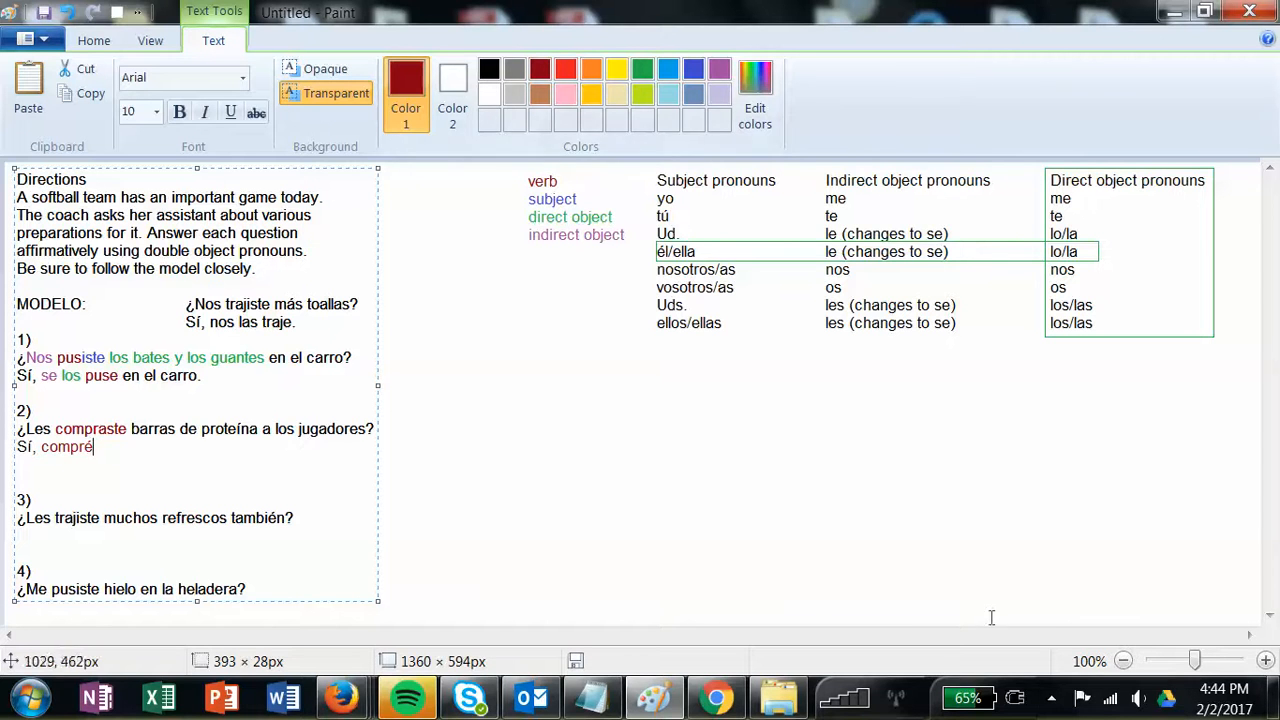
left_click(1051, 697)
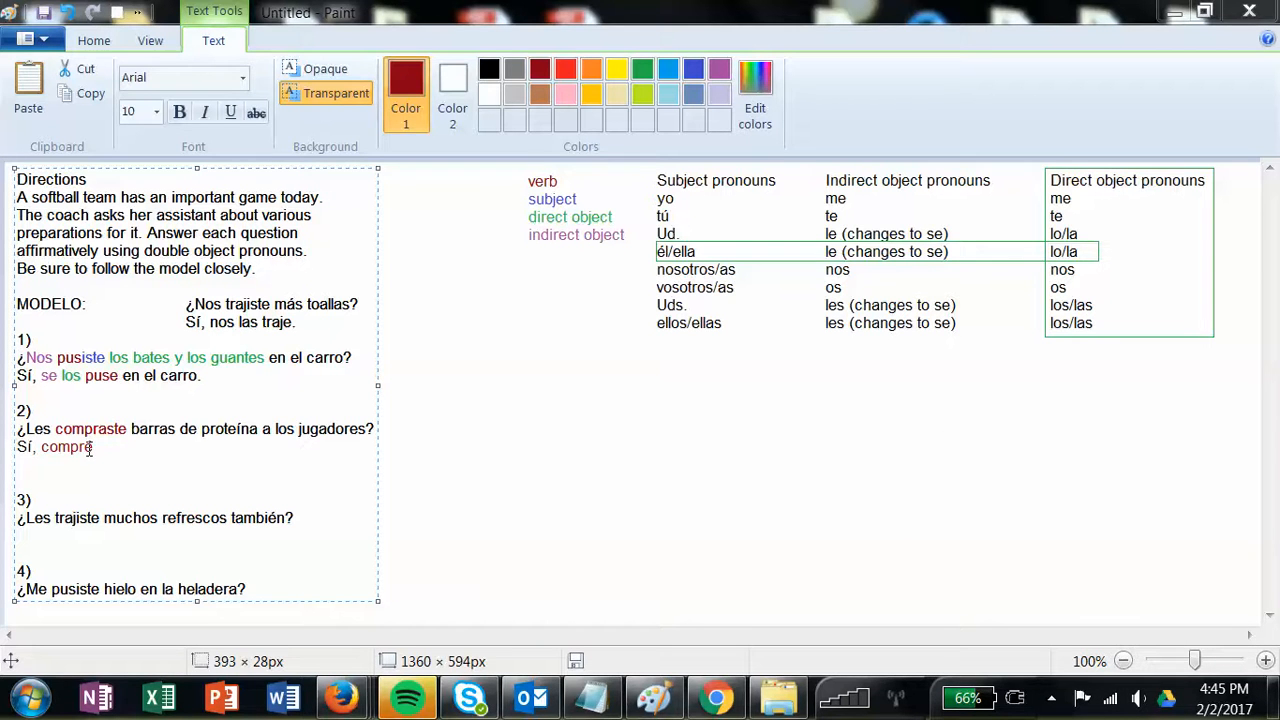
type("é")
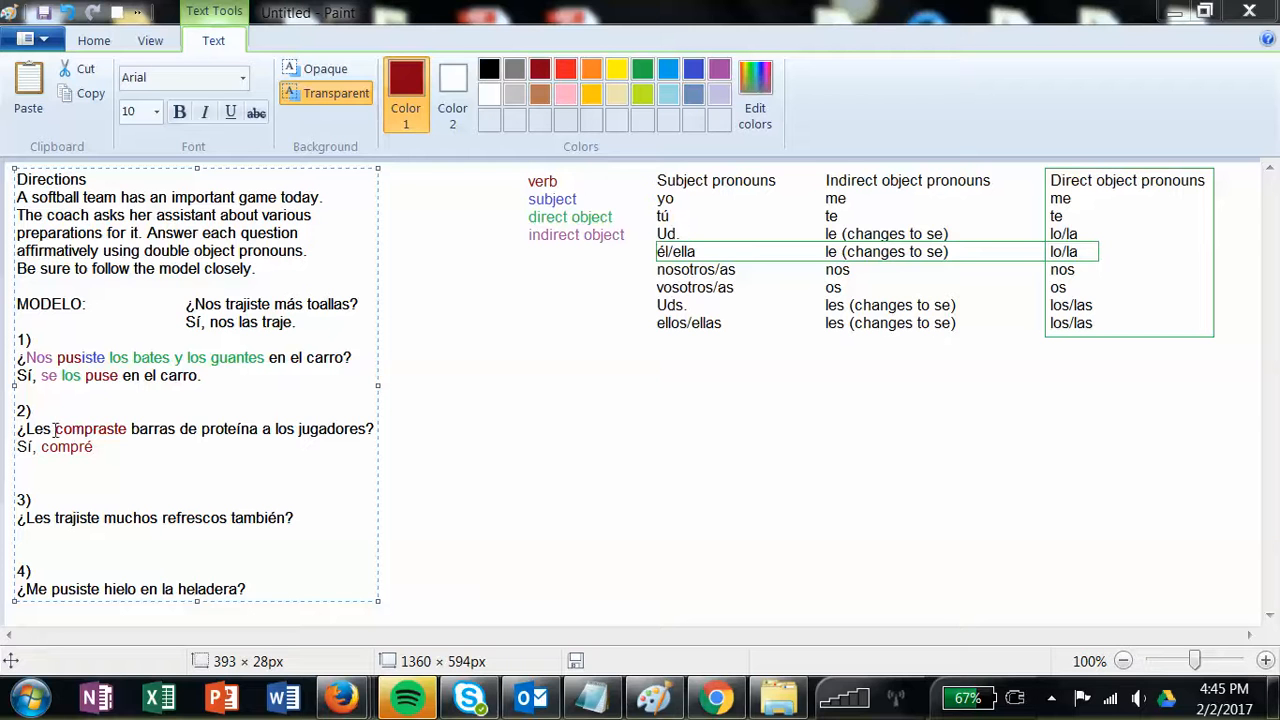
mouse_move(67, 427)
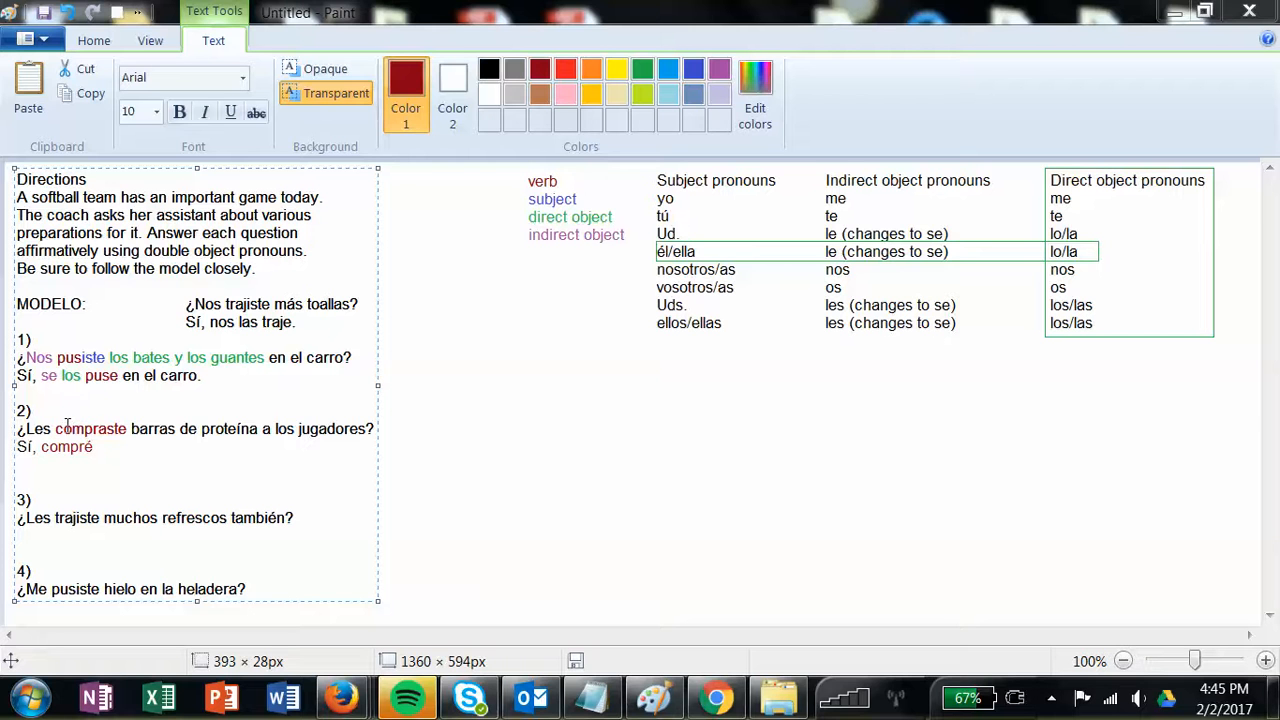
mouse_move(225, 425)
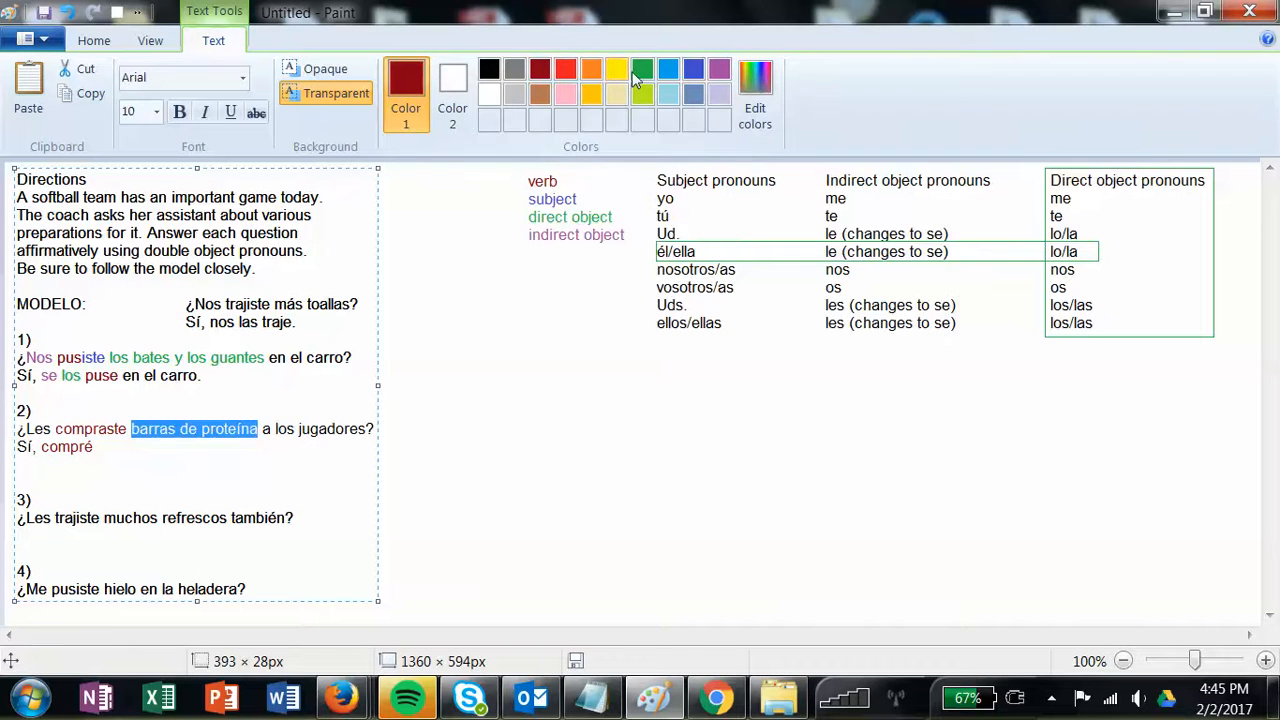
Colour 'barras de proteína' green and 'Les' purple, then type pronouns las and les.
left_click(642, 68)
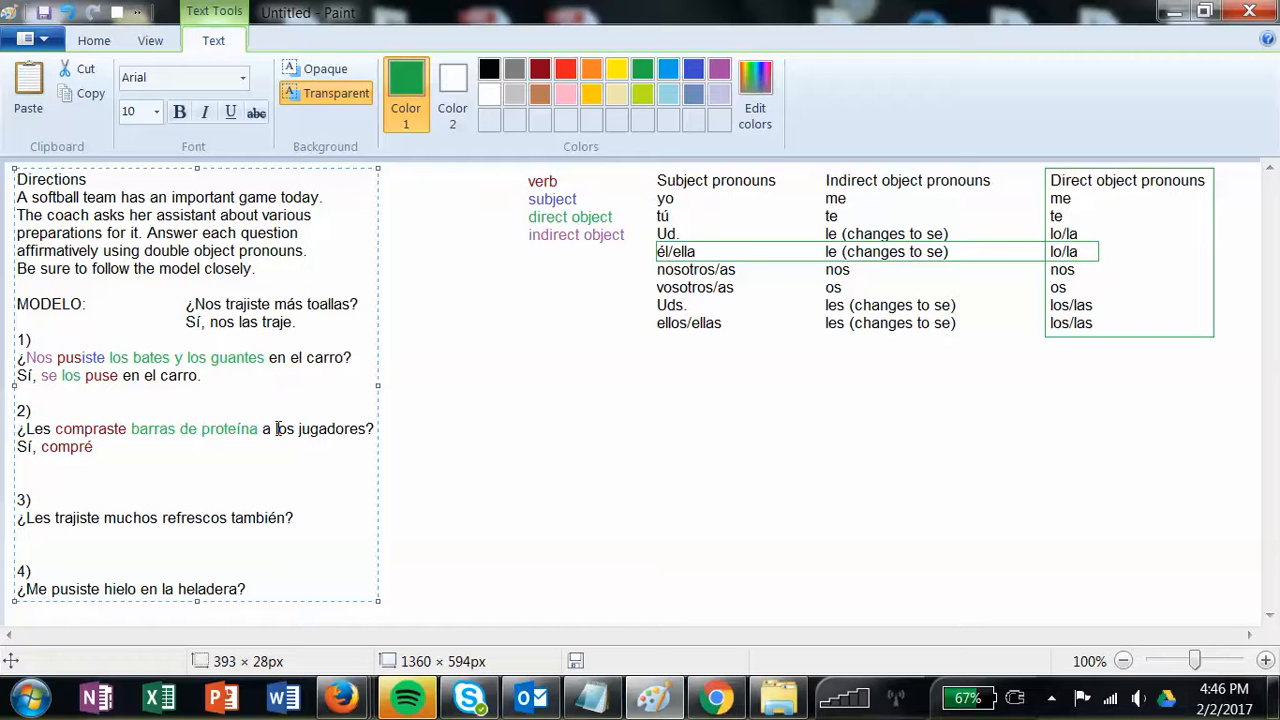
left_click_drag(275, 428, 355, 428)
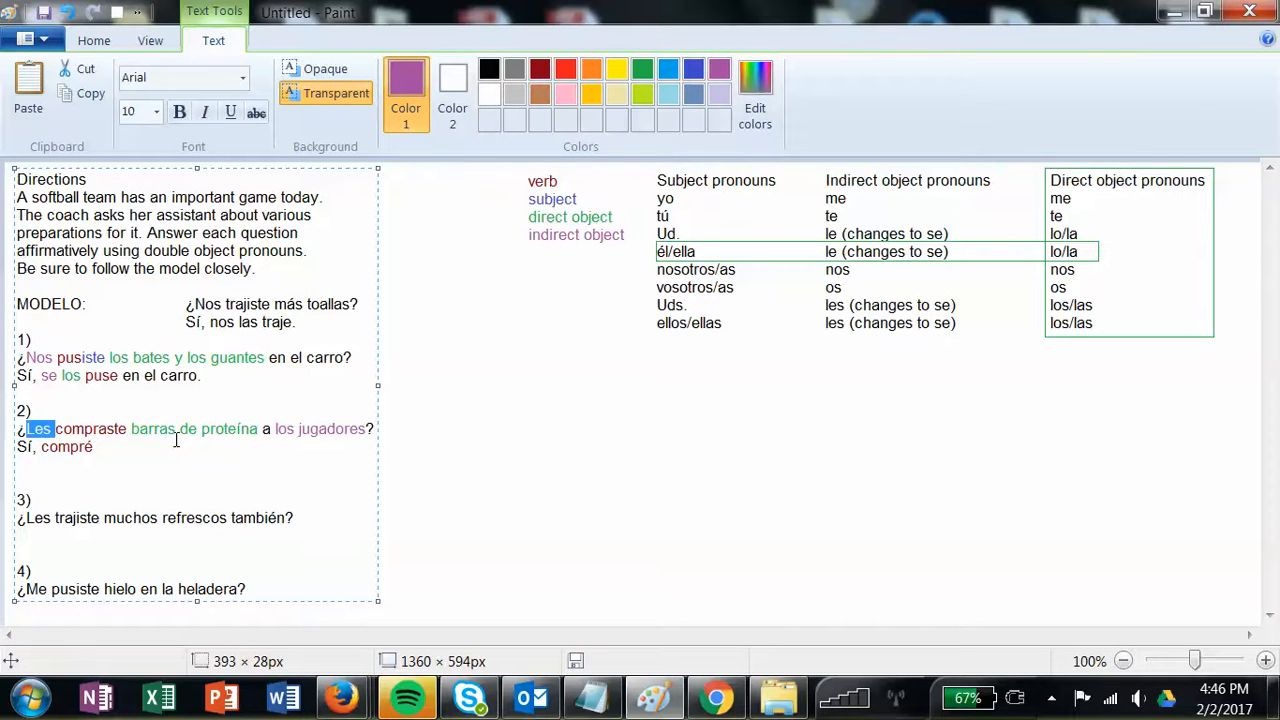
left_click(123, 447)
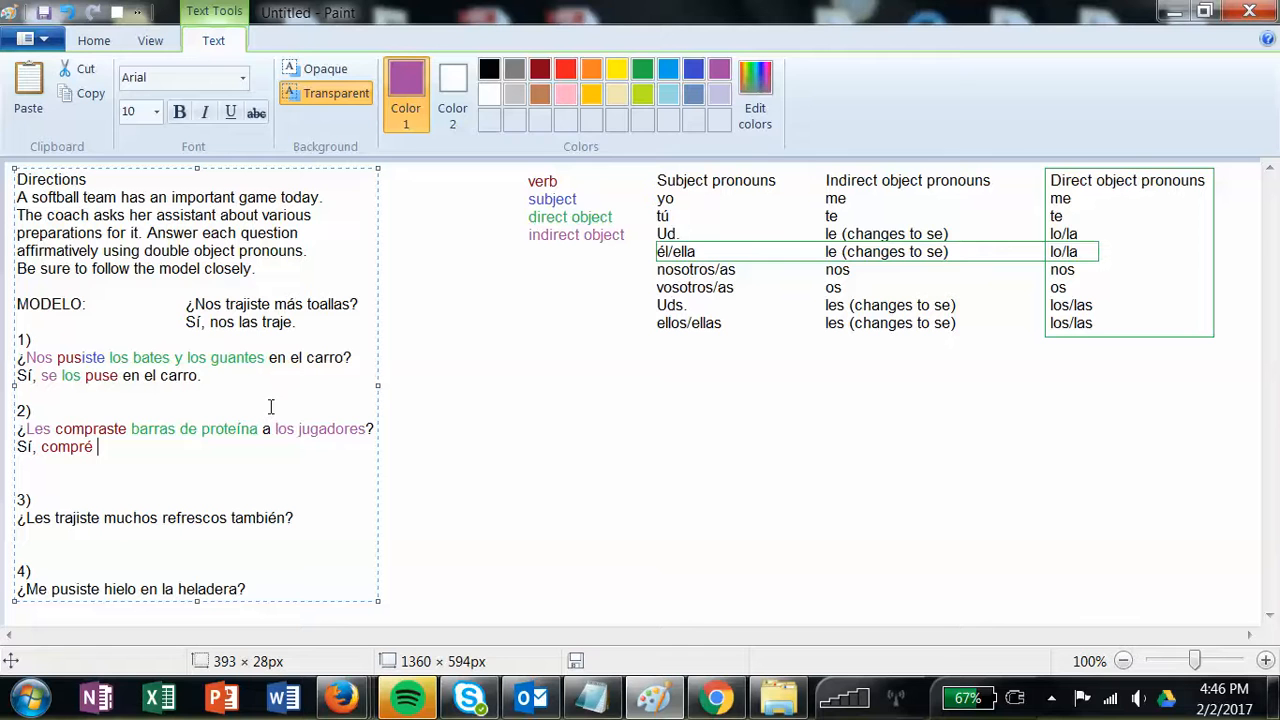
left_click(642, 68)
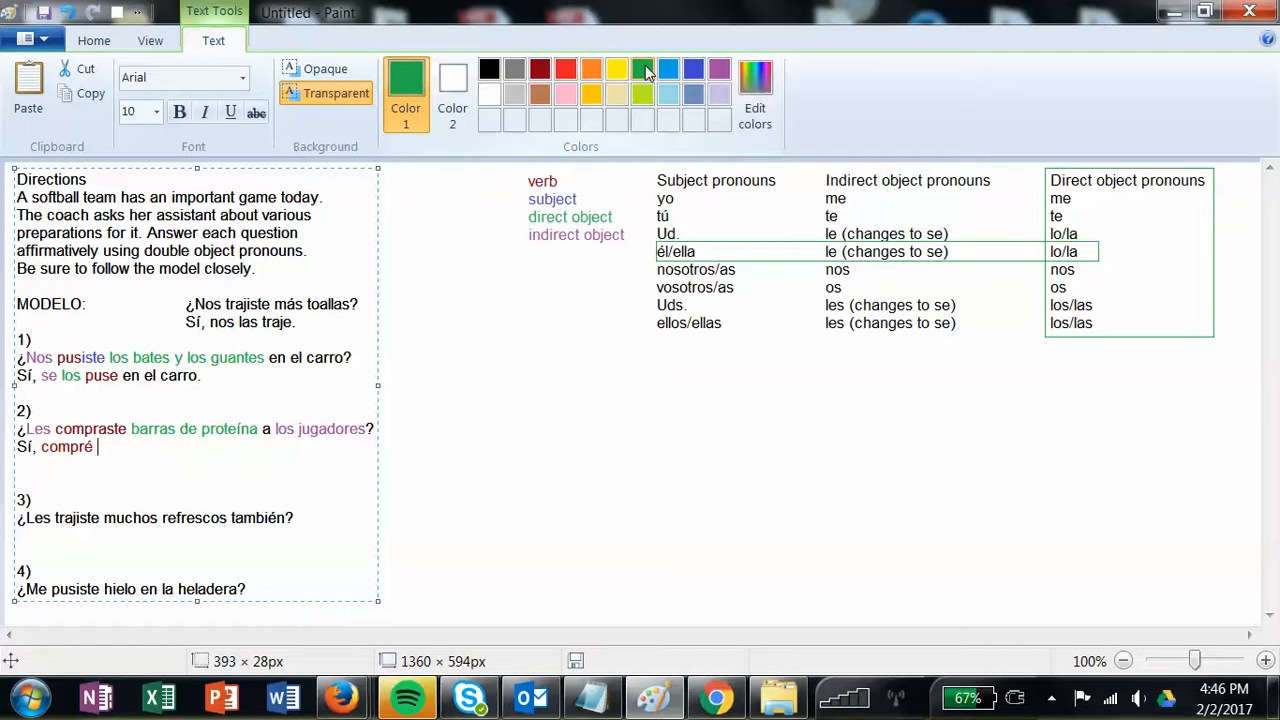
type("las")
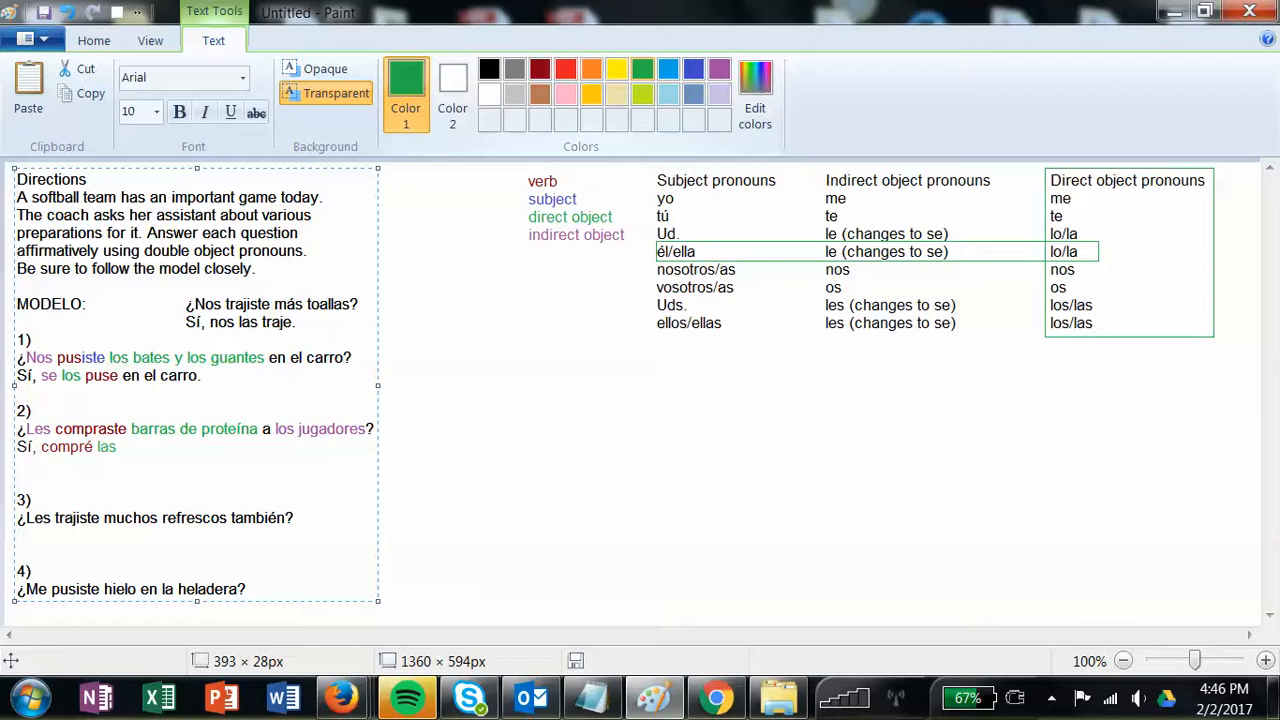
type("les")
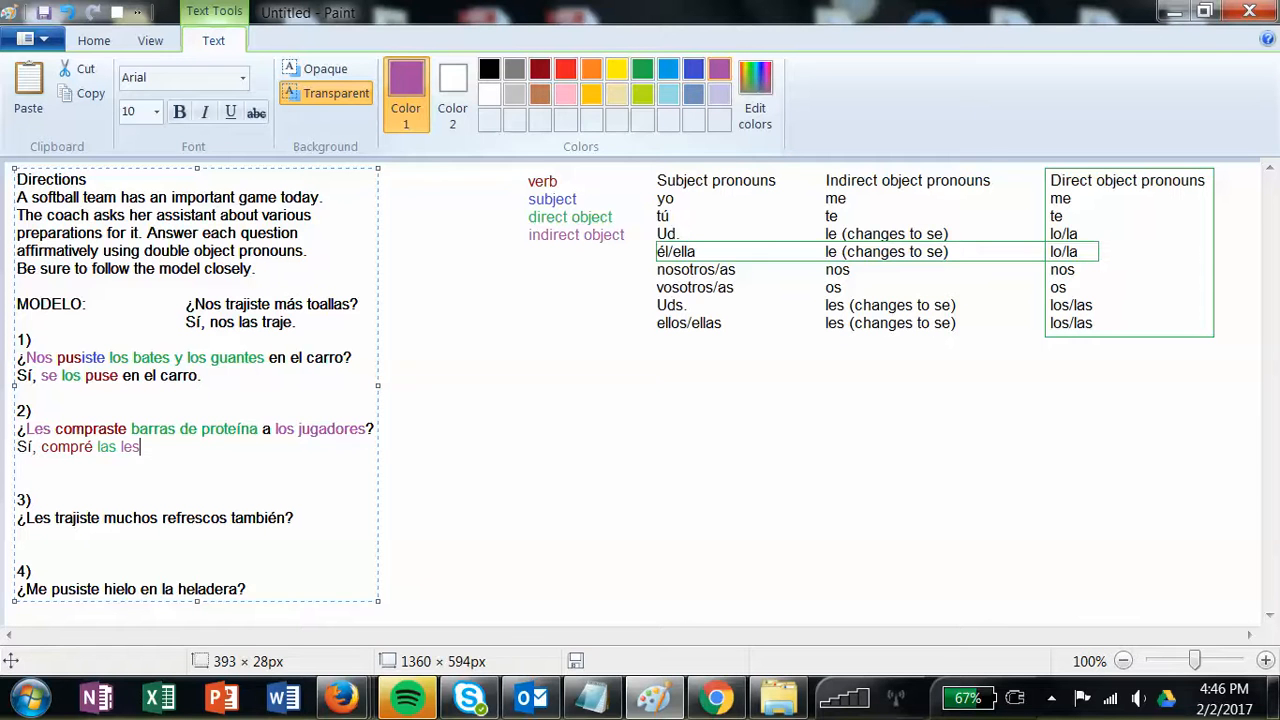
Move the pronouns before compré and change les to se.
double_click(107, 447)
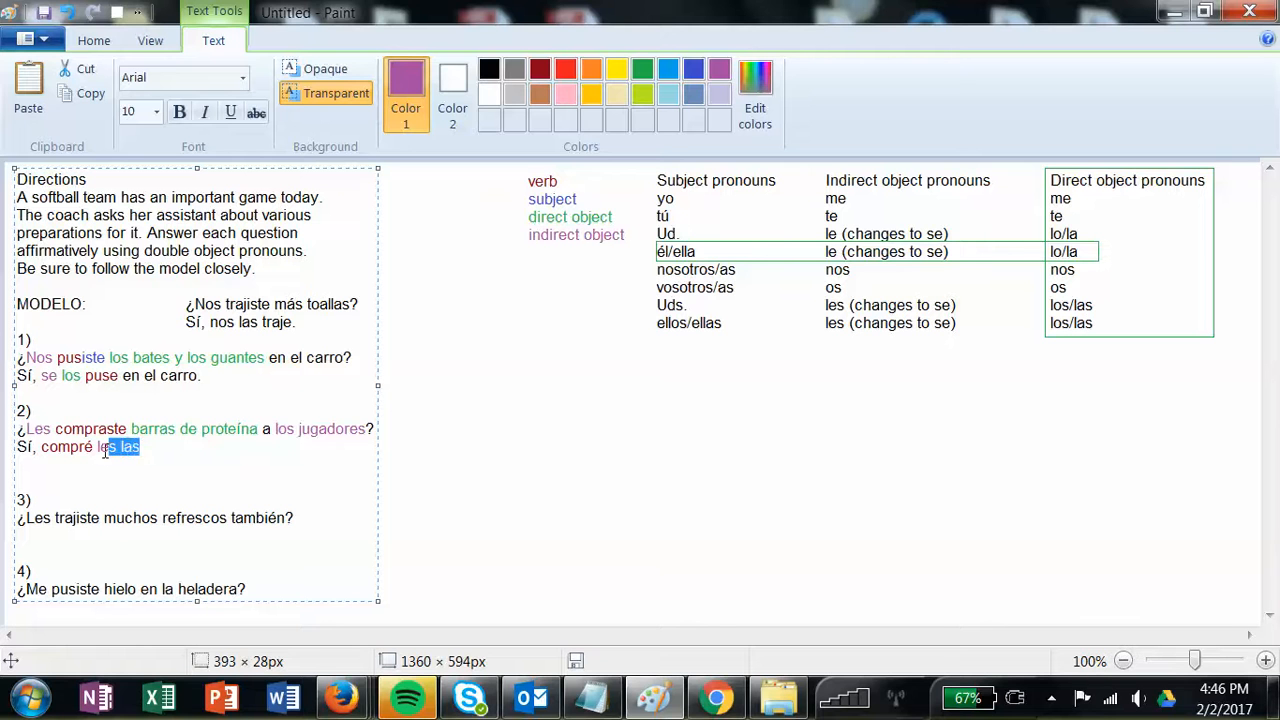
left_click(145, 447)
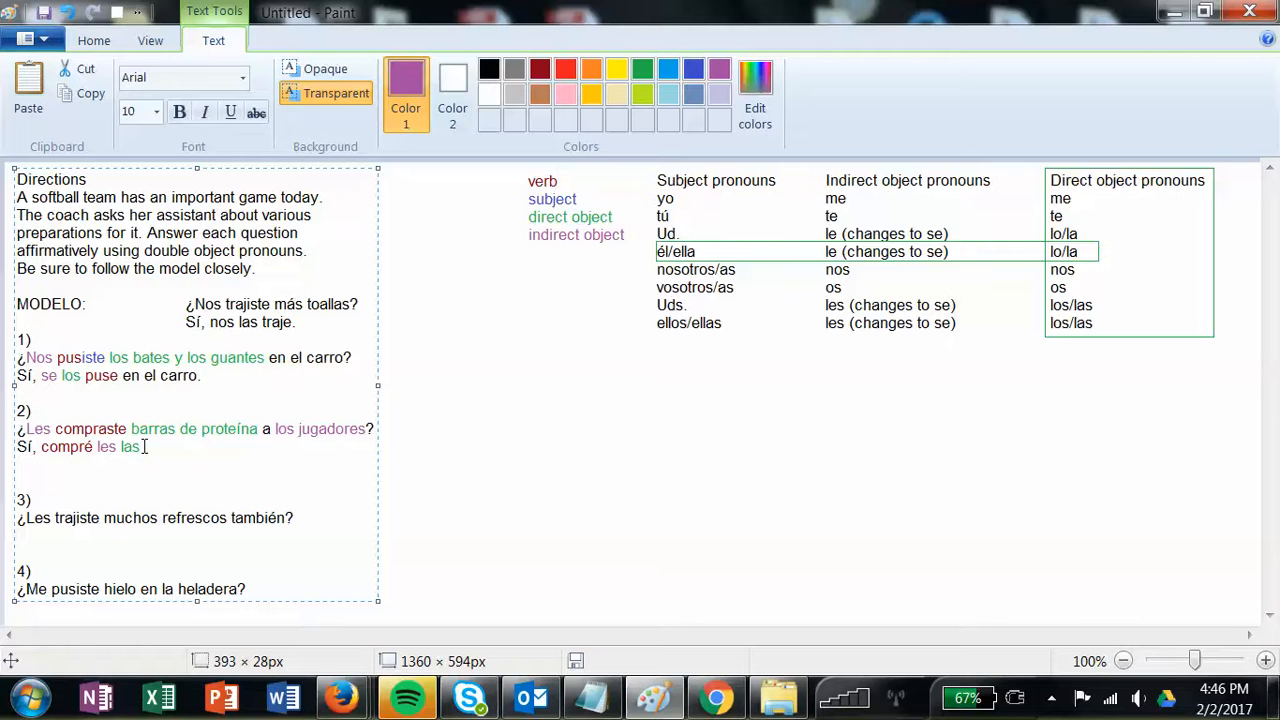
key("Backspace")
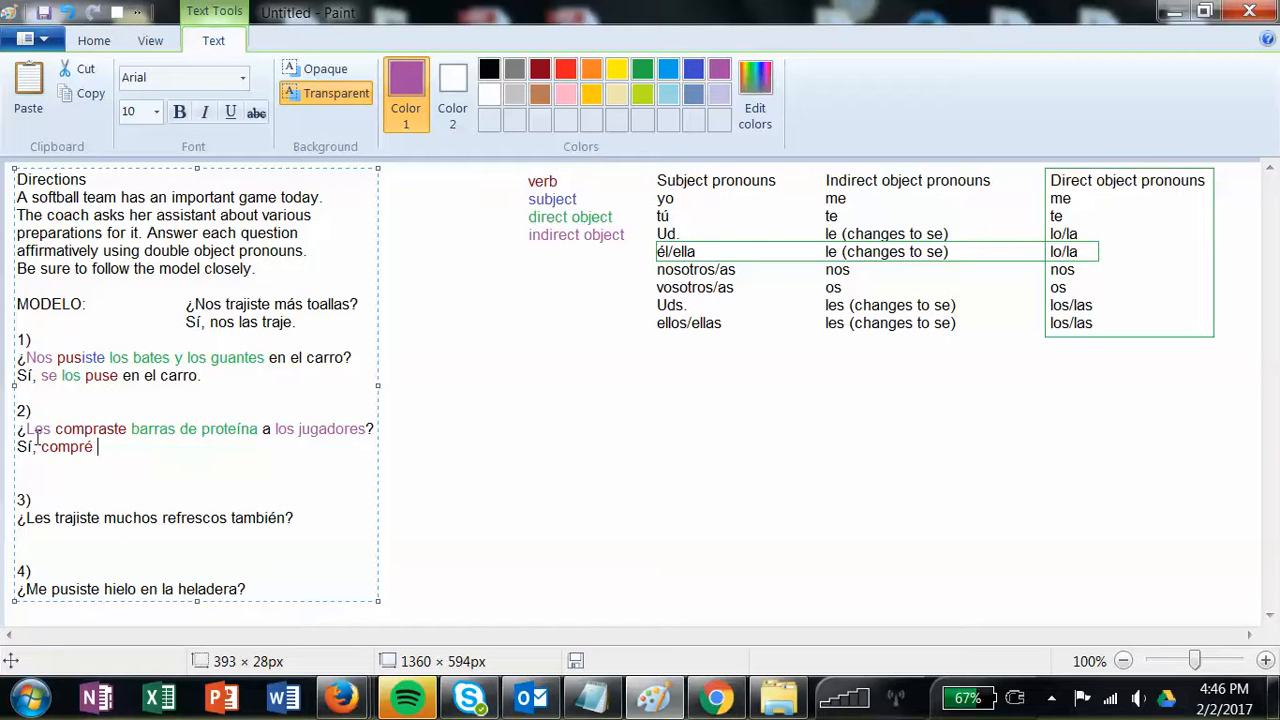
type("les las")
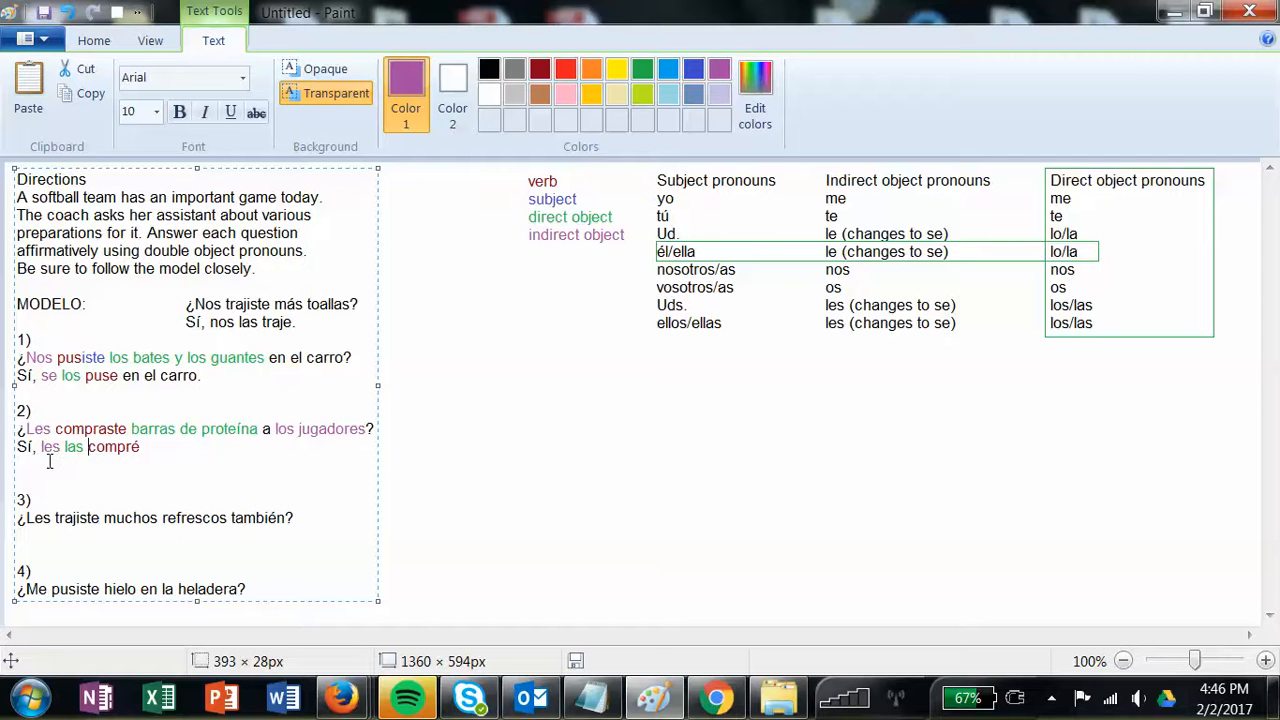
double_click(50, 447)
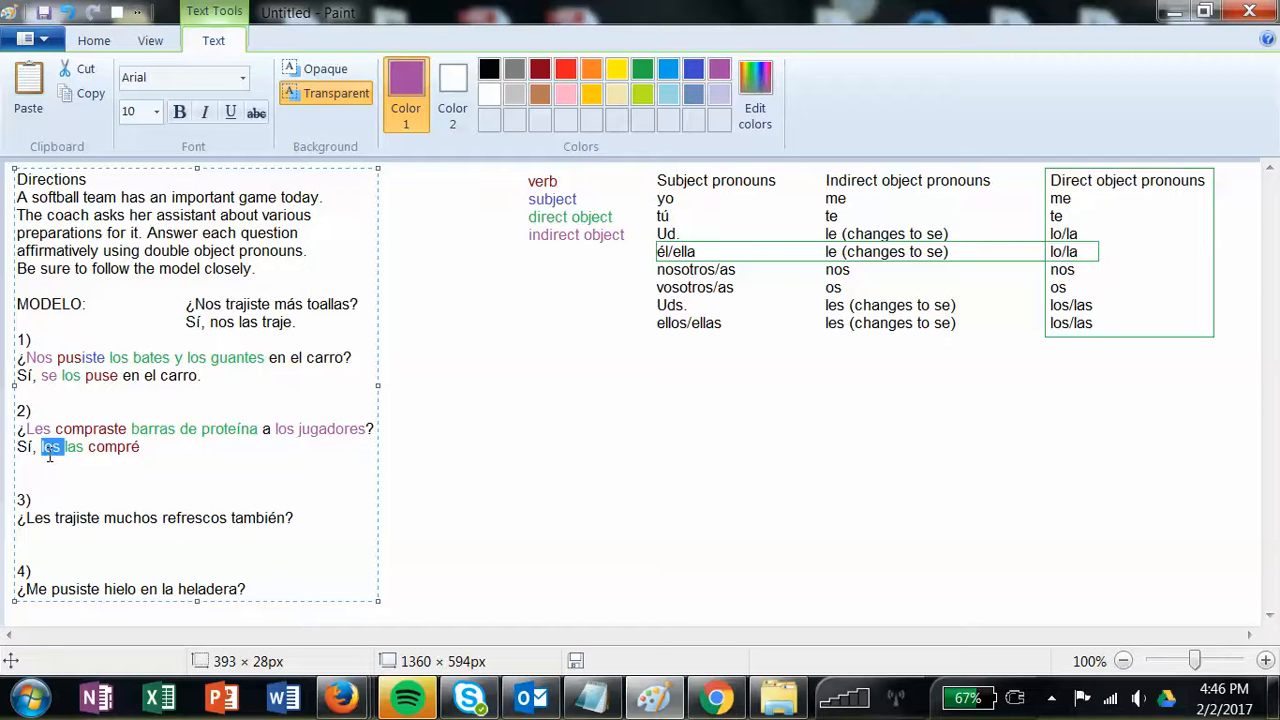
type("se")
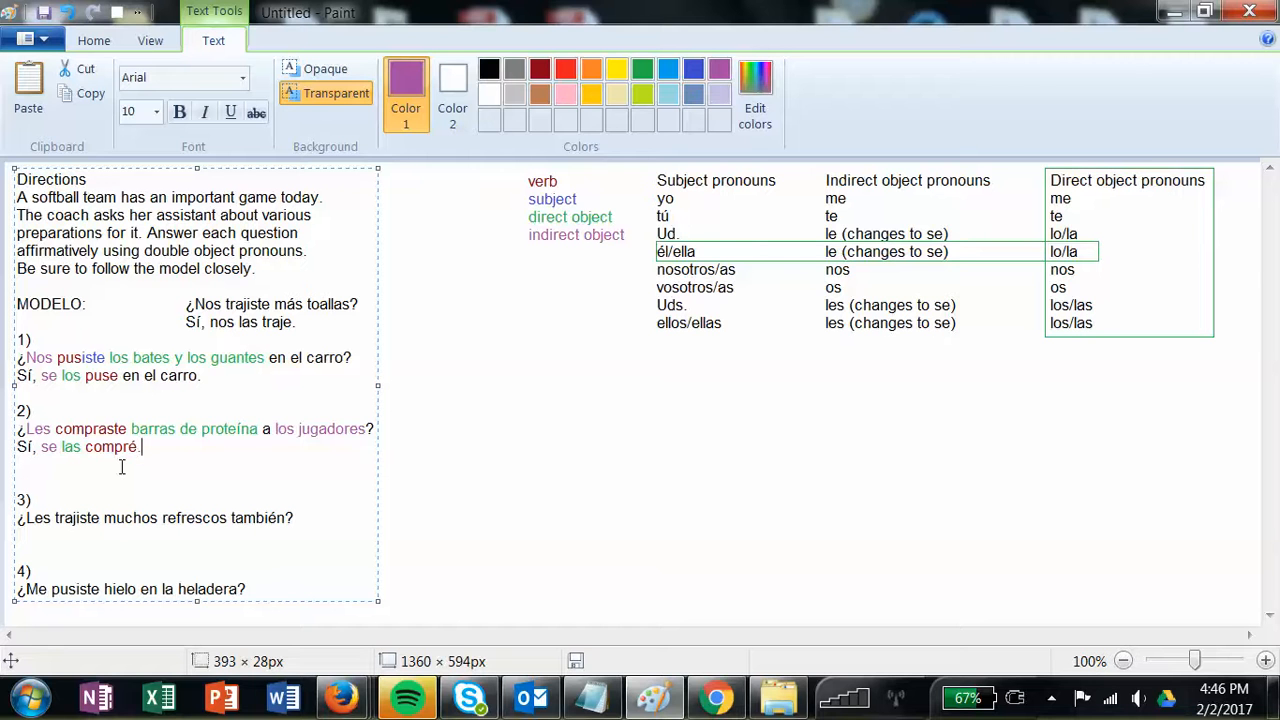
mouse_move(1100, 695)
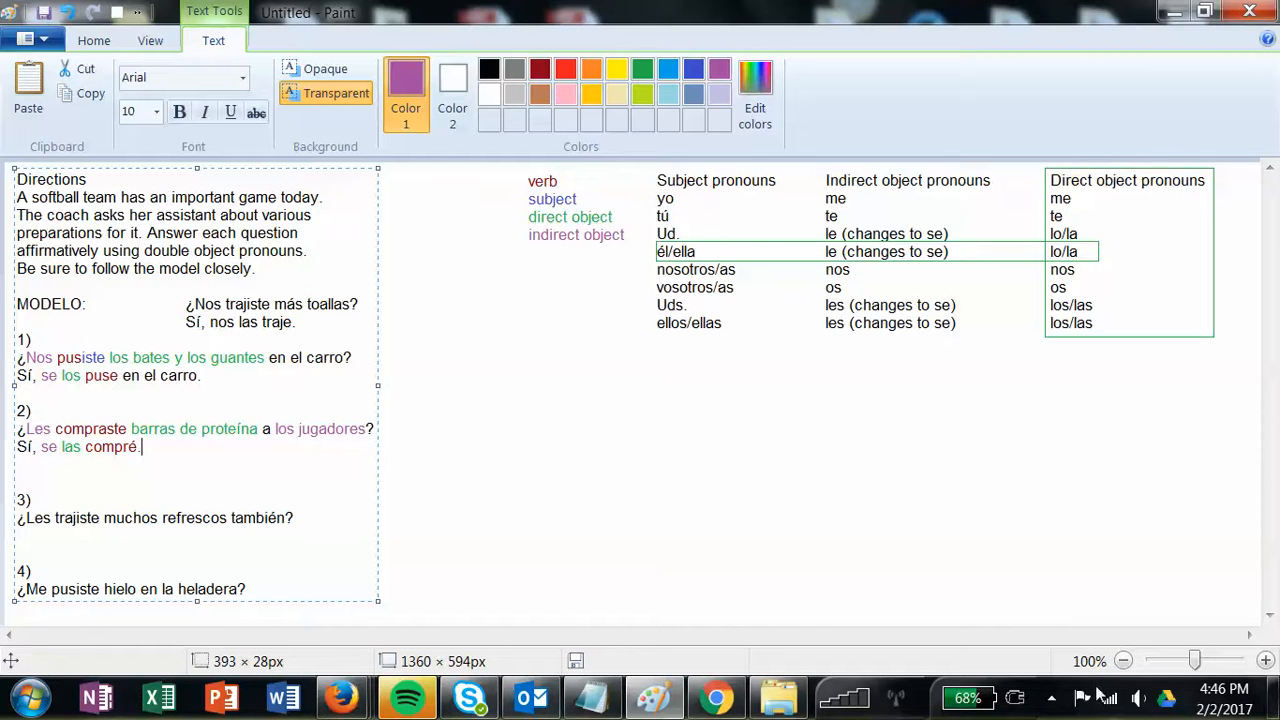
left_click(1051, 697)
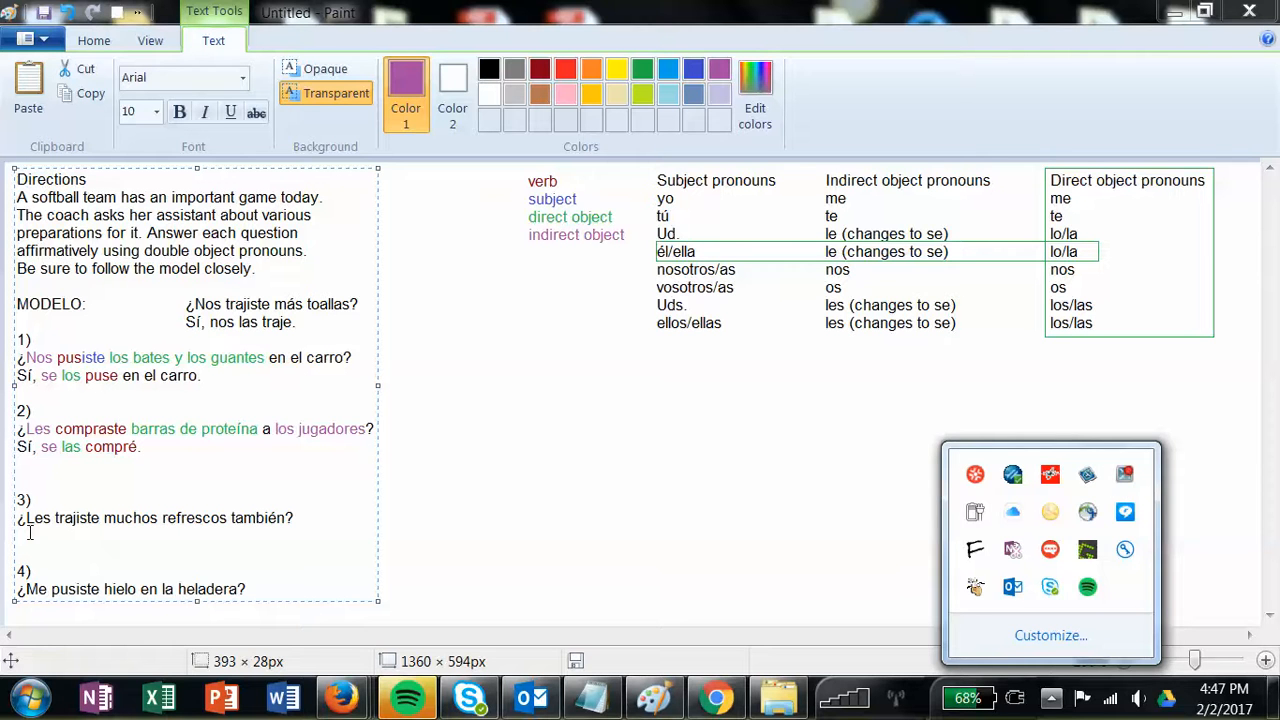
Dismiss a popup, colour the verb 'trajiste', and begin the answer 'Sí, traj'.
left_click(162, 547)
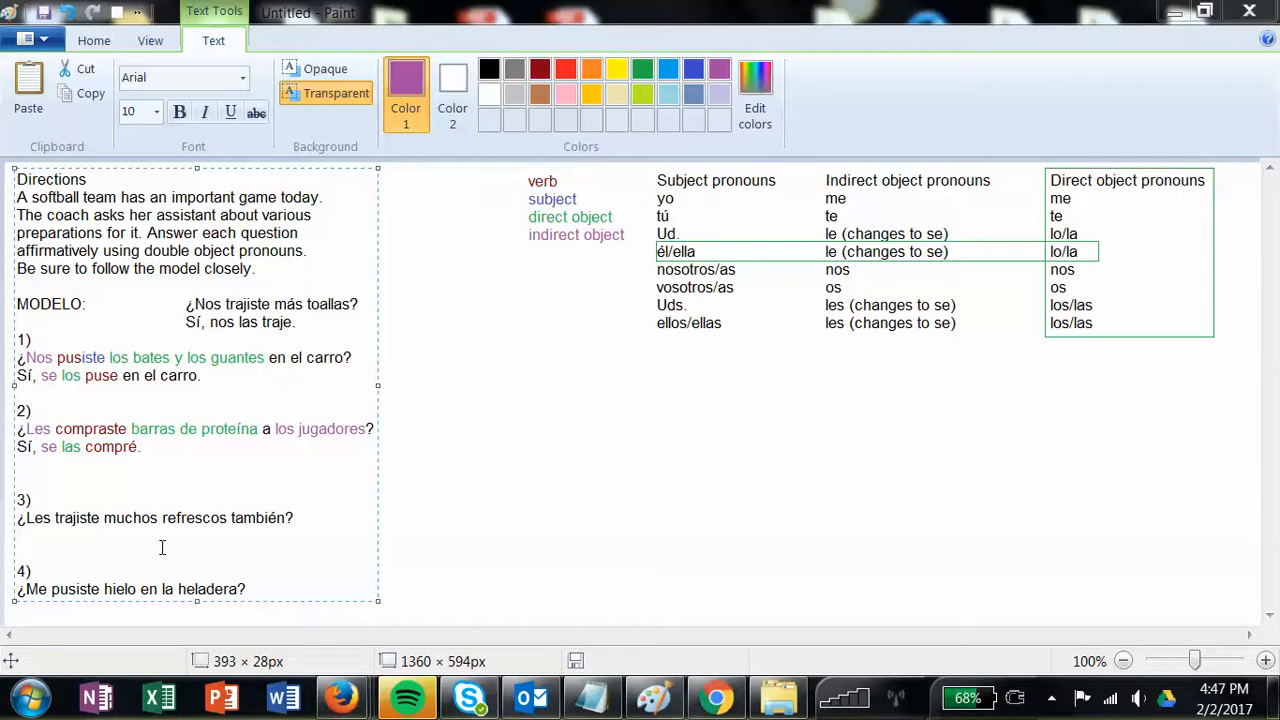
double_click(77, 517)
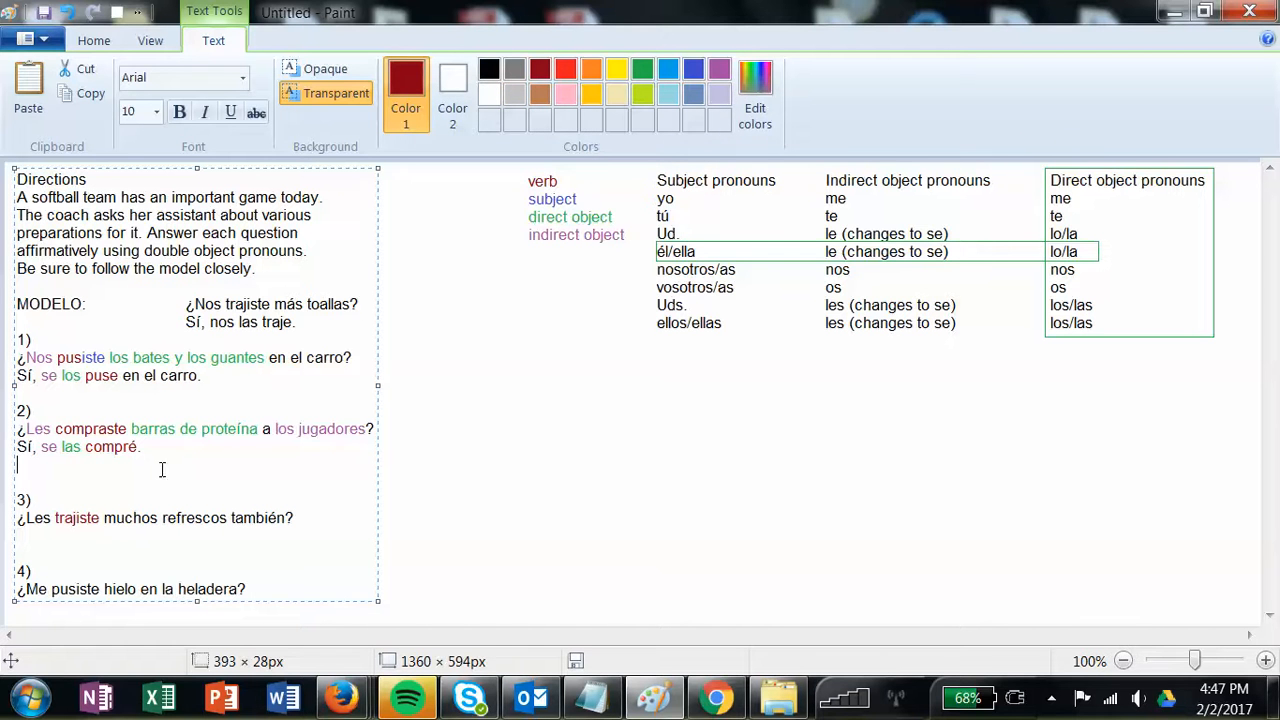
double_click(85, 517)
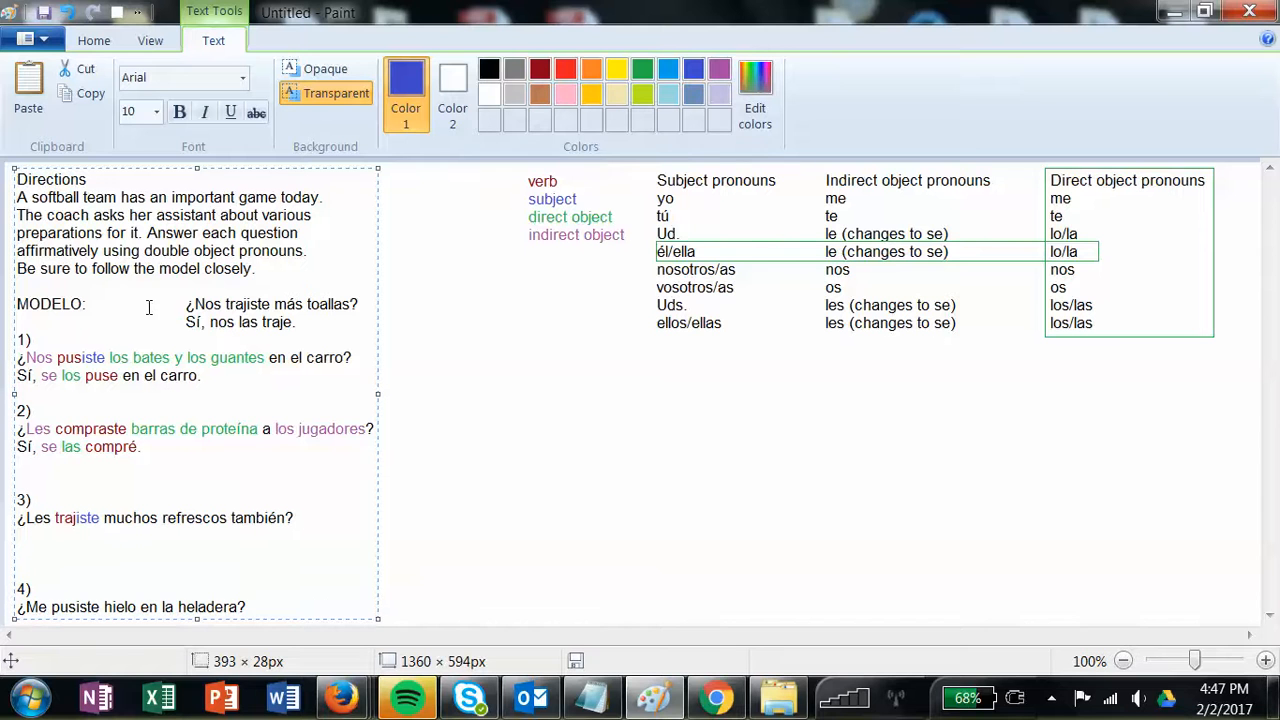
type("Sí,")
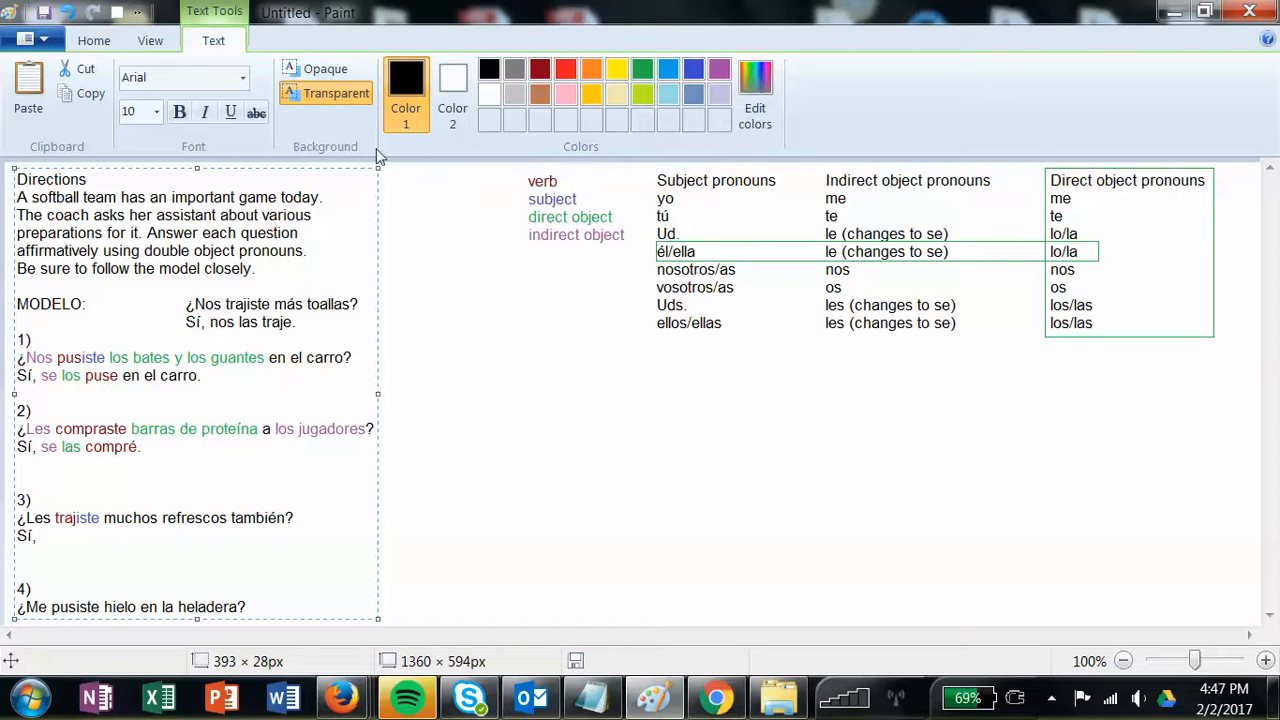
type("traj")
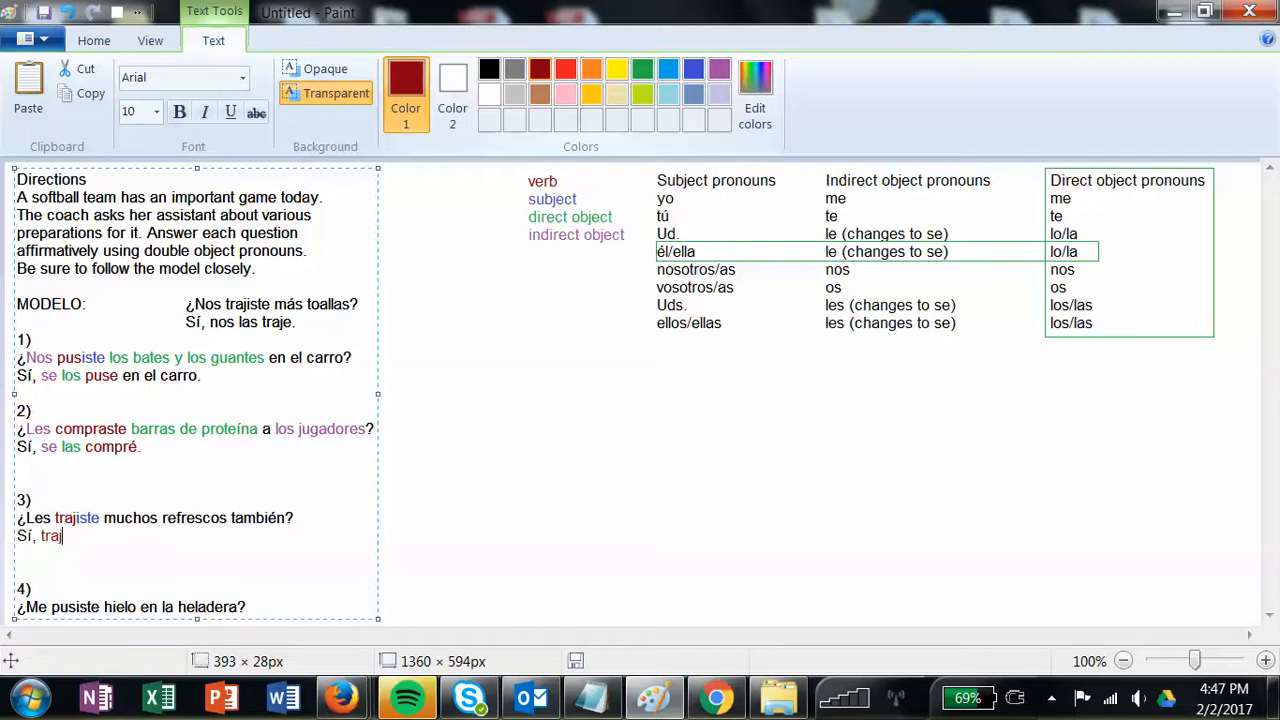
Finish 'traje' and colour 'refrescos' green and 'Les' purple in question 3.
type("e")
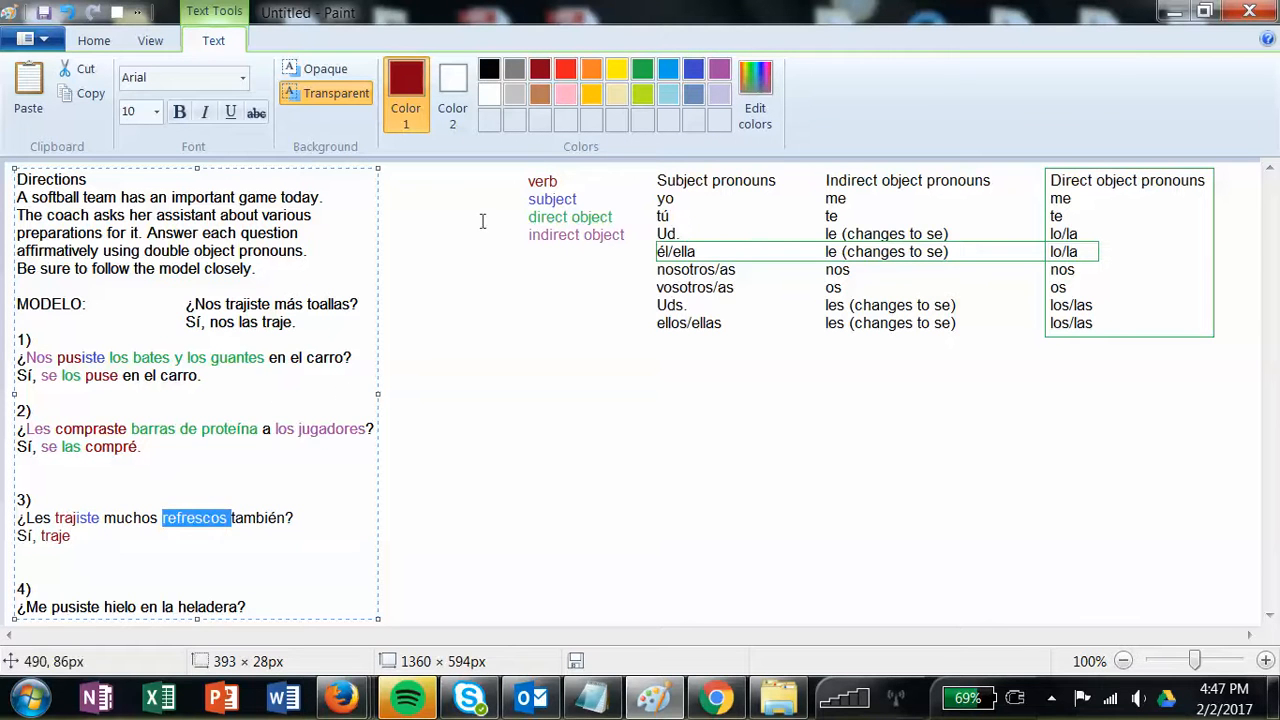
left_click(642, 68)
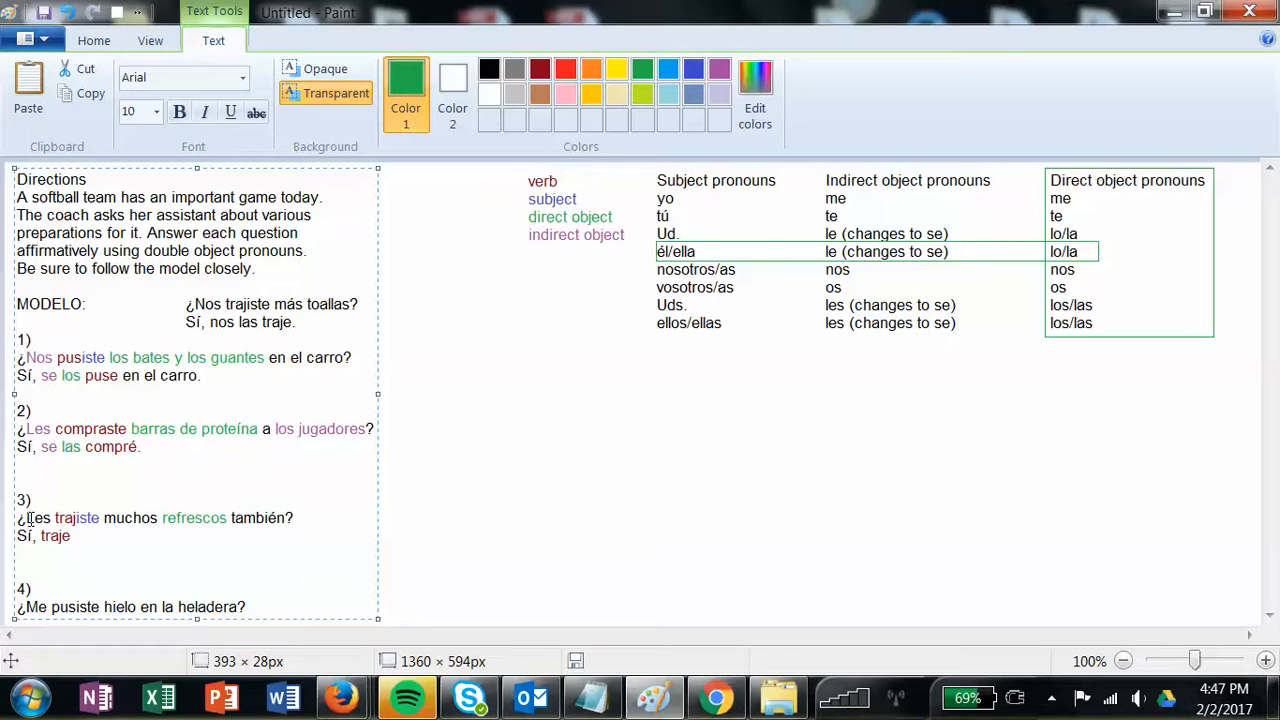
double_click(39, 517)
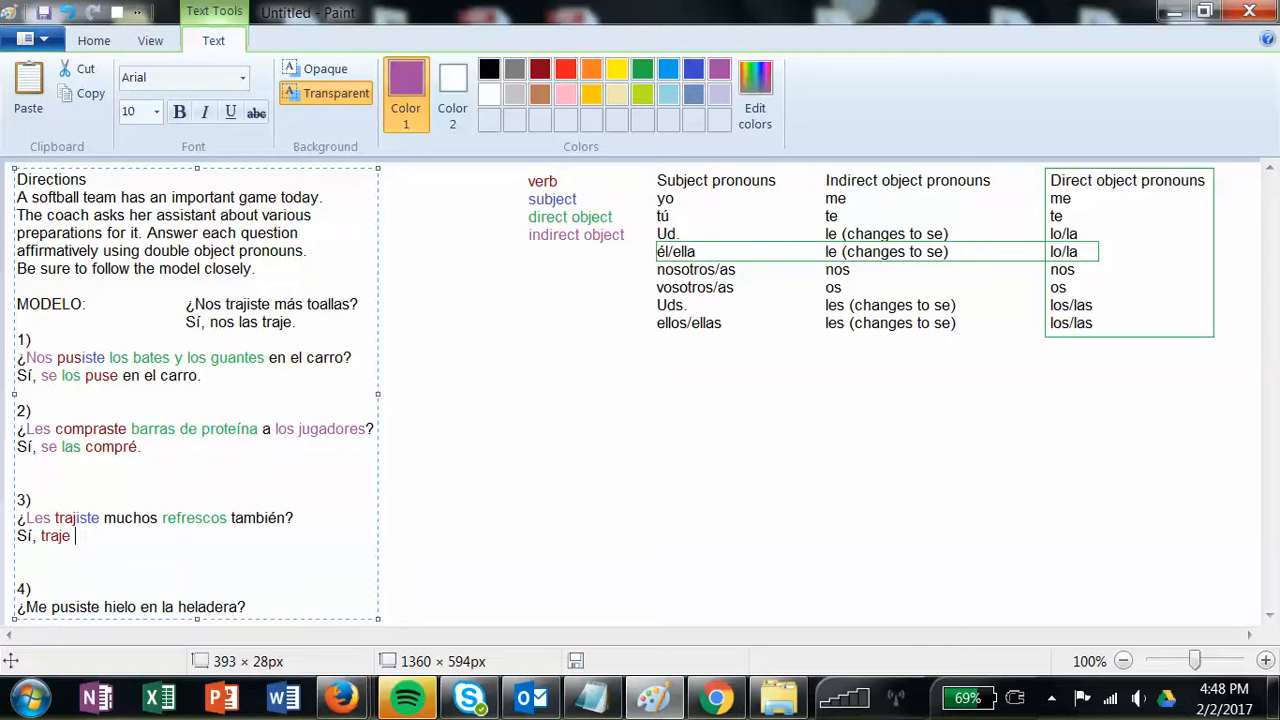
Add pronouns los in green and les in purple, add a period, and change les to se.
left_click(642, 68)
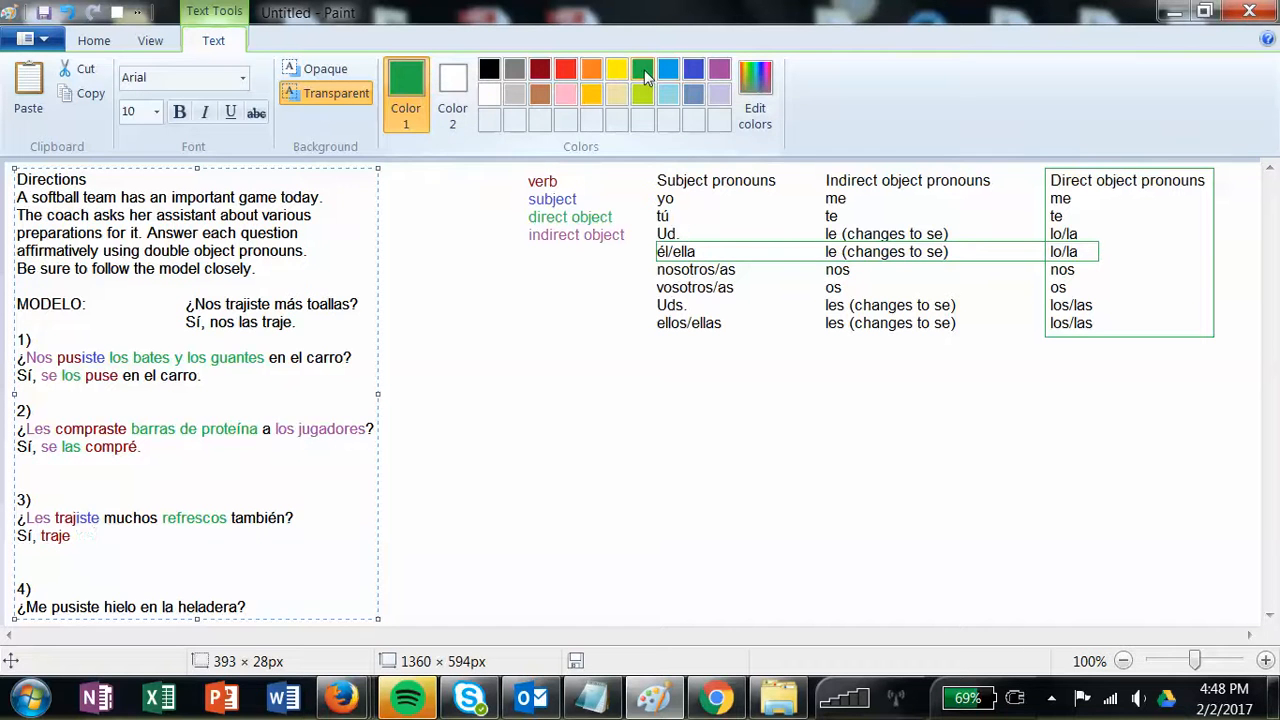
type("los")
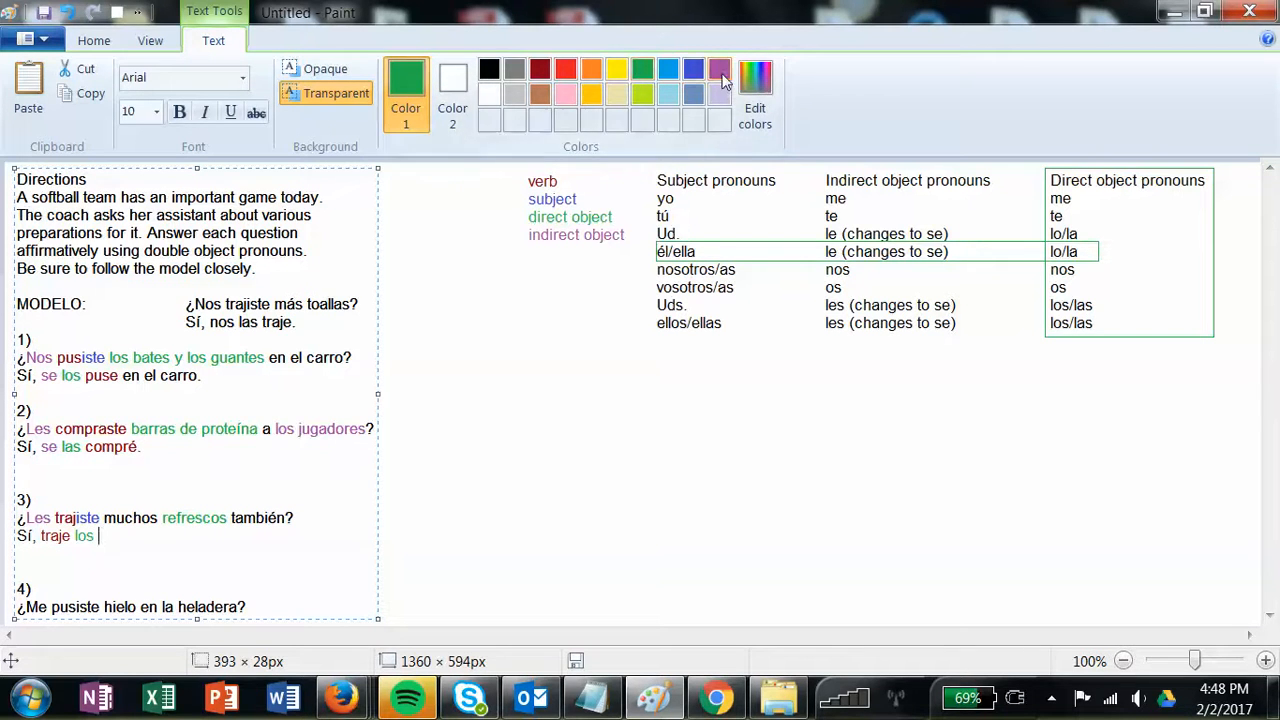
left_click(694, 68)
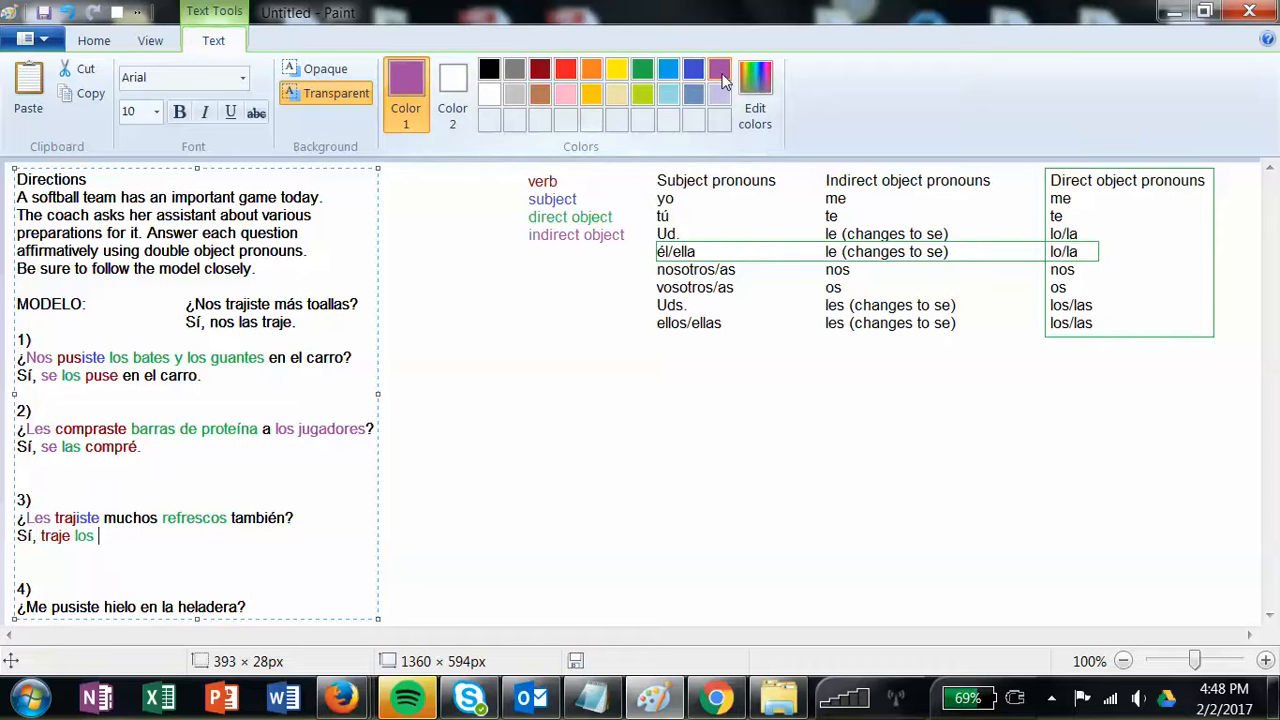
type("les")
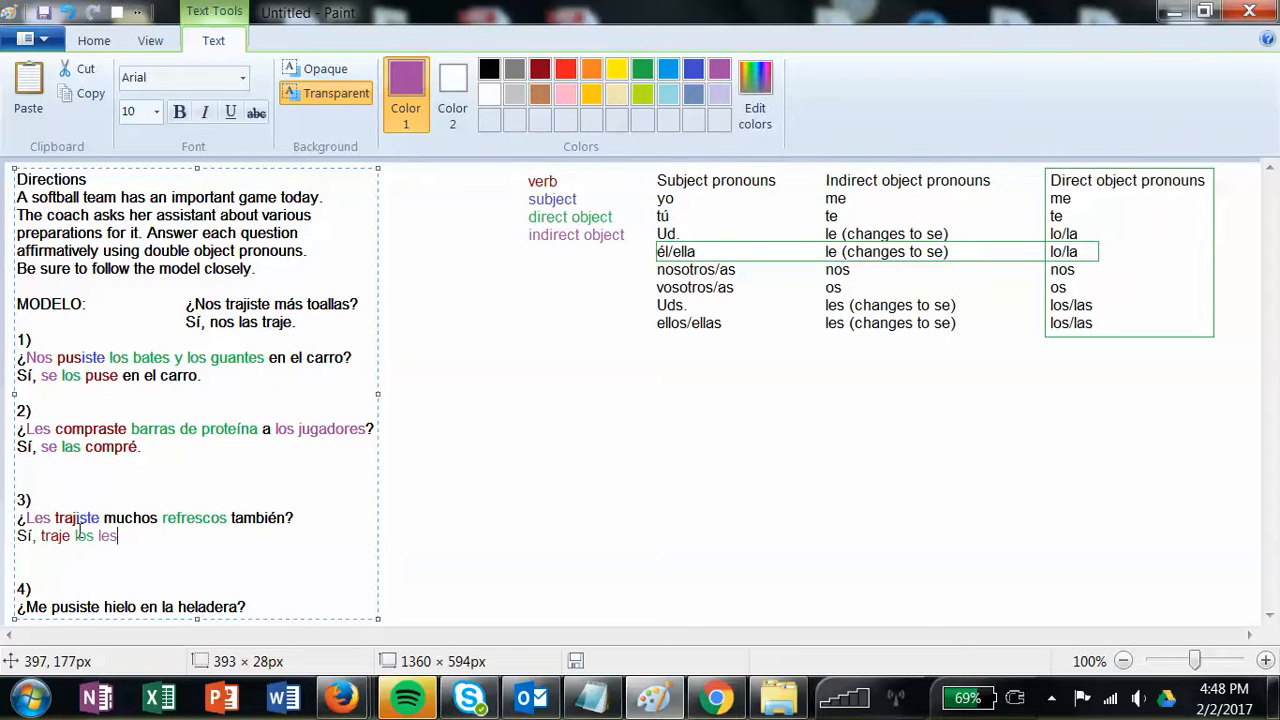
double_click(87, 535)
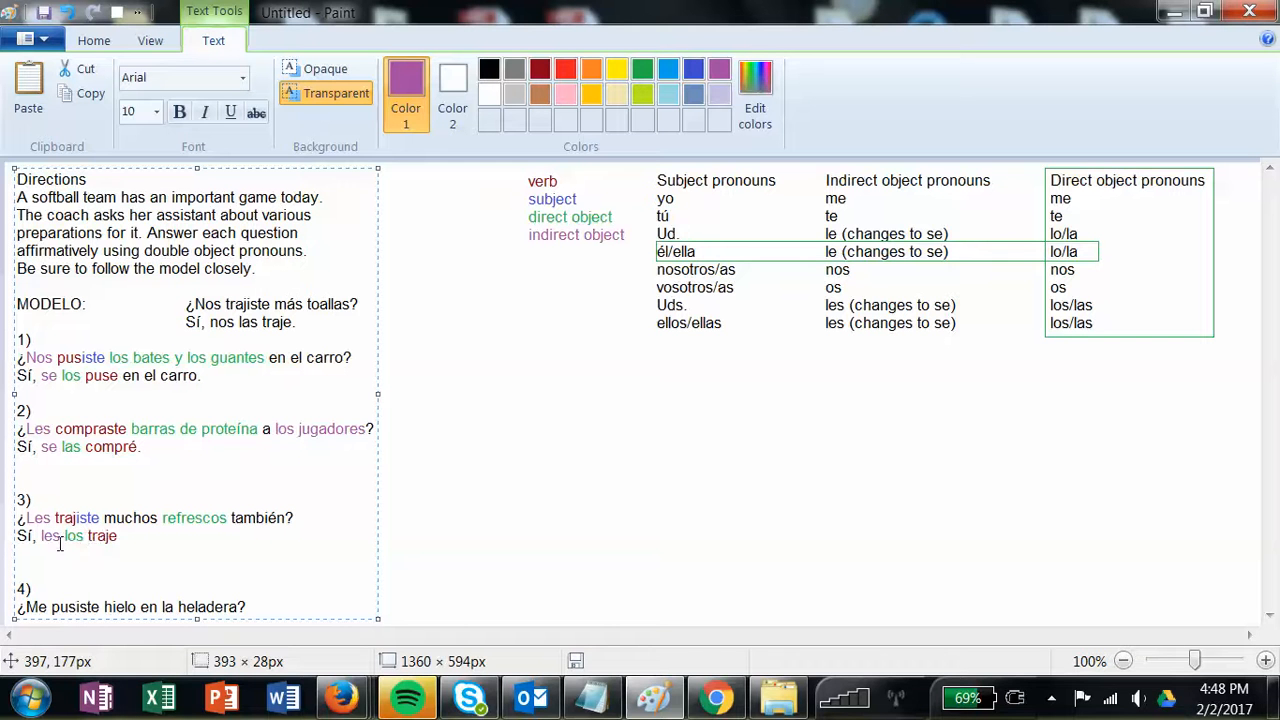
type(".")
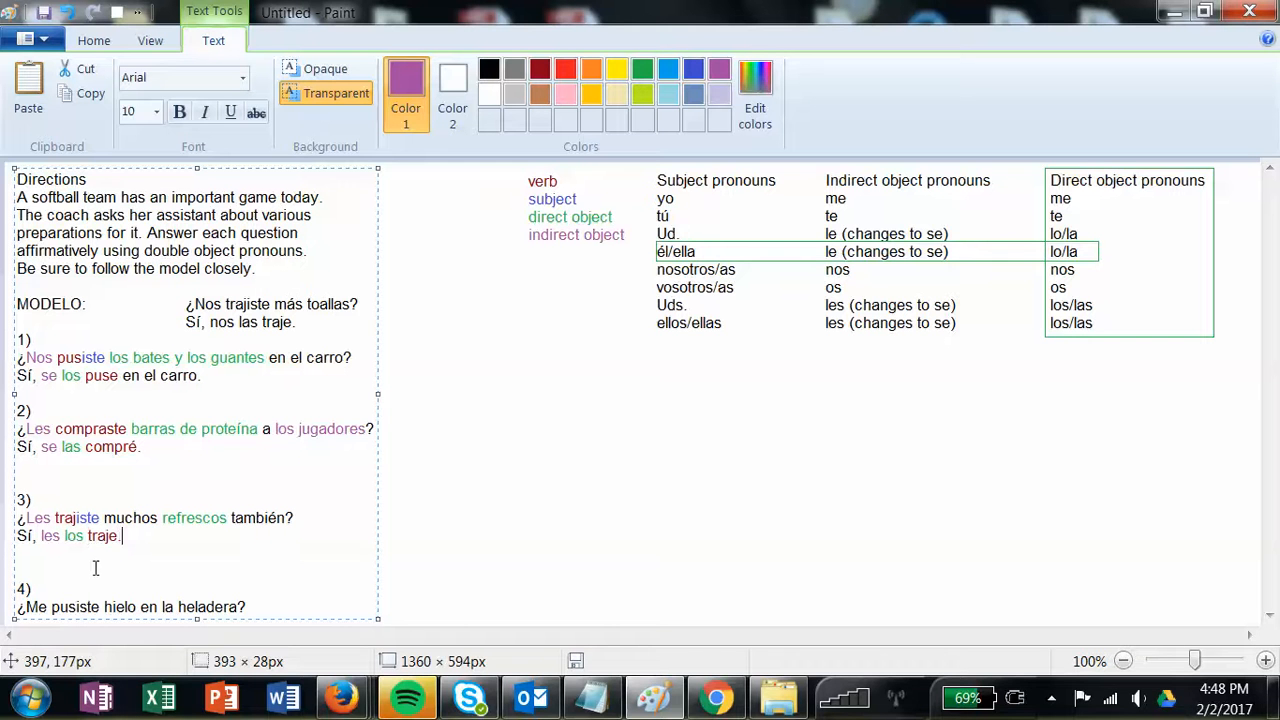
double_click(51, 535)
type("s")
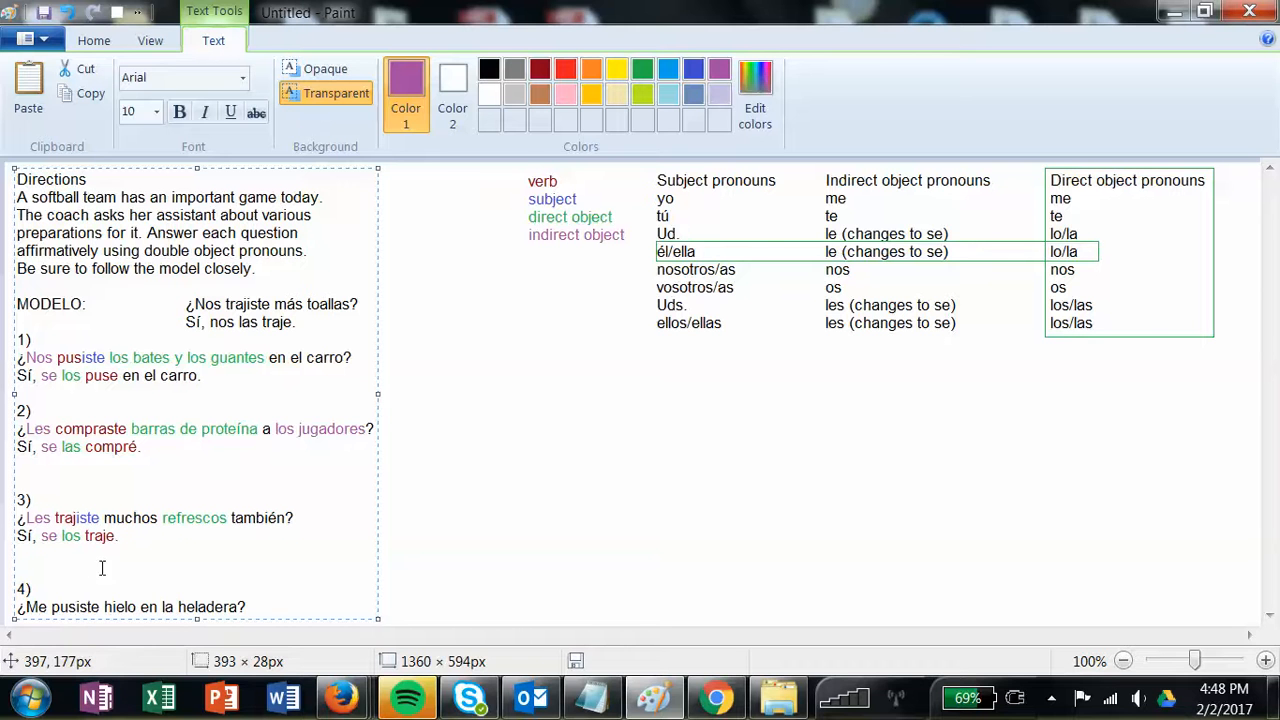
left_click(1051, 697)
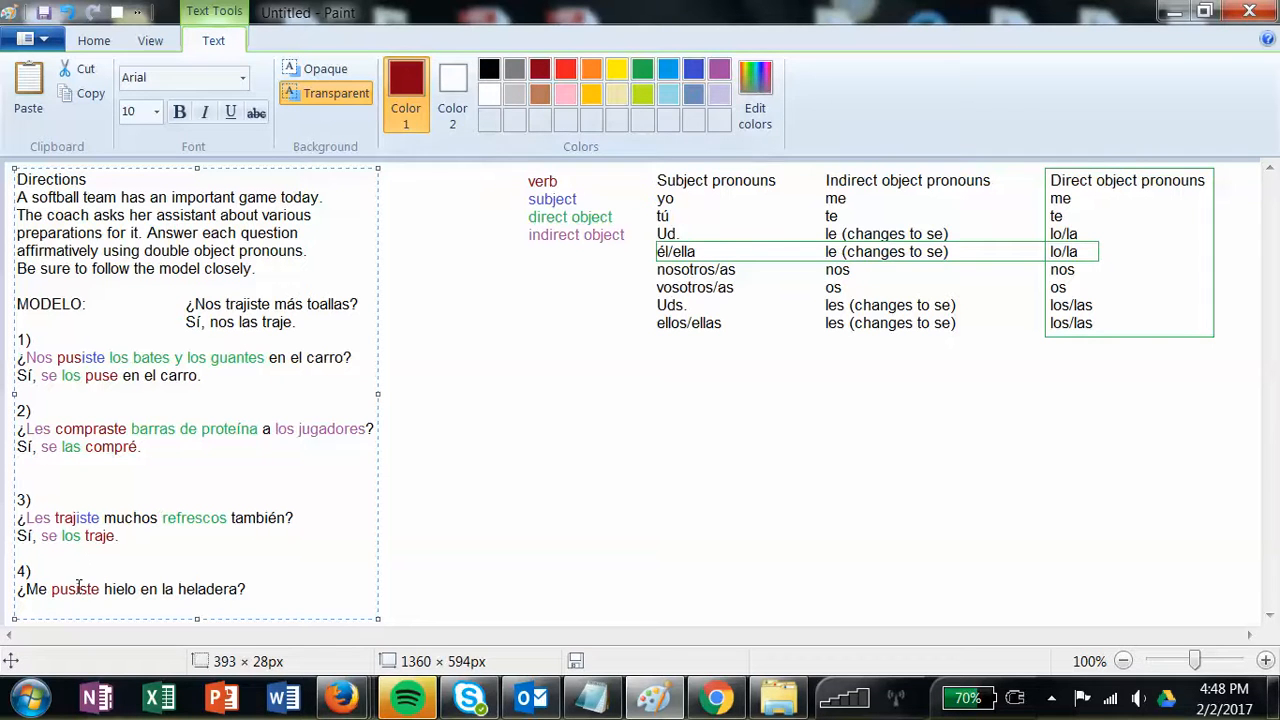
Colour-code the verb 'pusiste' in question 4 and begin its answer with 'Sí, puse'.
double_click(80, 589)
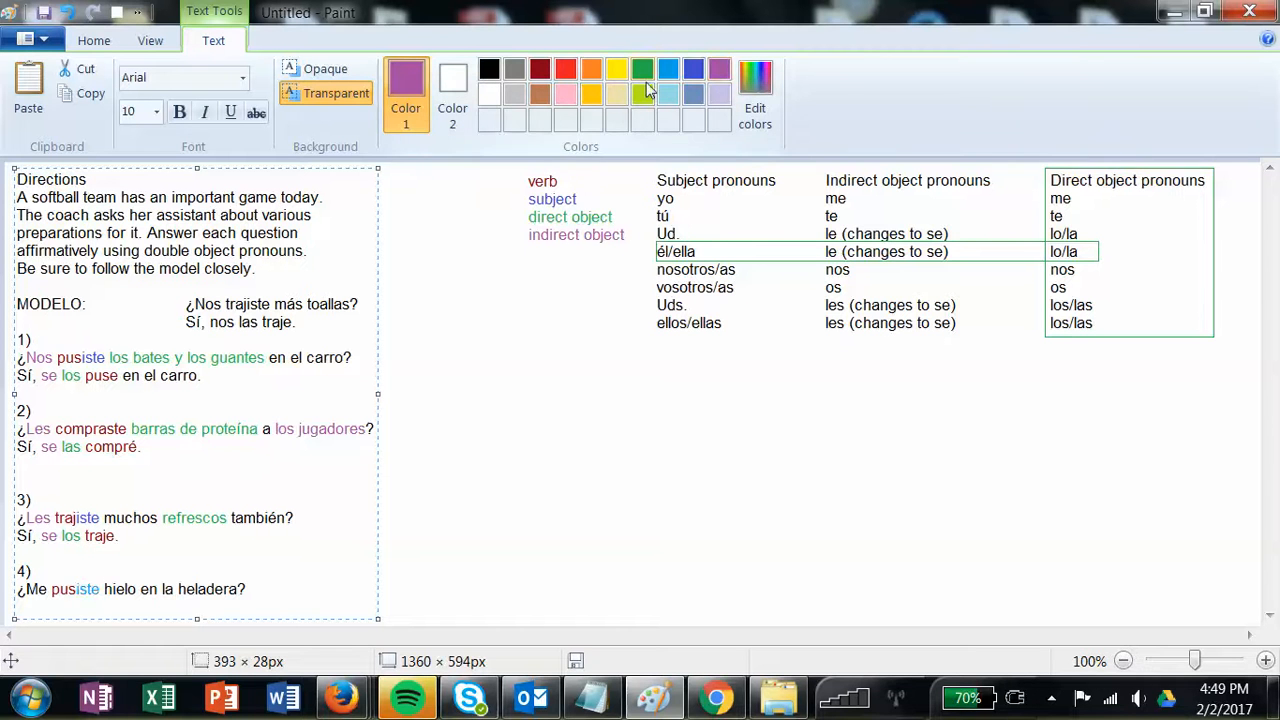
left_click(667, 68)
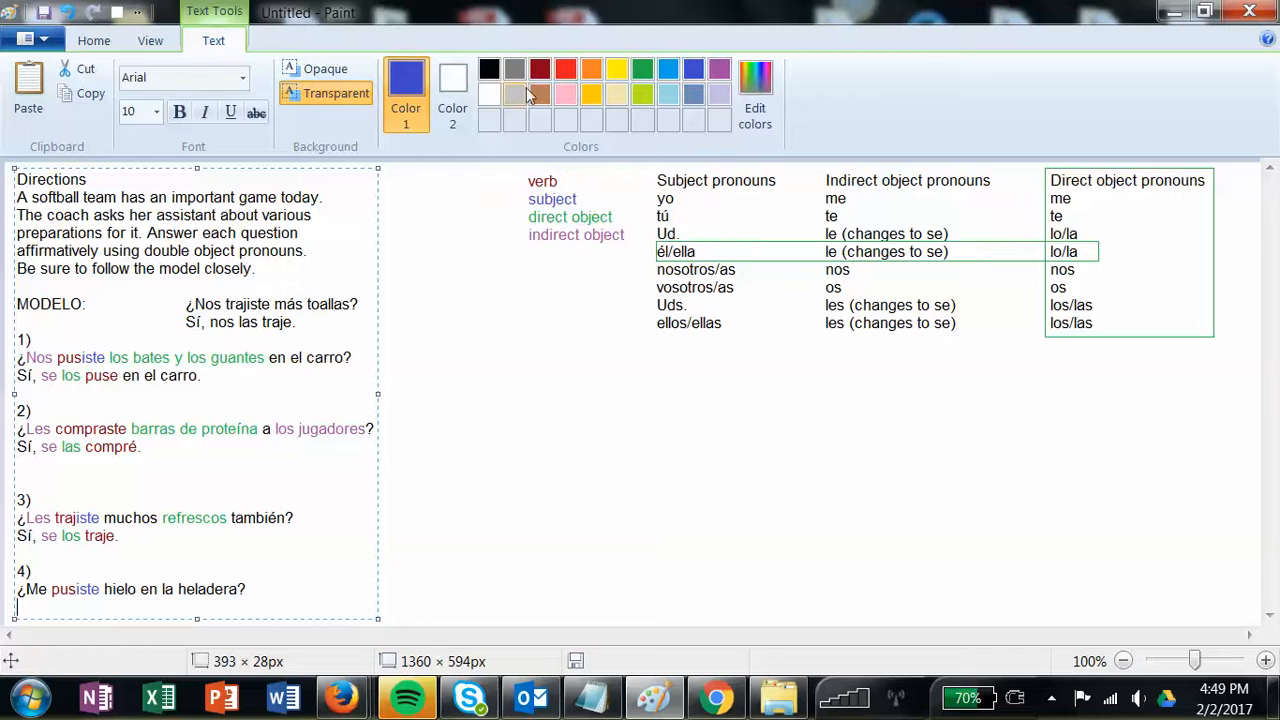
type("S")
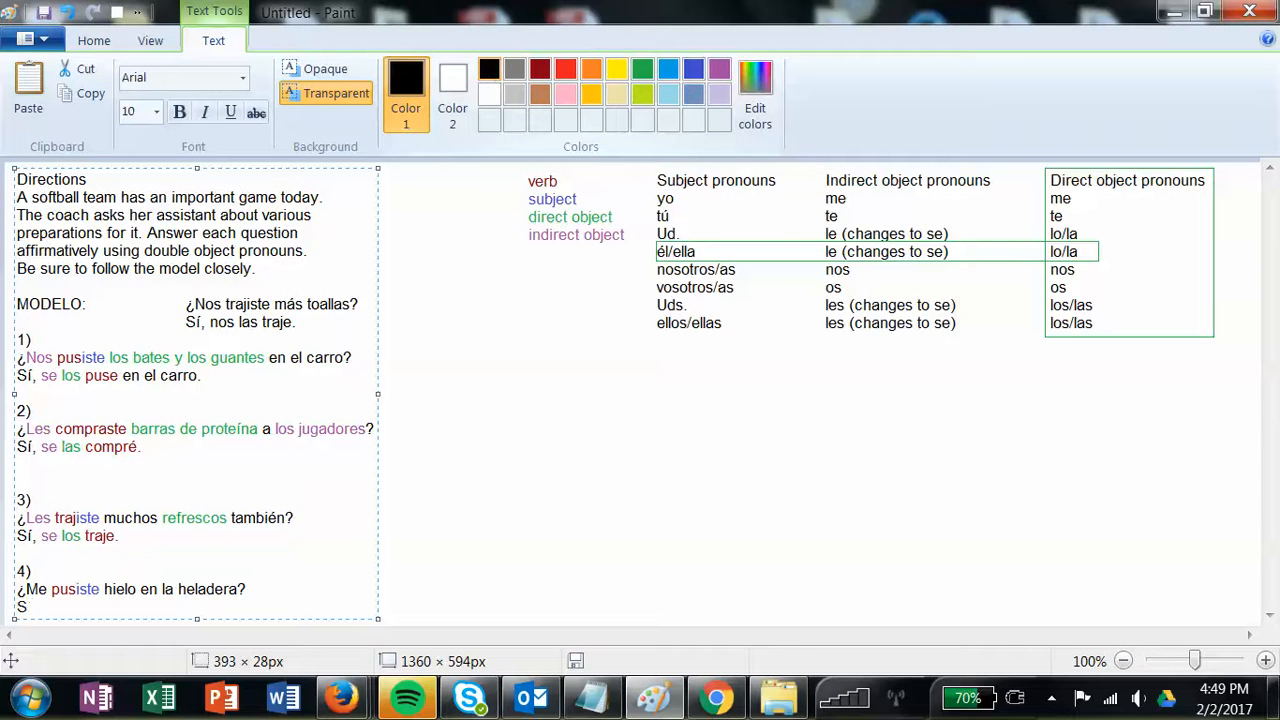
type("í,")
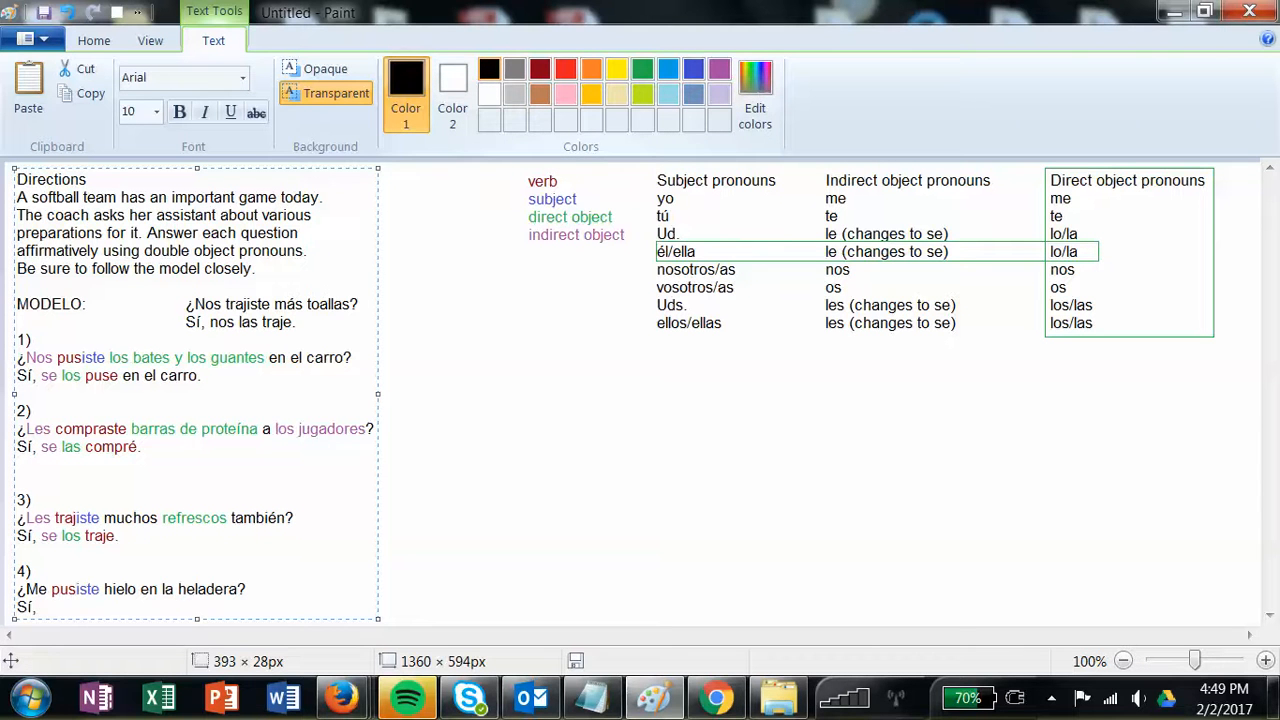
type("pu")
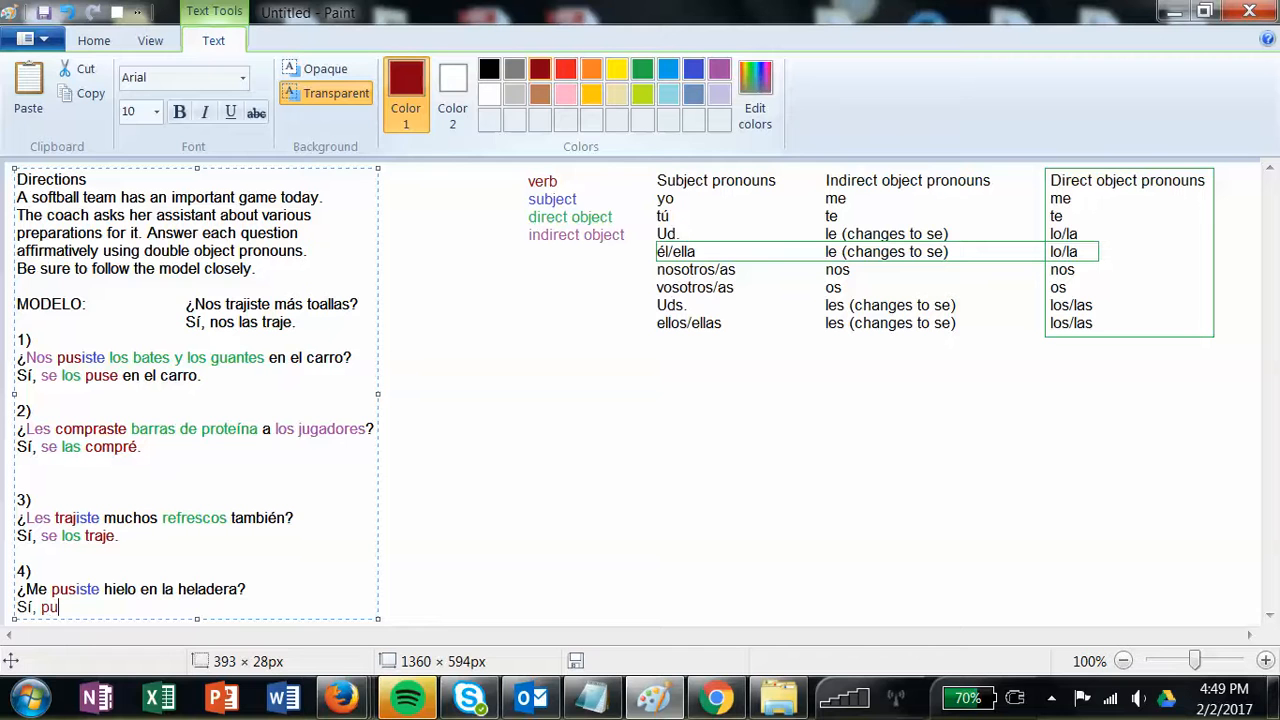
type("se")
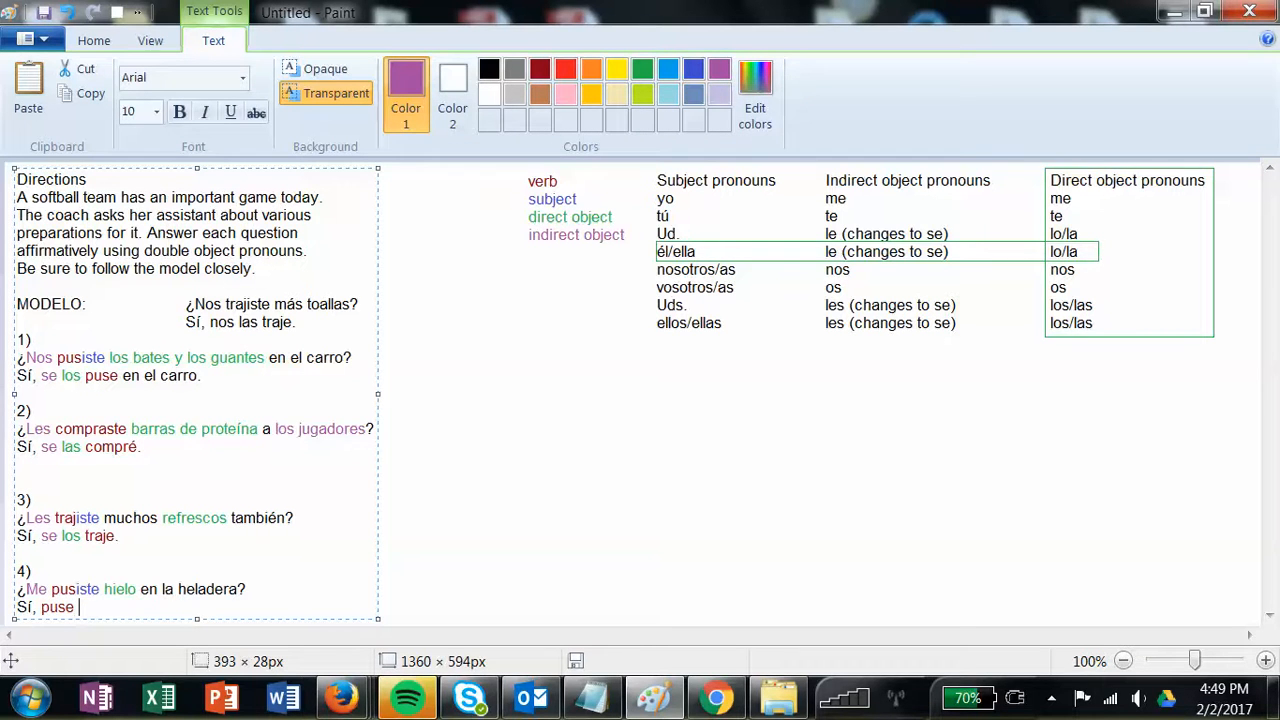
Continue the answer: 'lo' in green, 'en la heladera' in black, 'te' in purple.
left_click(642, 68)
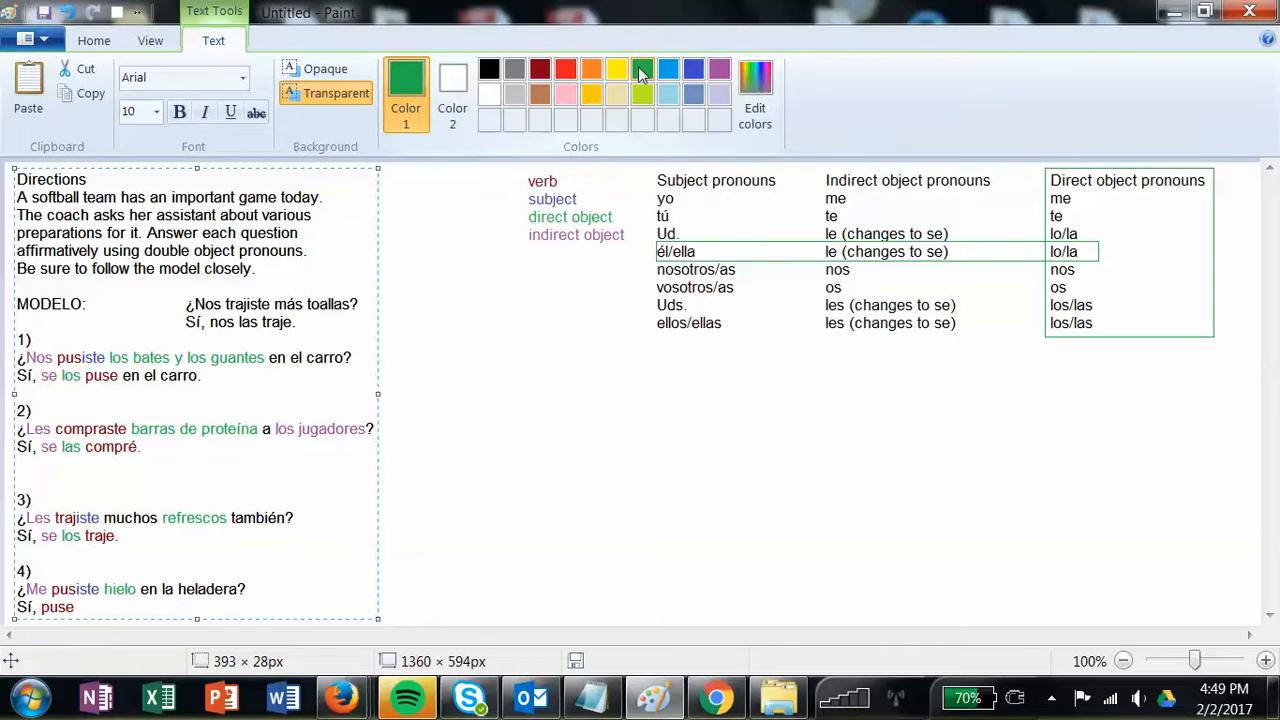
type("lo en la helad")
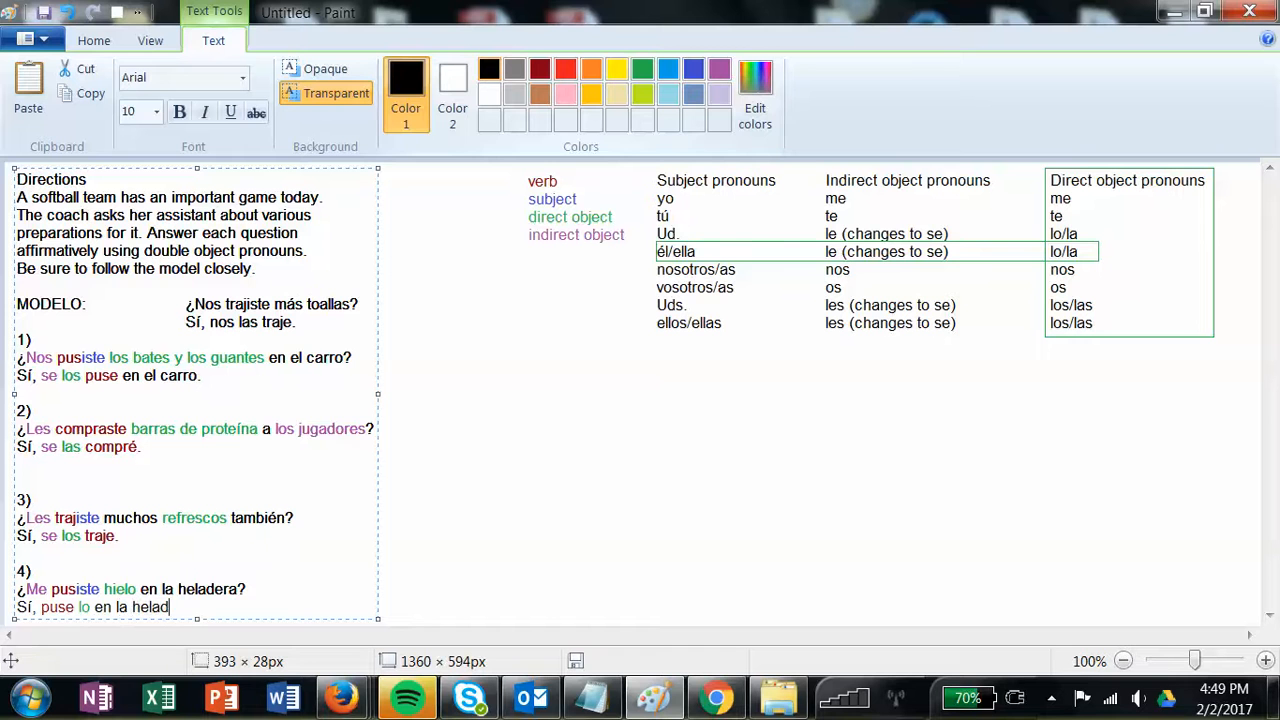
type("era")
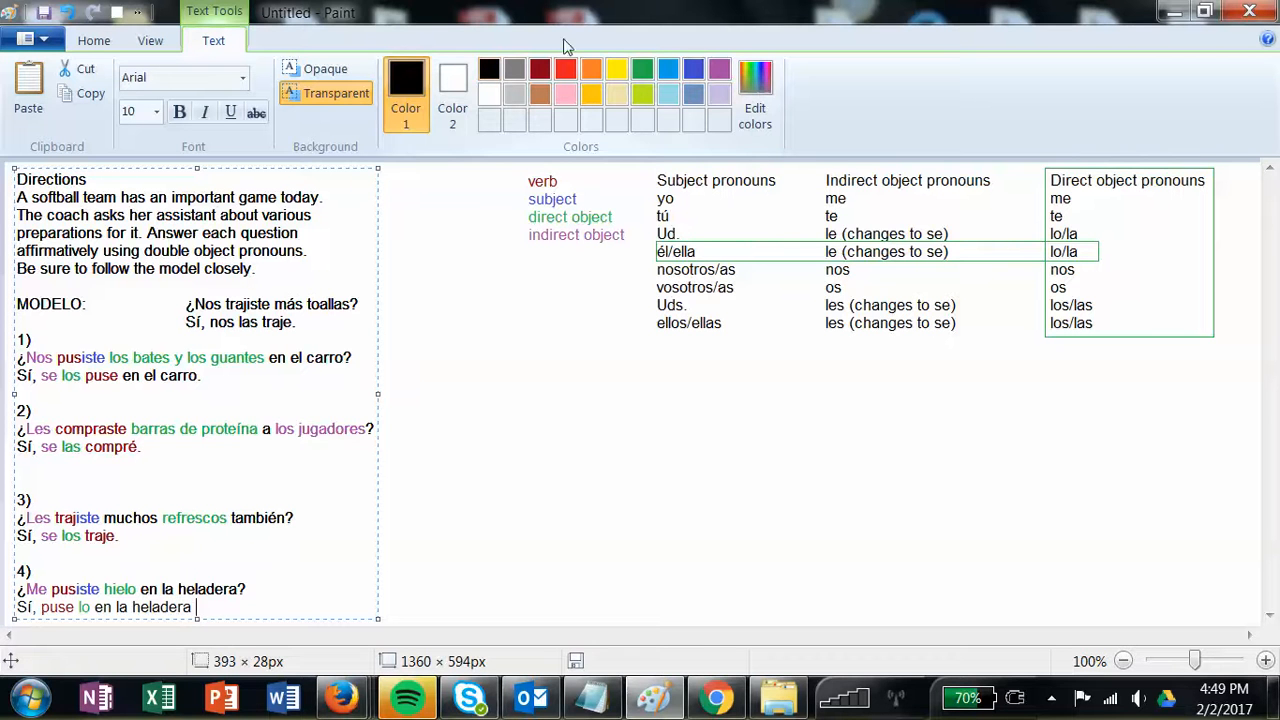
left_click(539, 68)
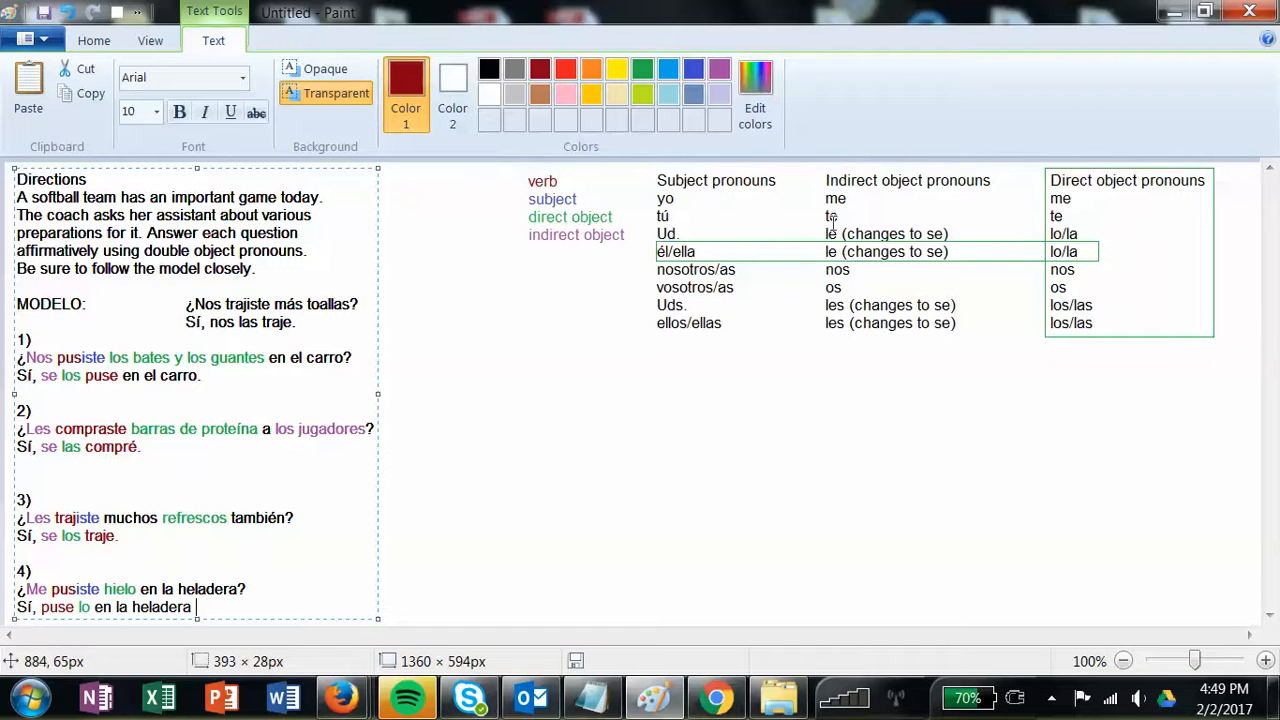
type("te")
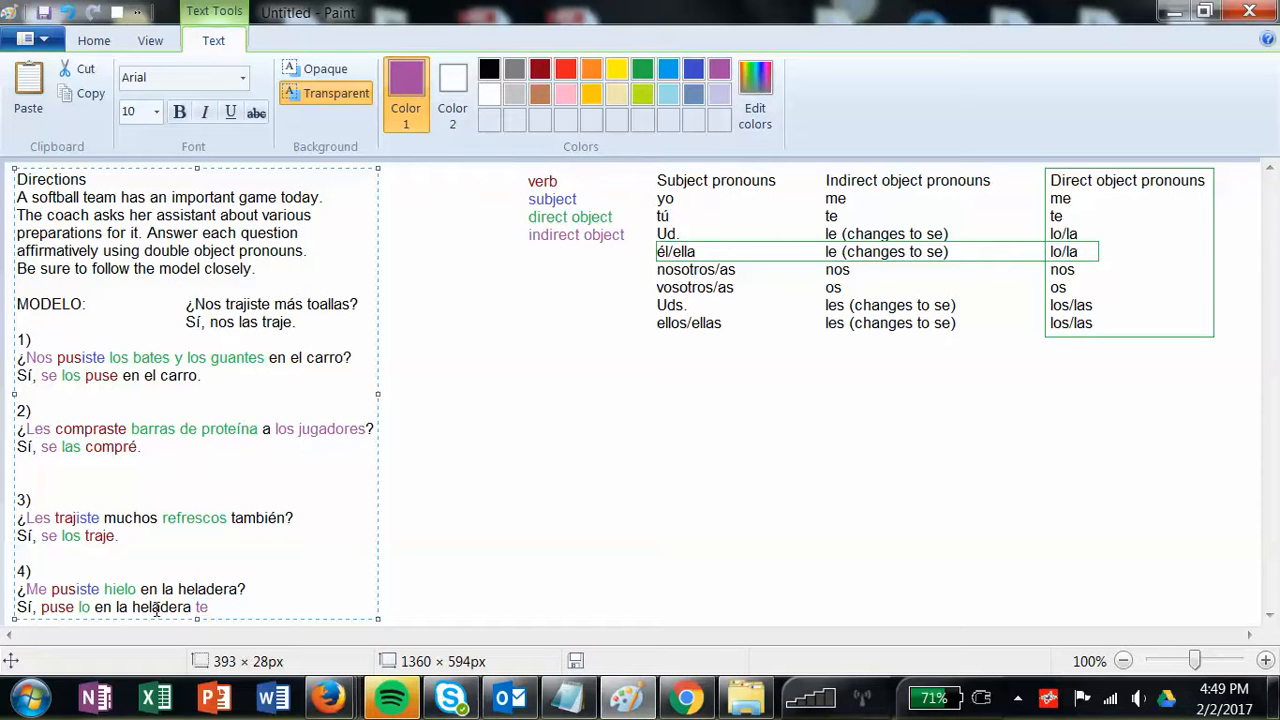
double_click(84, 607)
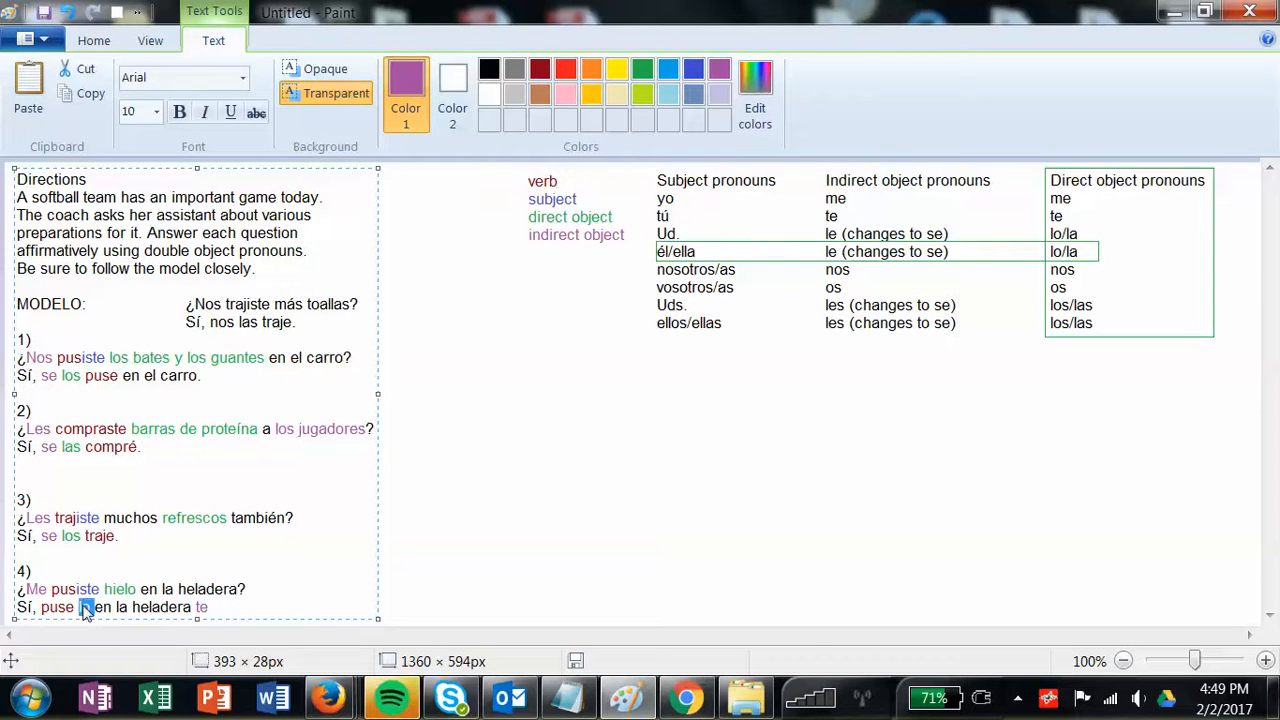